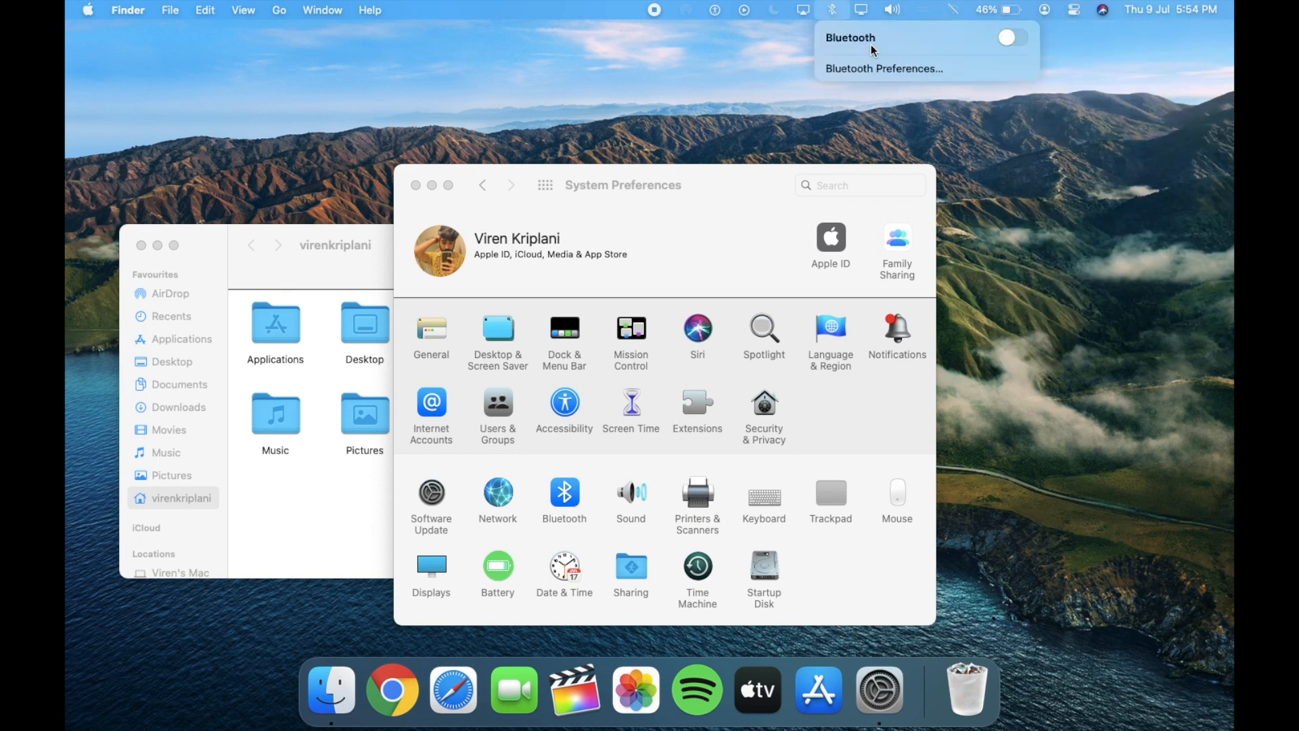
Turn Dark Mode on from the menu bar Display control and close the remaining windows.
left_click(861, 10)
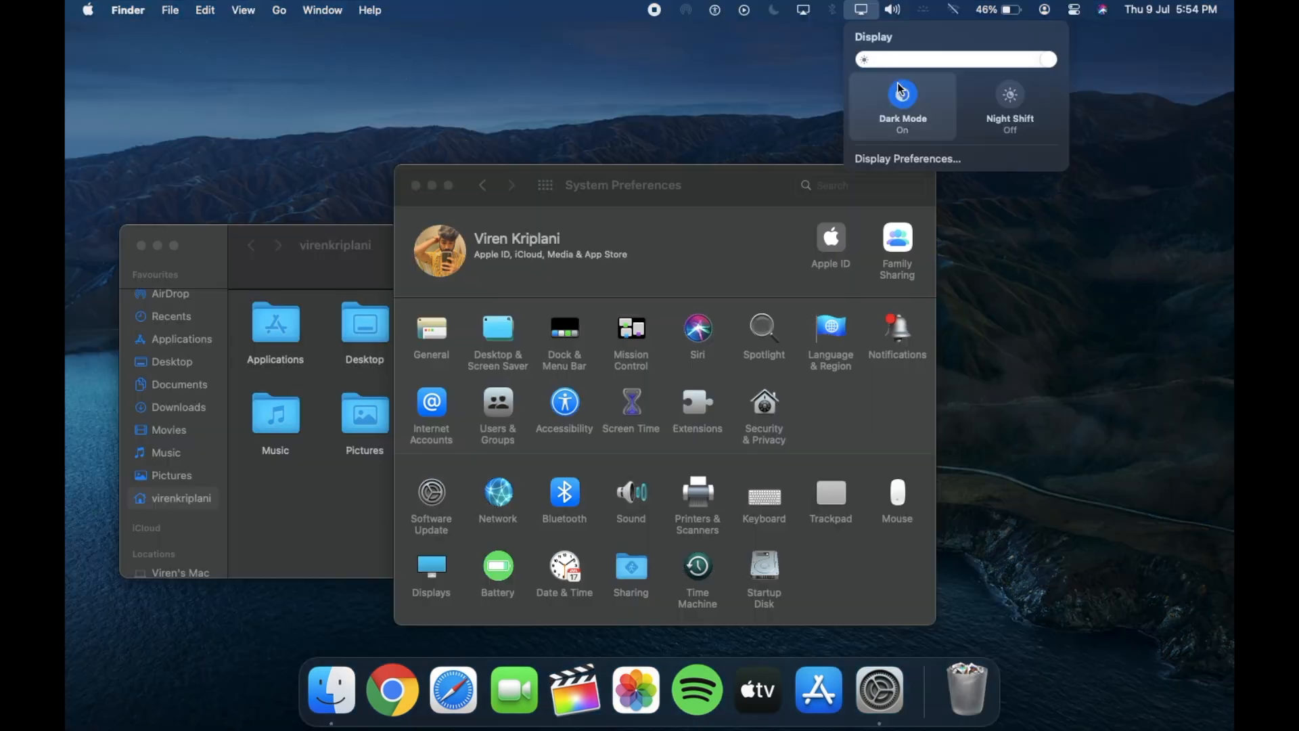
left_click(833, 10)
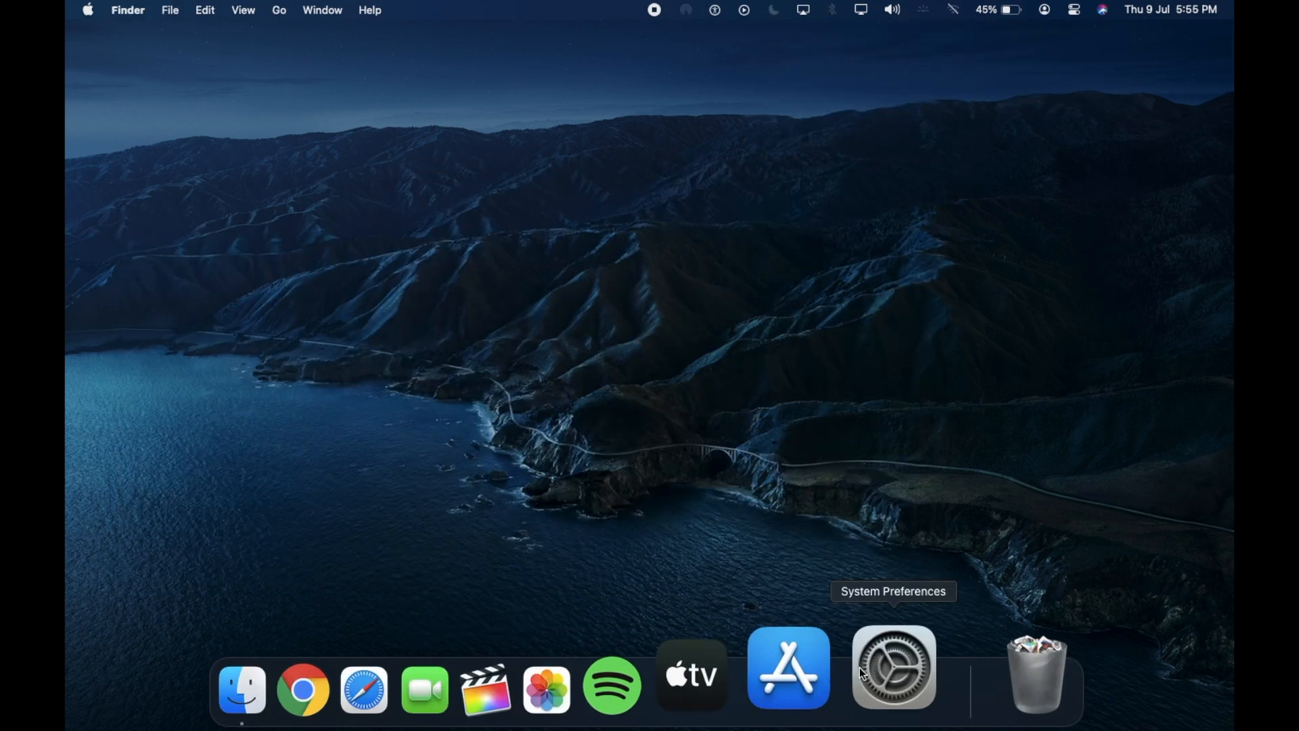
left_click(985, 9)
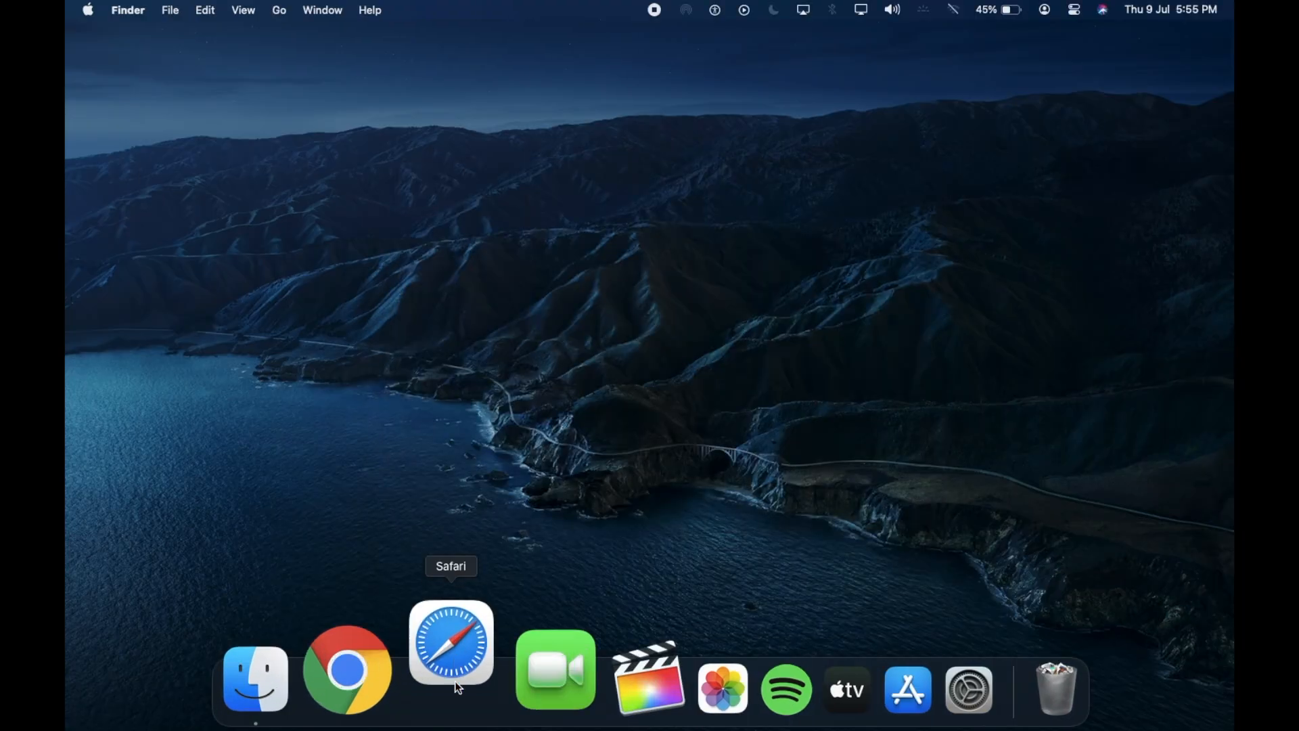
left_click(451, 642)
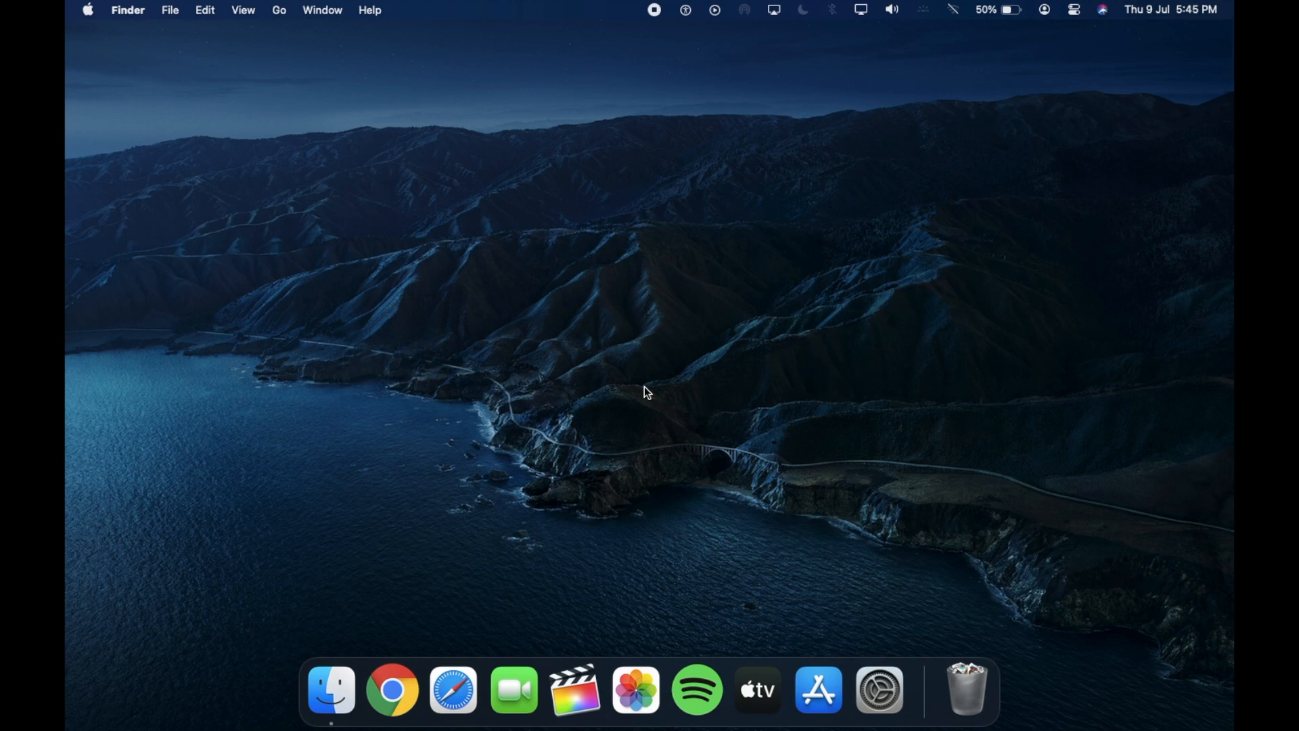
left_click(86, 10)
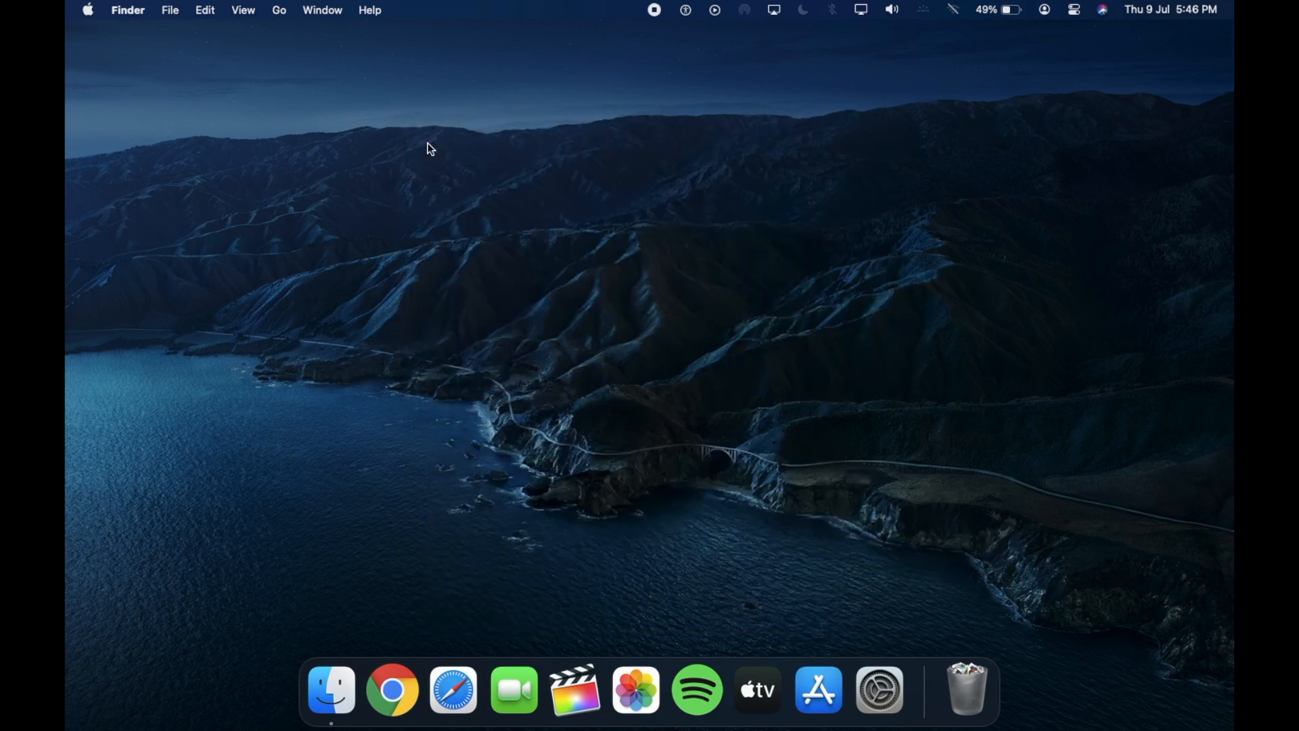
mouse_move(911, 89)
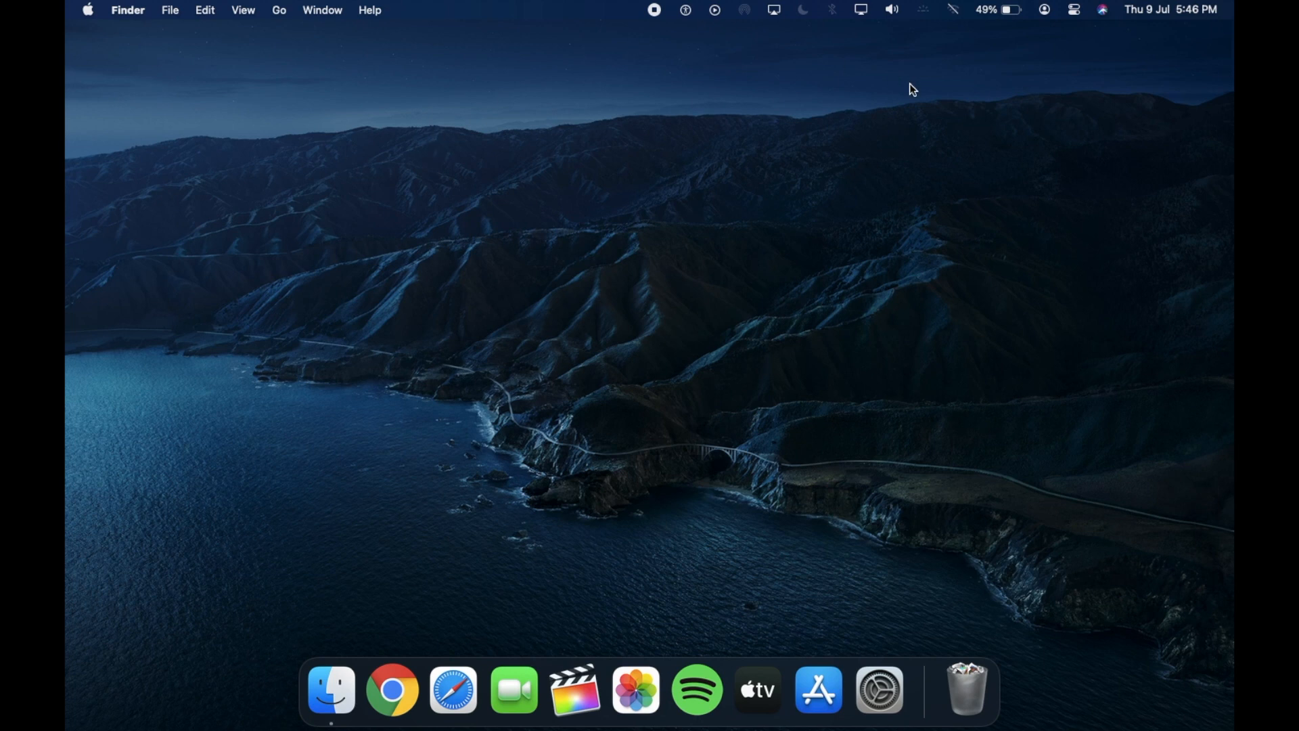
mouse_move(1113, 7)
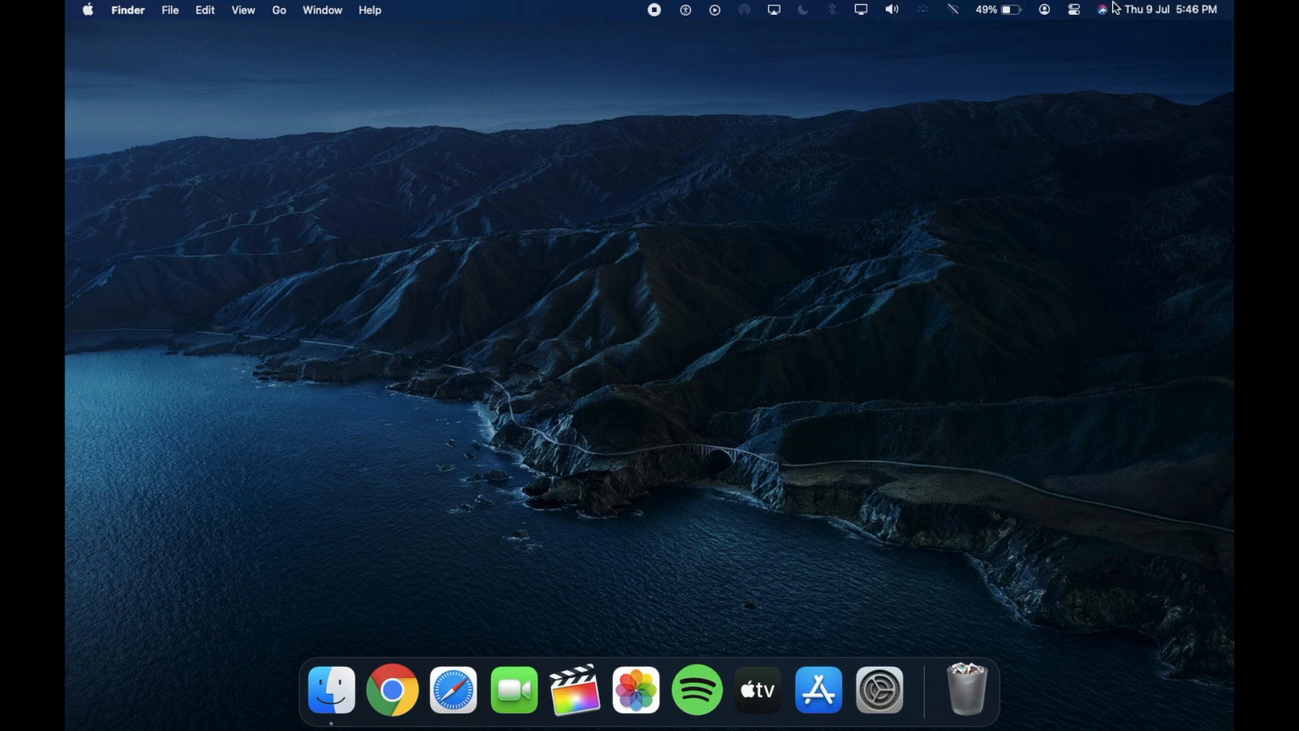
mouse_move(986, 58)
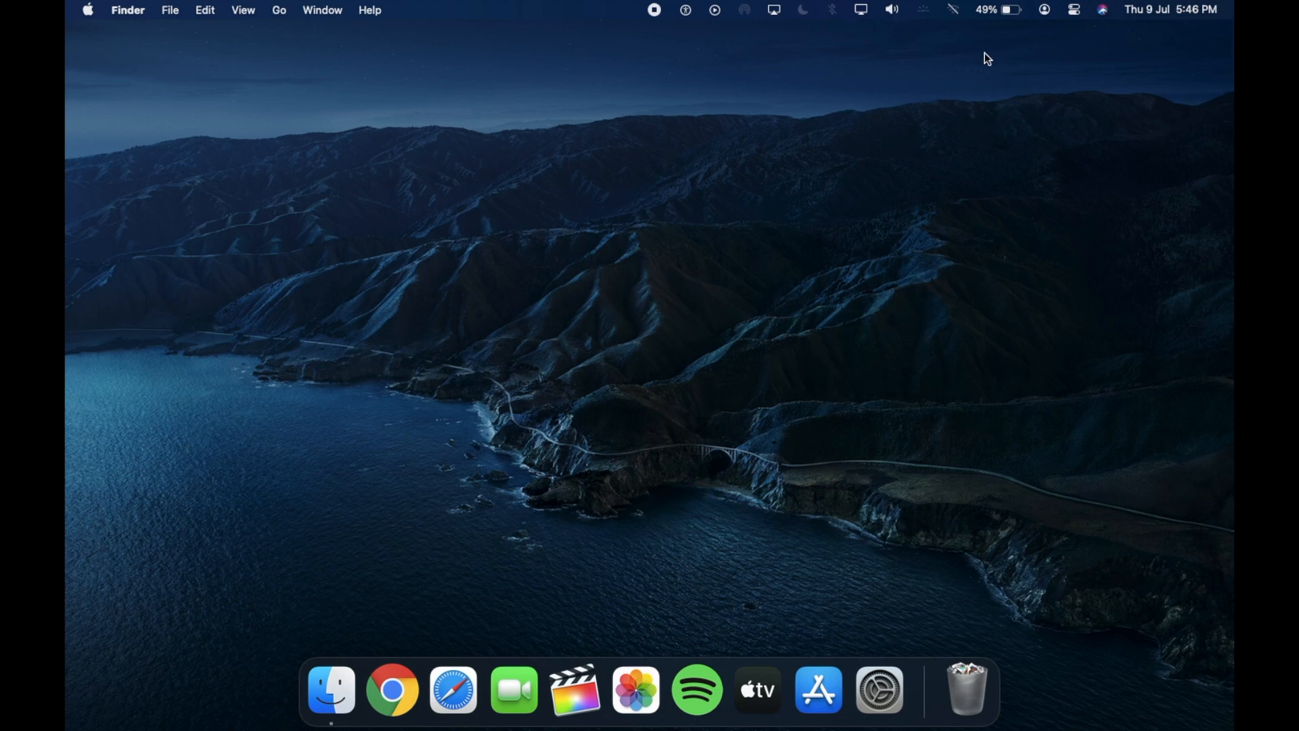
left_click(1043, 10)
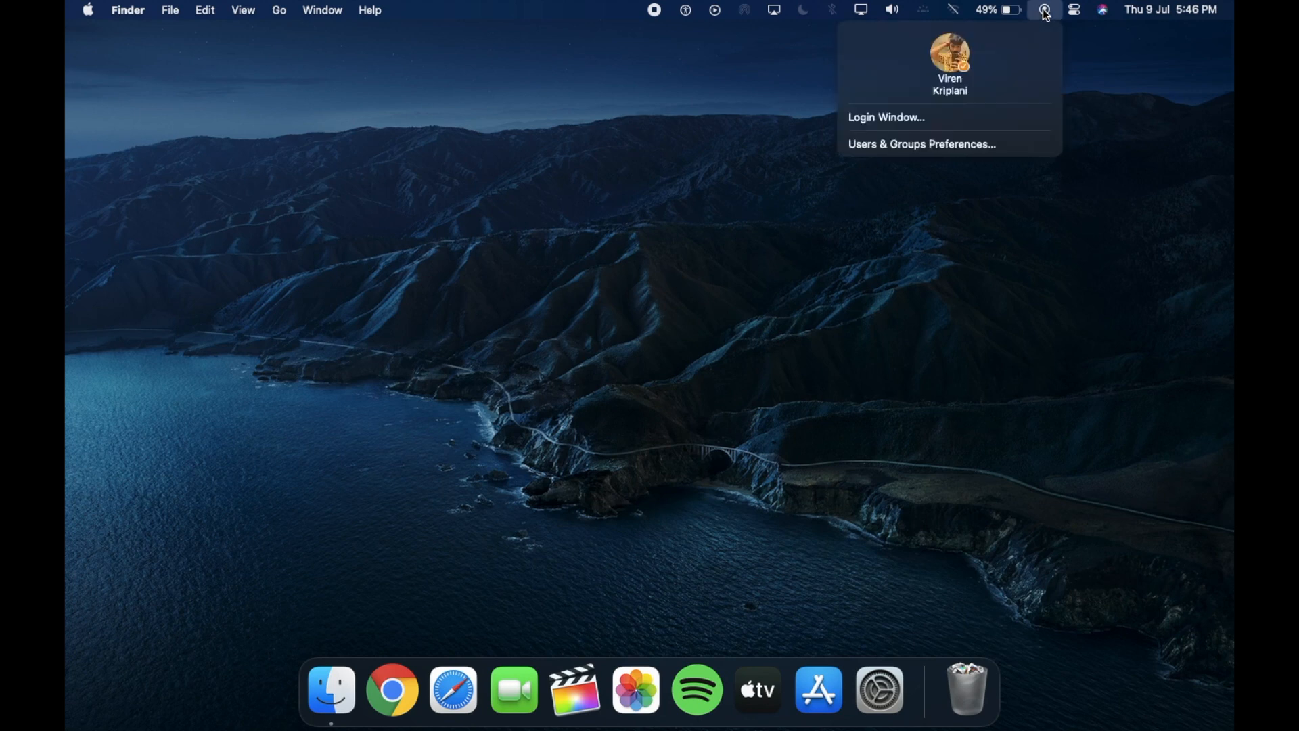
mouse_move(927, 134)
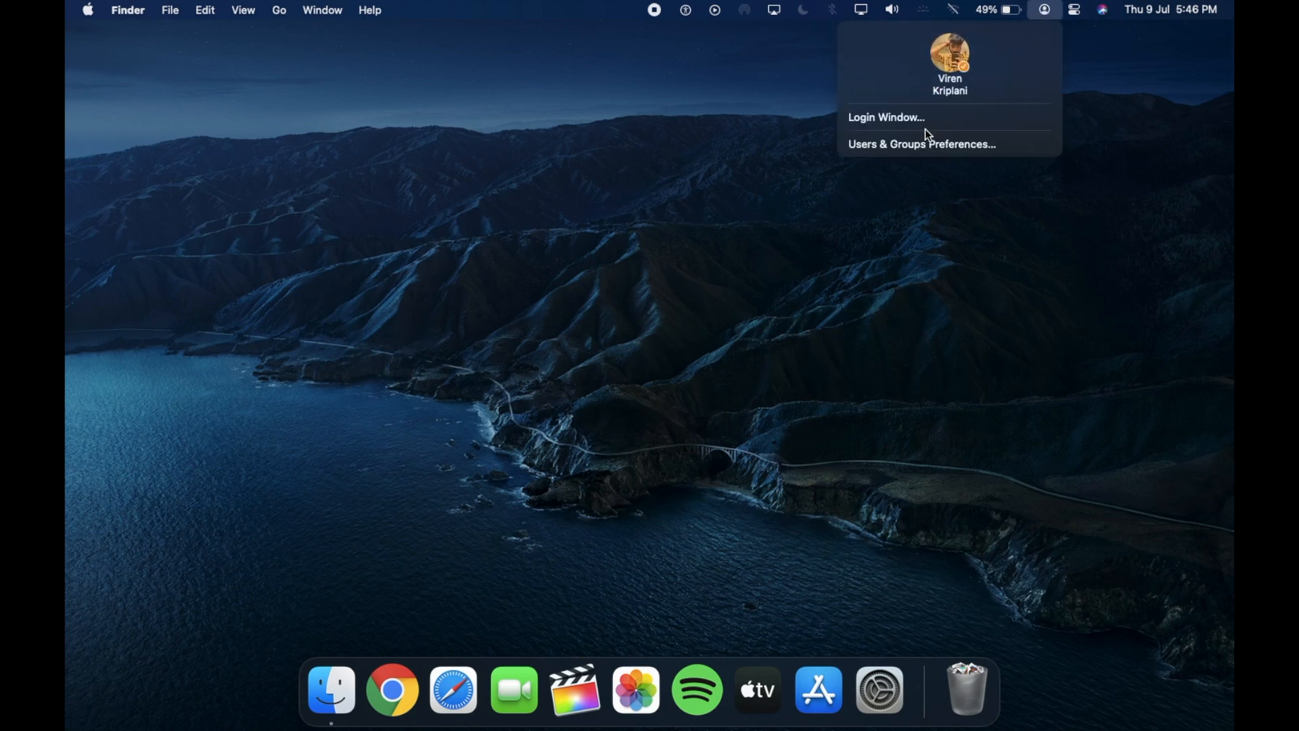
mouse_move(1038, 31)
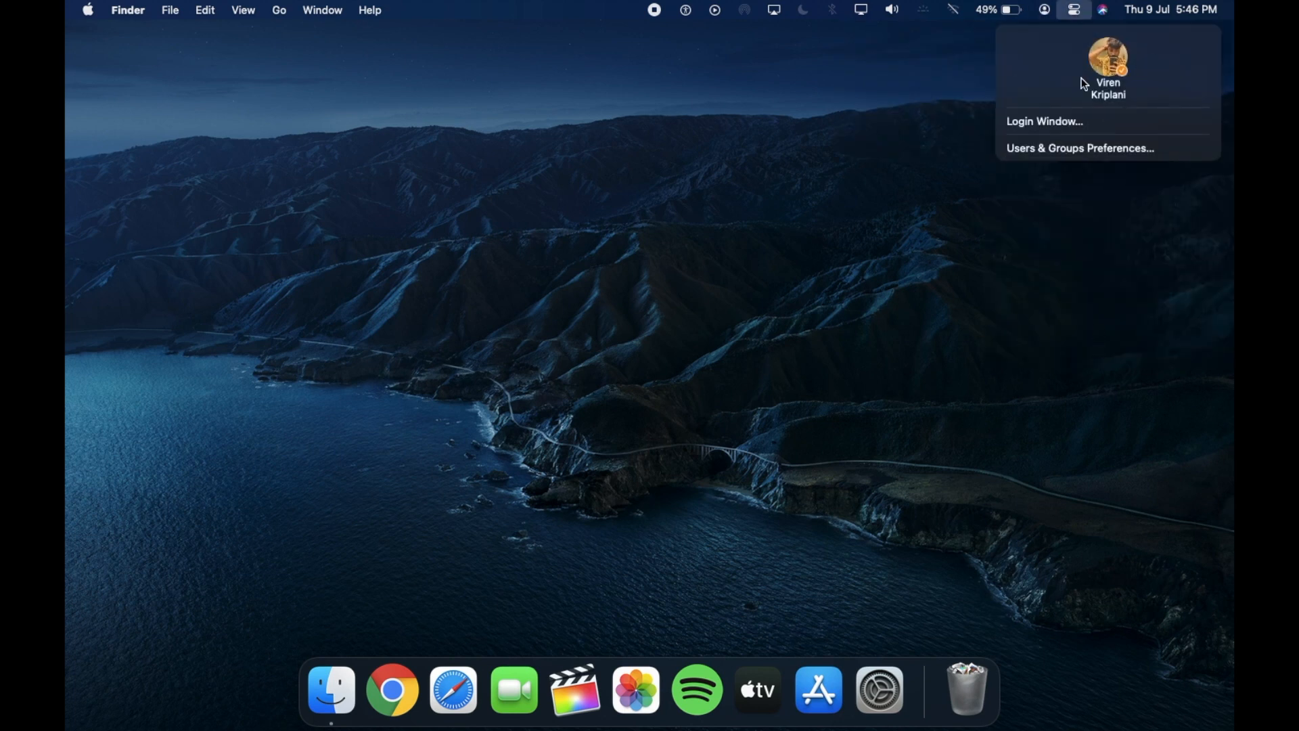
left_click(841, 198)
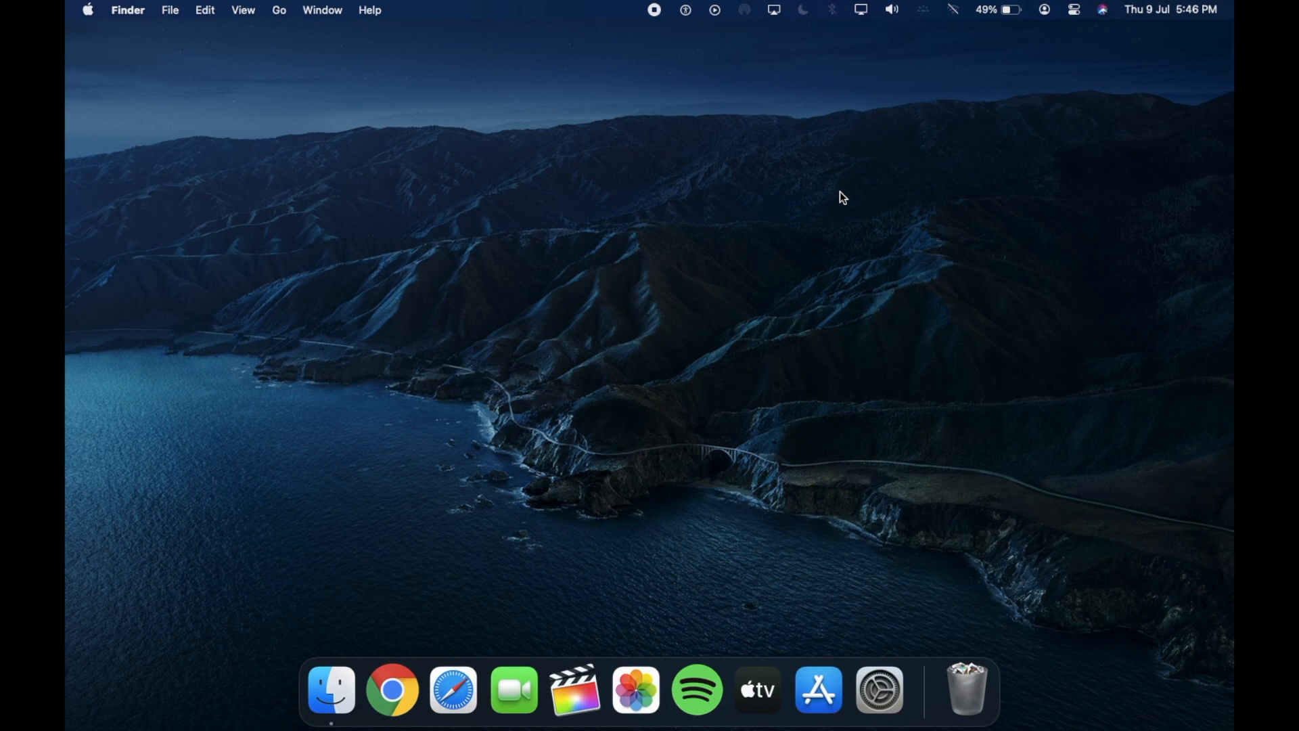
mouse_move(878, 688)
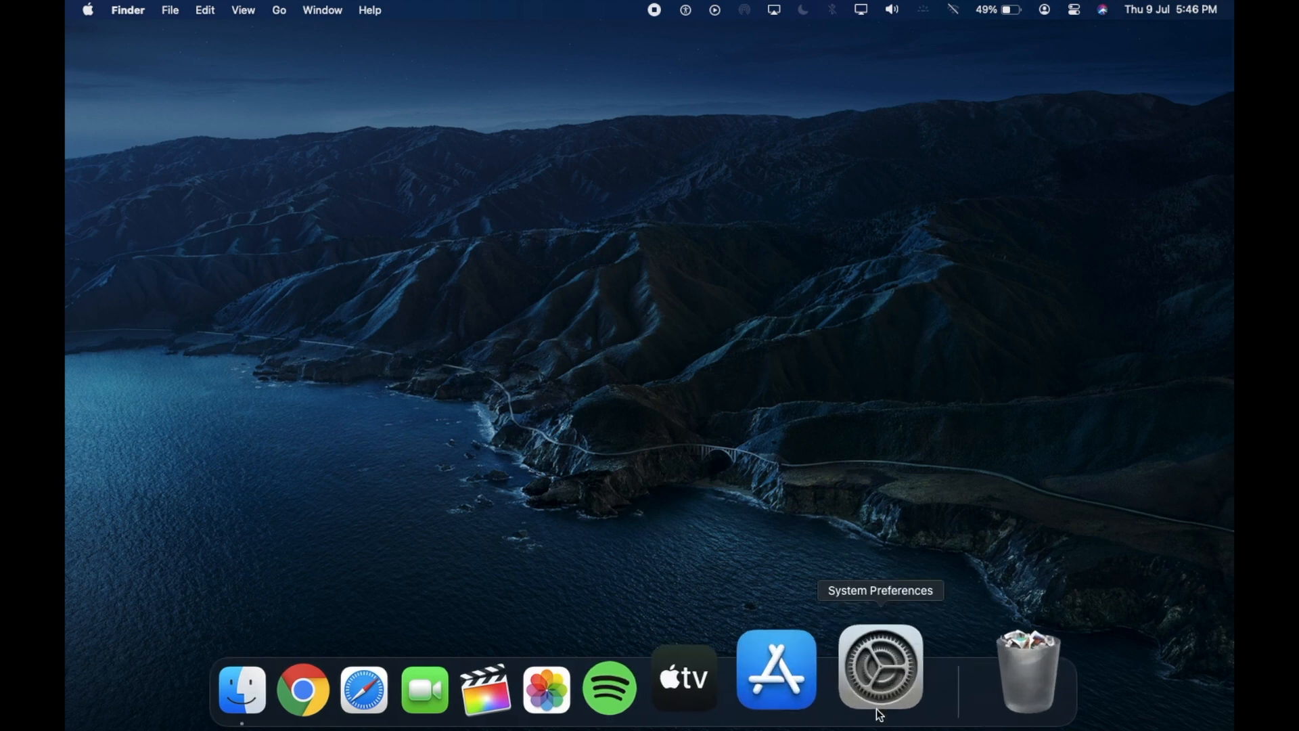
In Dock & Menu Bar settings, review Wi-Fi and stop showing Bluetooth in the menu bar.
left_click(880, 667)
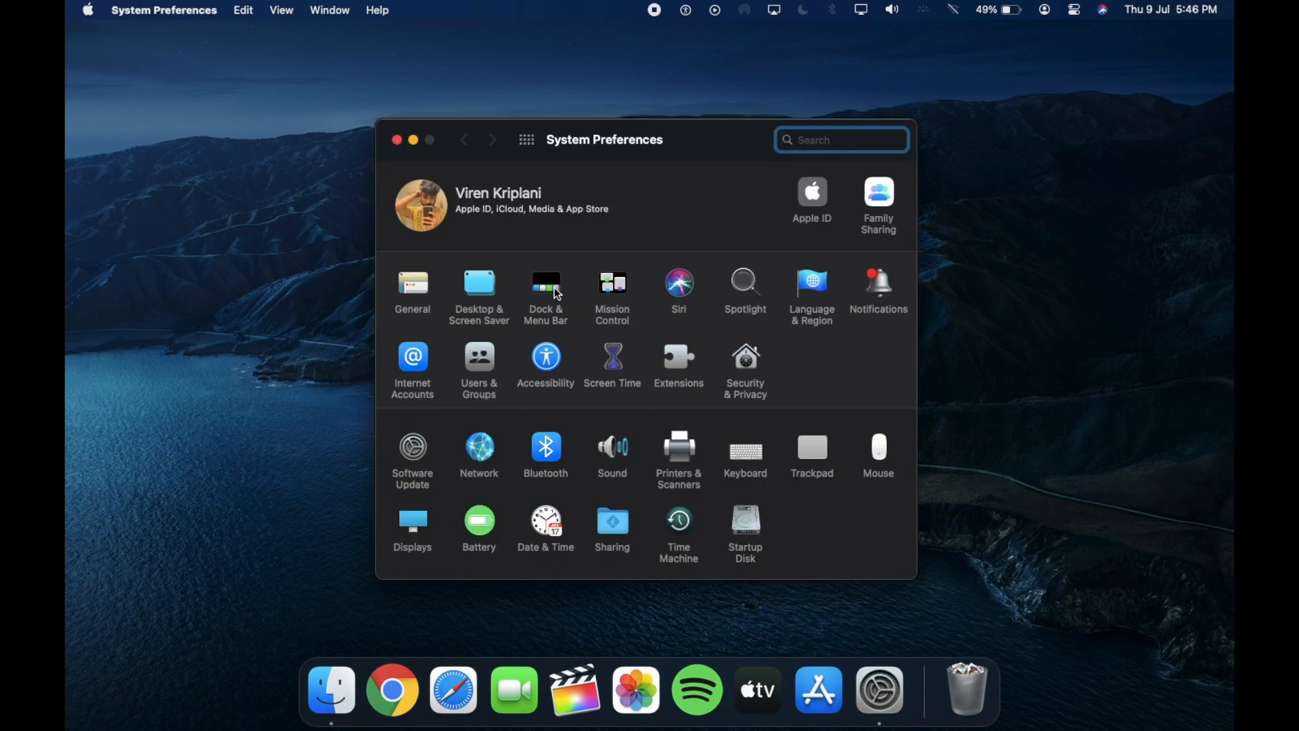
left_click(545, 286)
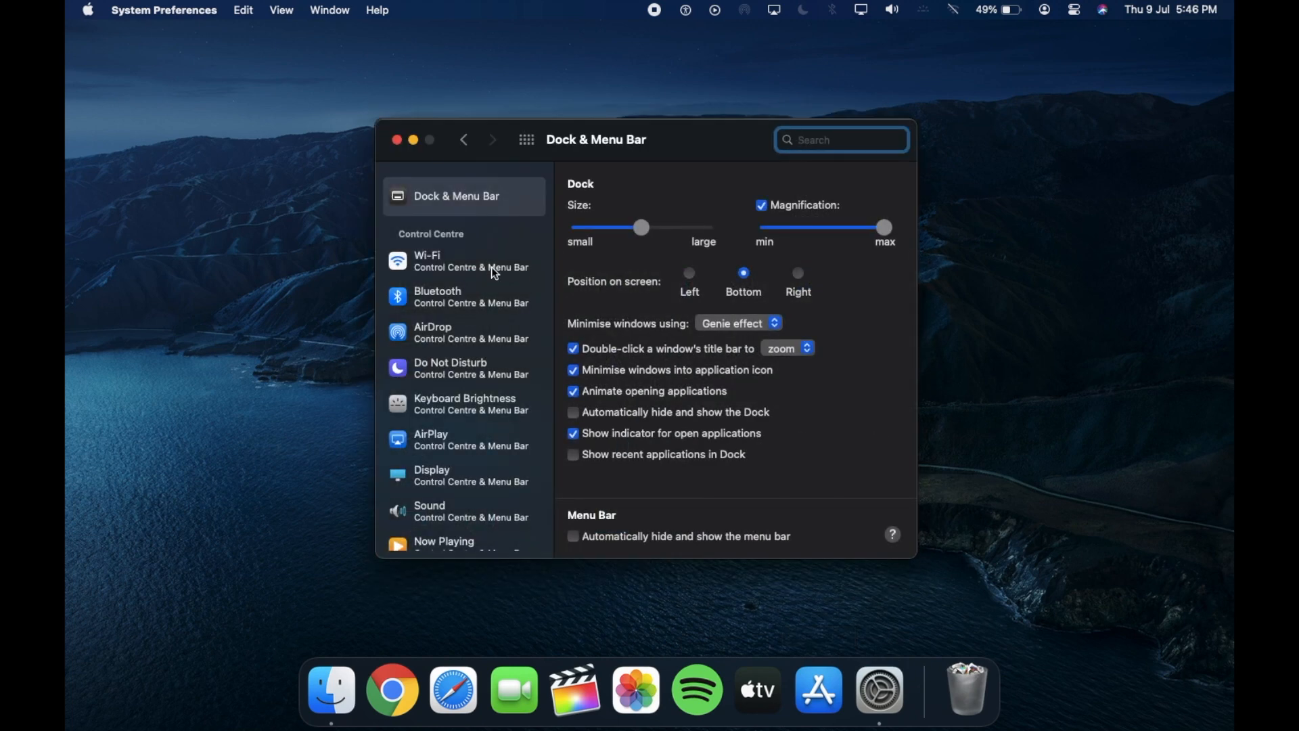
left_click(464, 260)
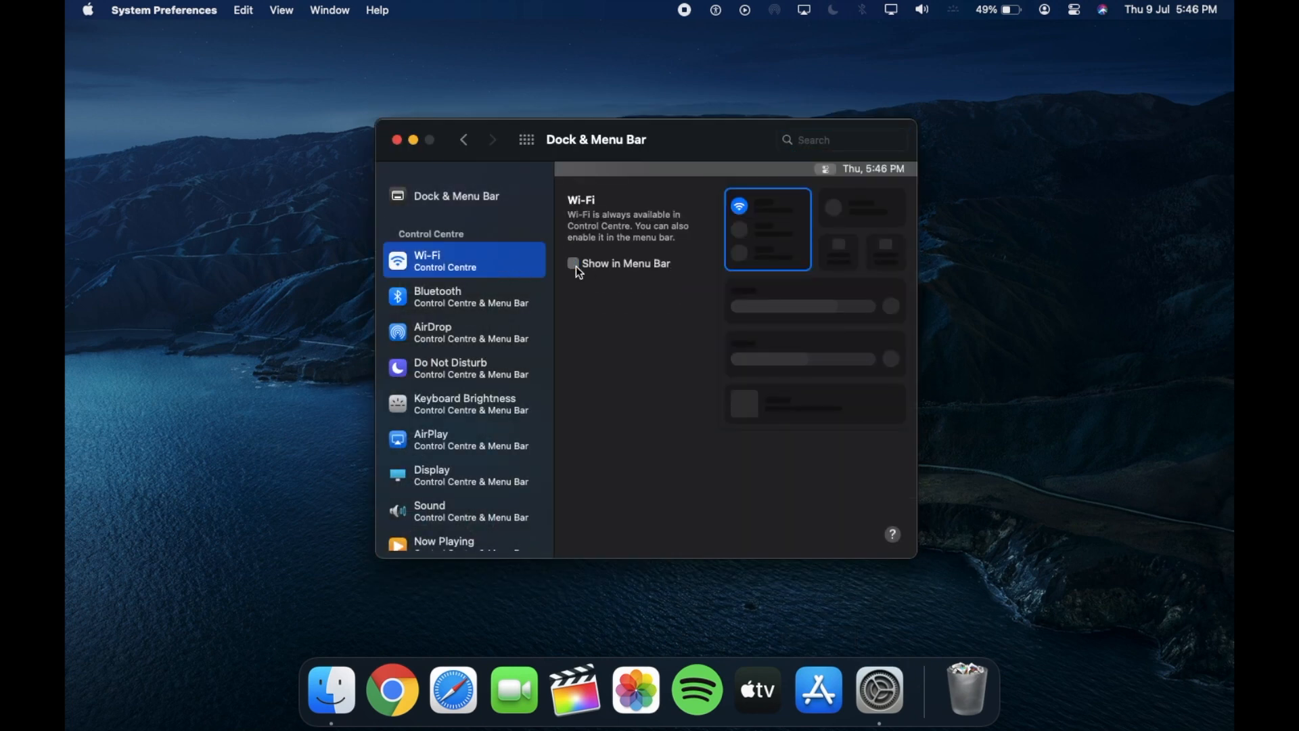
left_click(463, 296)
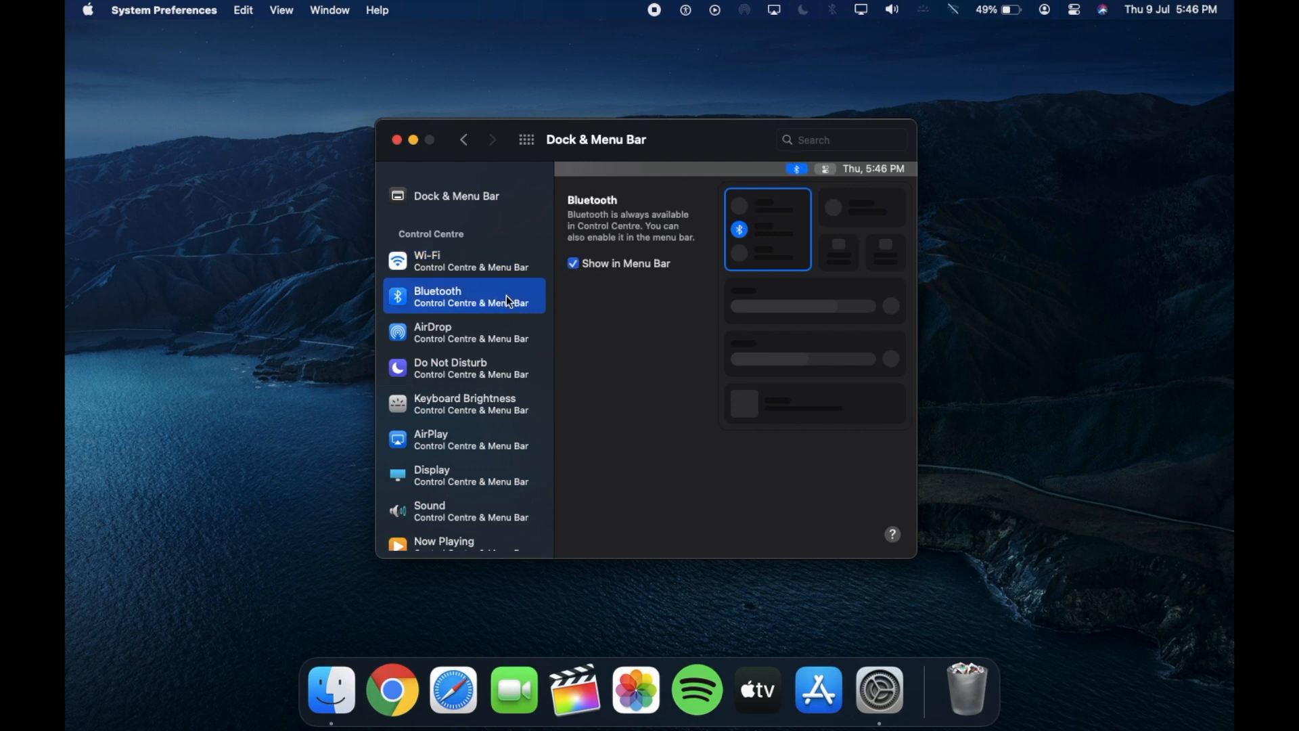
left_click(571, 262)
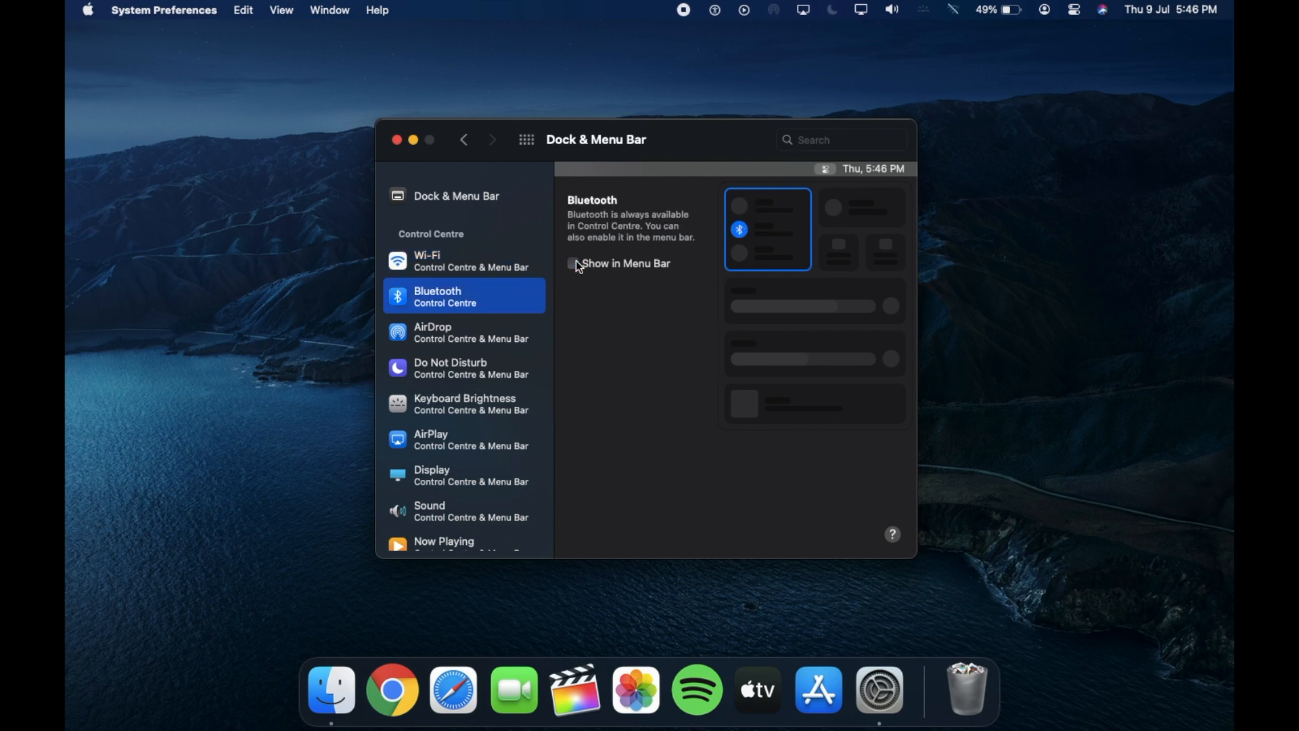
Keep AirDrop shown in the menu bar and enable Do Not Disturb in the menu bar.
left_click(463, 332)
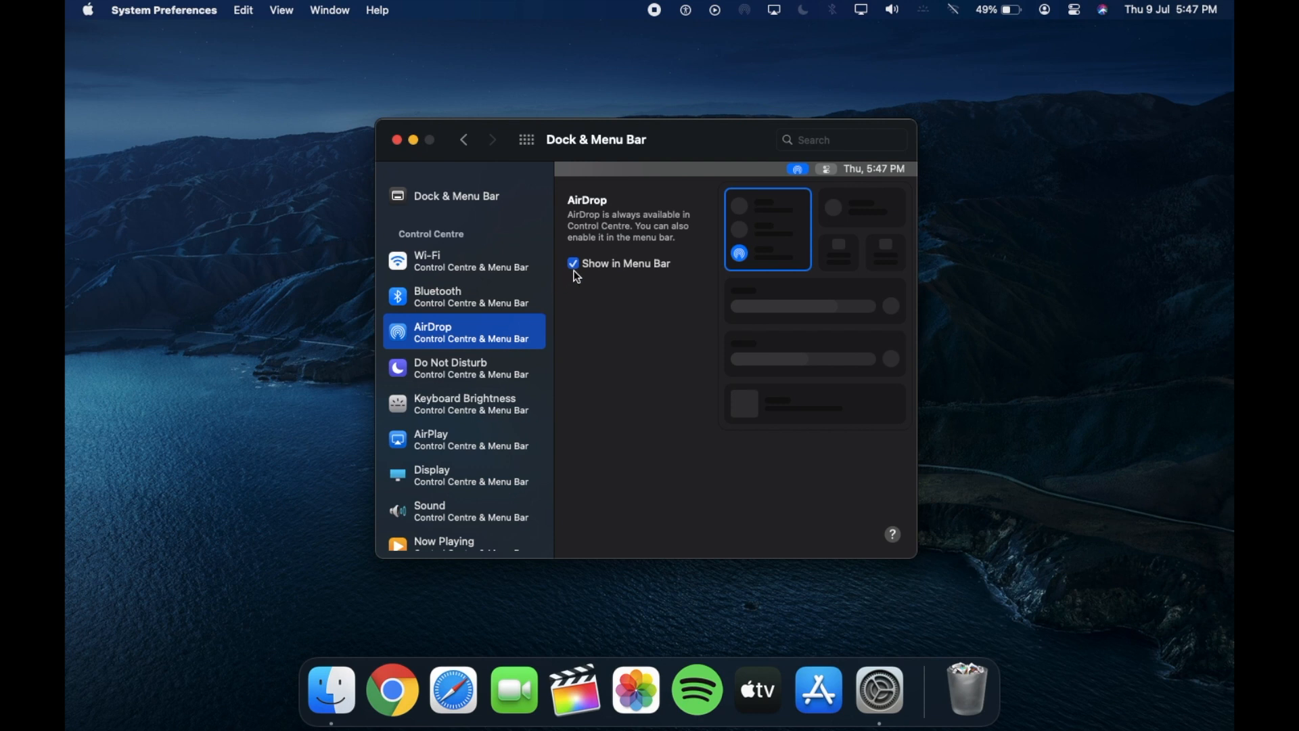
left_click(573, 262)
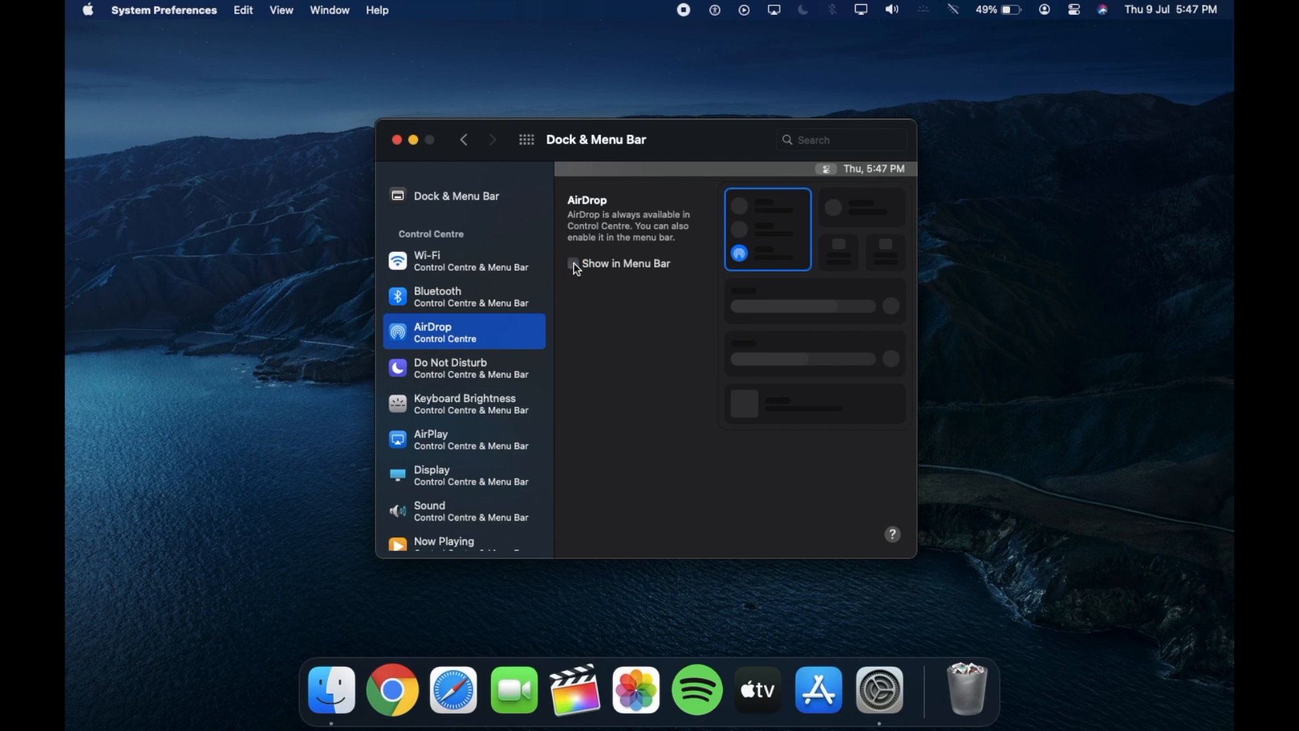
left_click(572, 264)
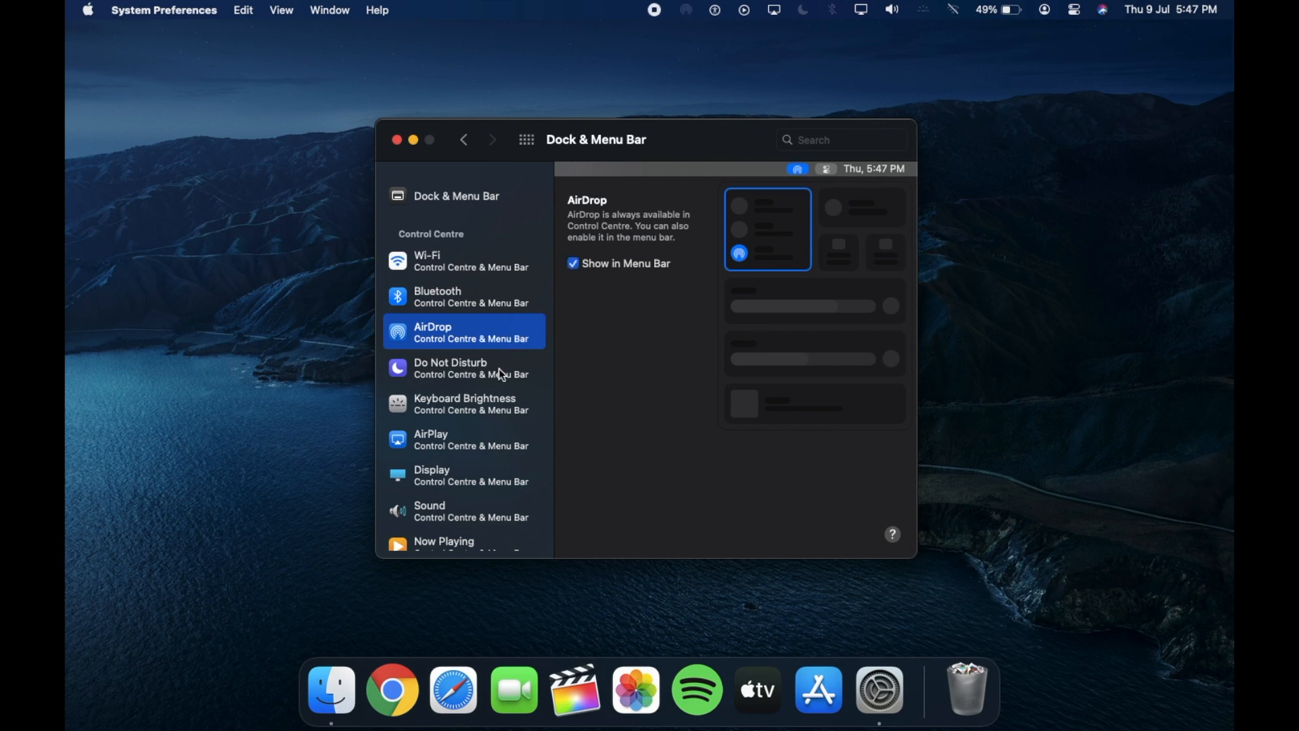
left_click(449, 368)
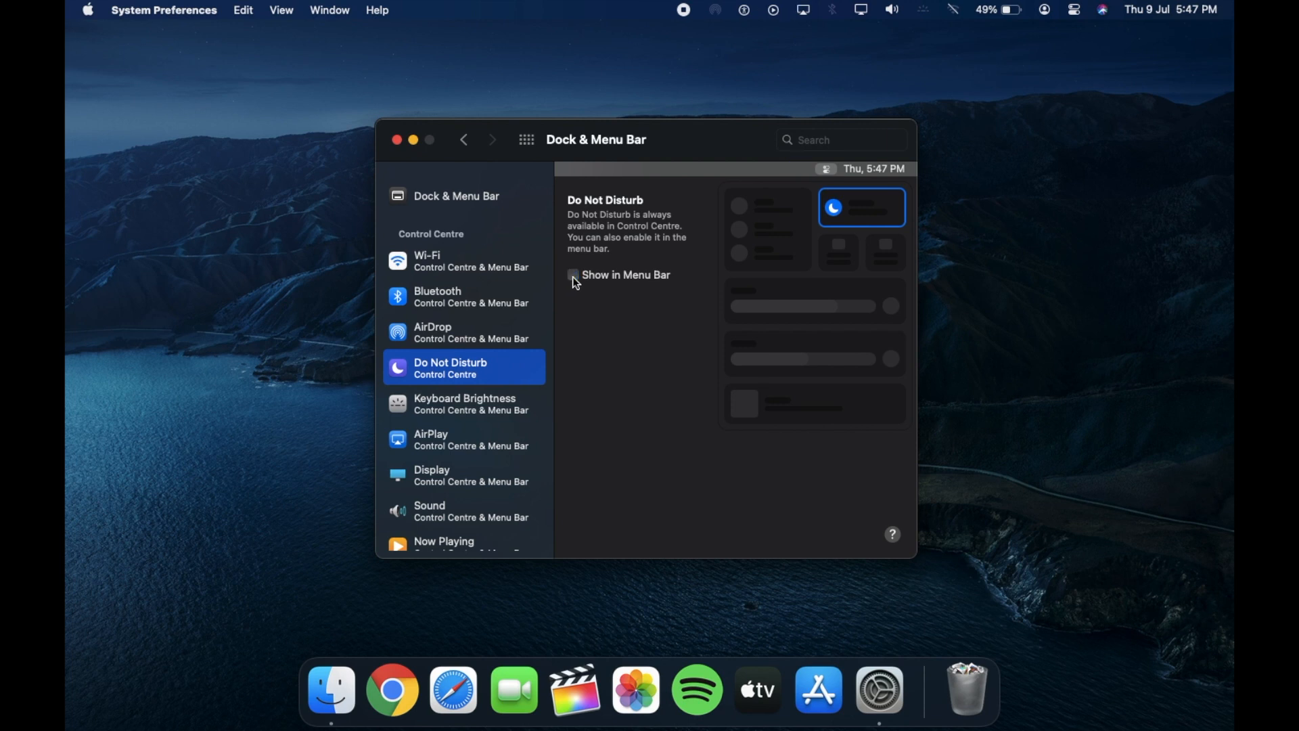
left_click(574, 274)
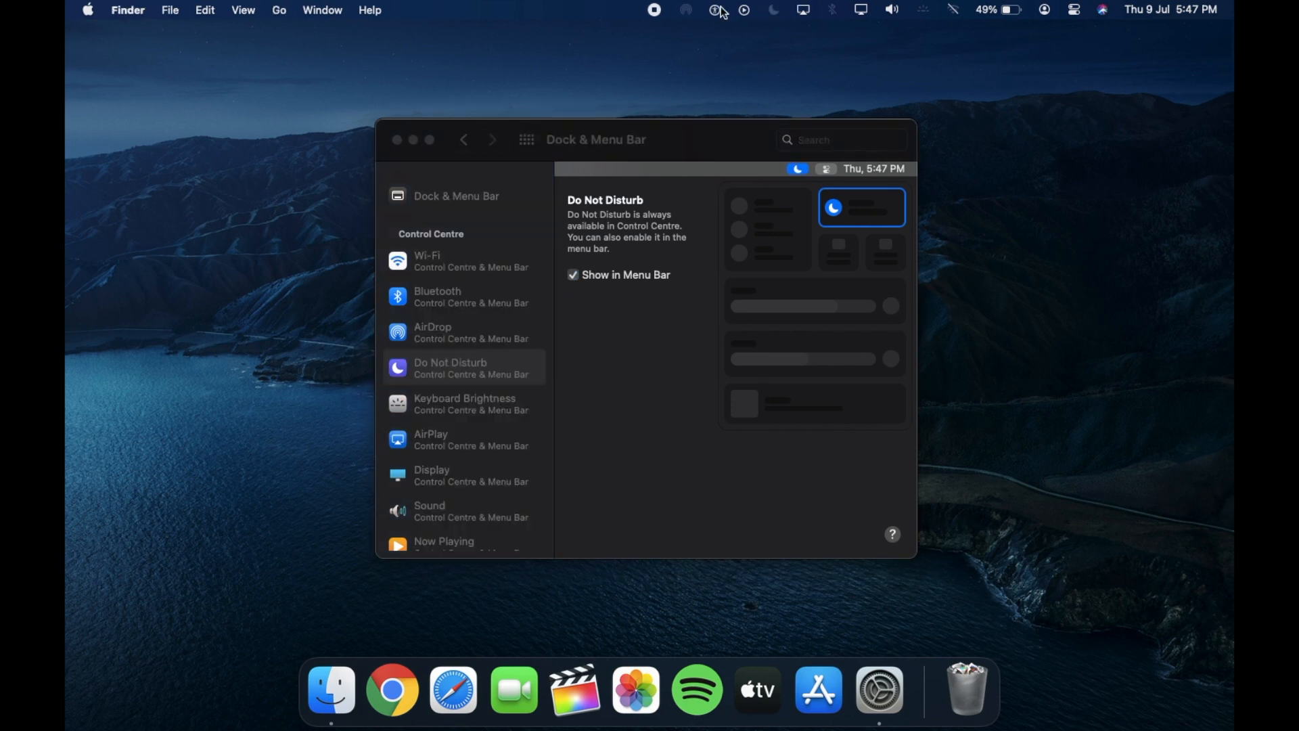
mouse_move(844, 15)
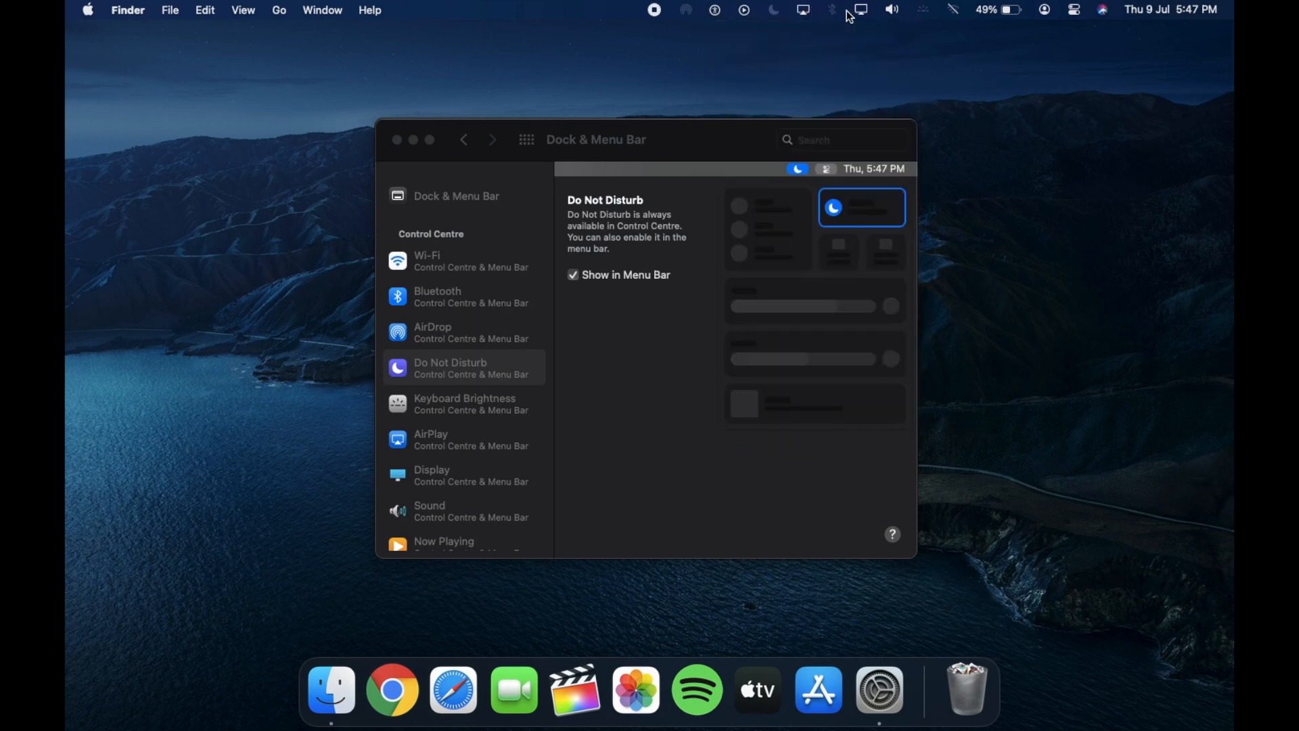
Return to the Wi-Fi menu bar options, then close the settings window.
left_click(745, 10)
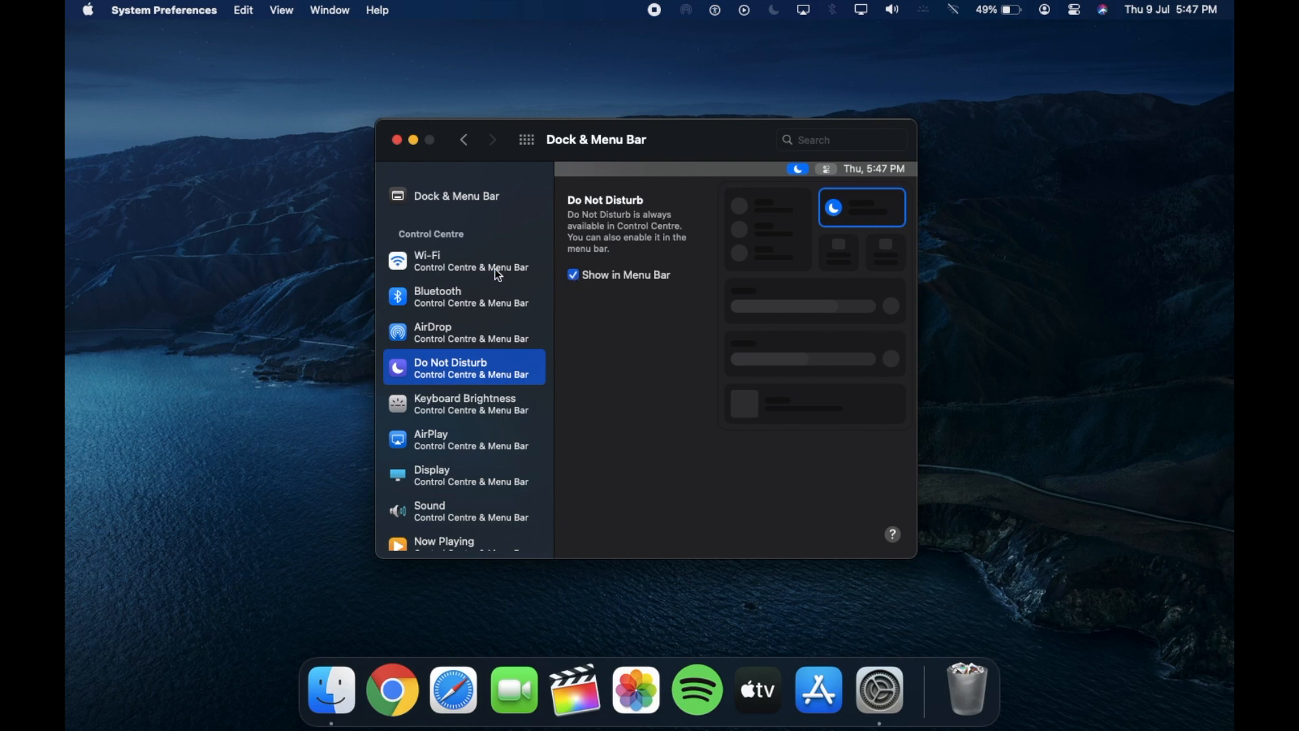
left_click(463, 260)
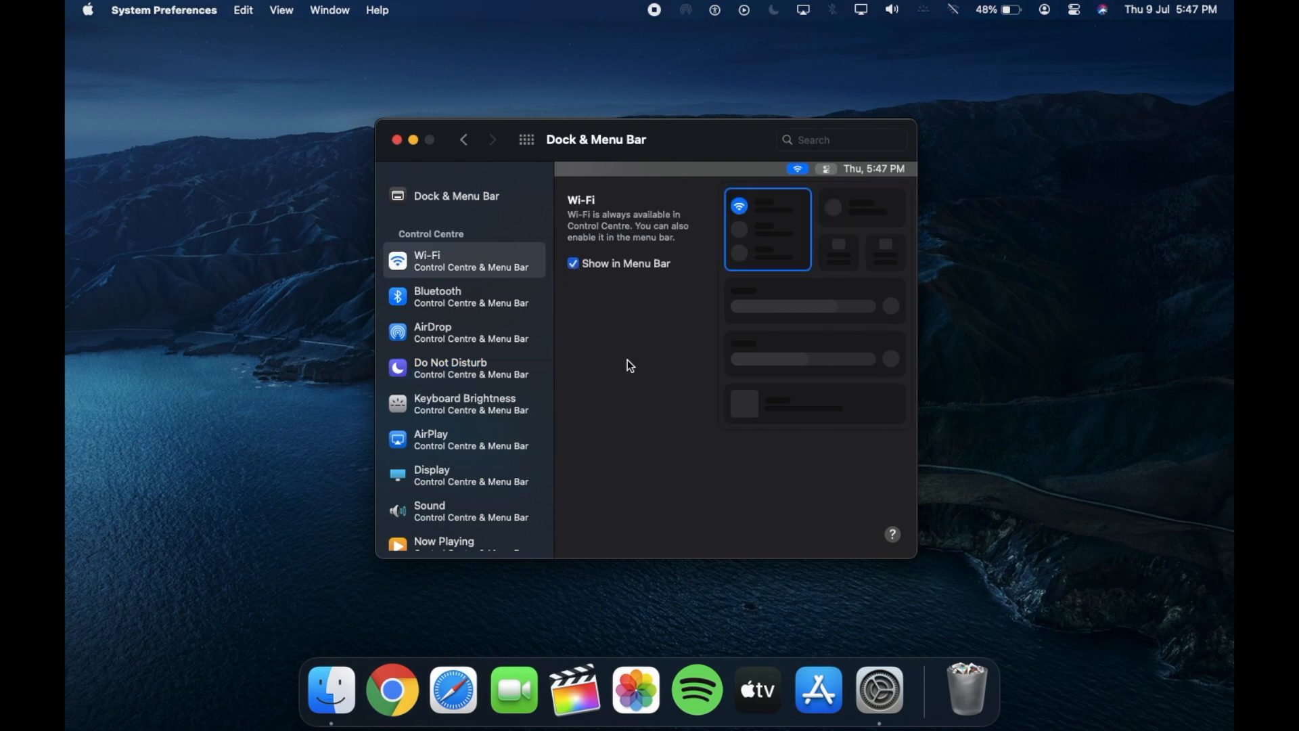
left_click(396, 139)
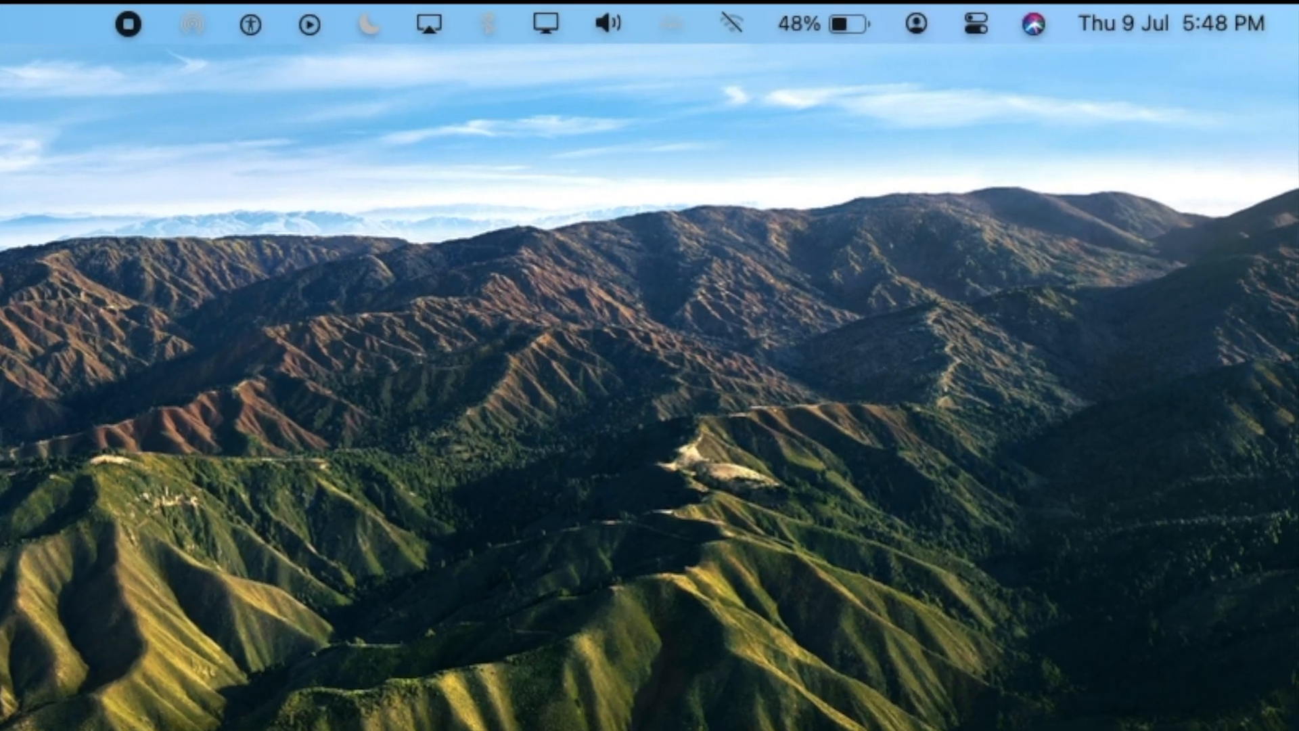
left_click(164, 23)
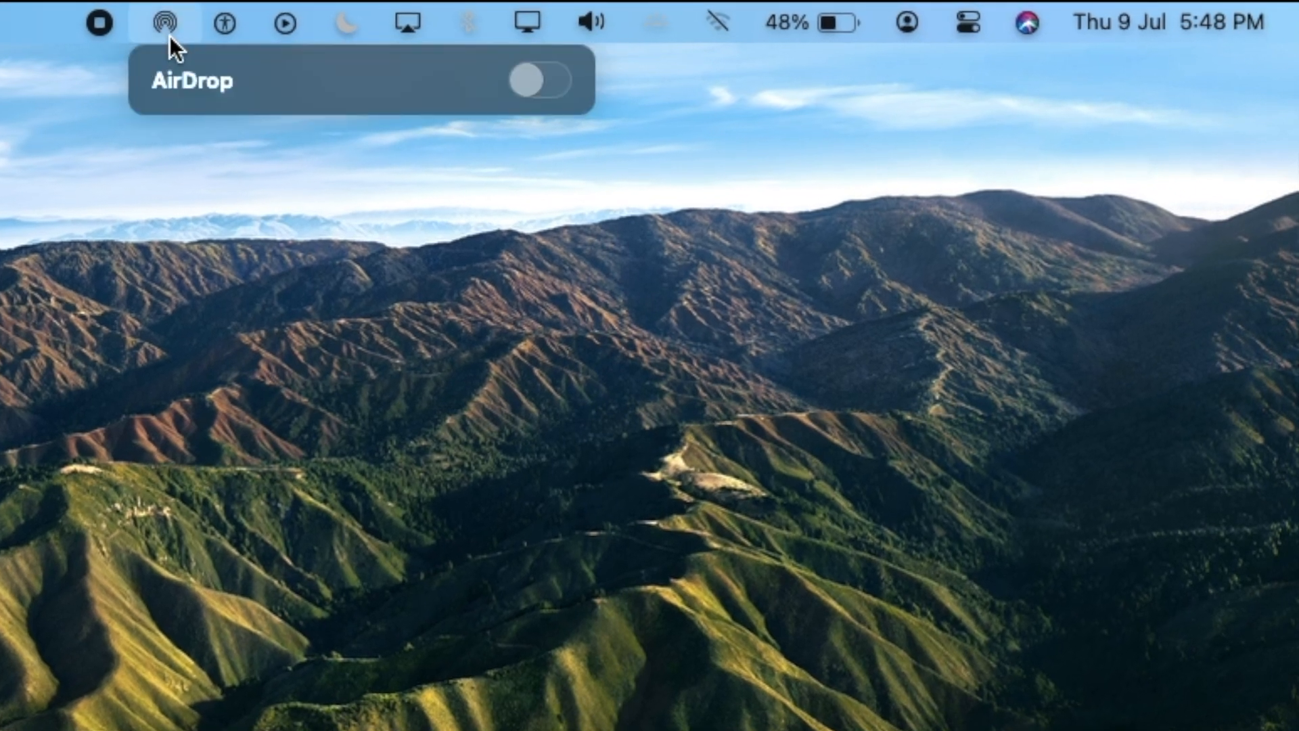
left_click(644, 21)
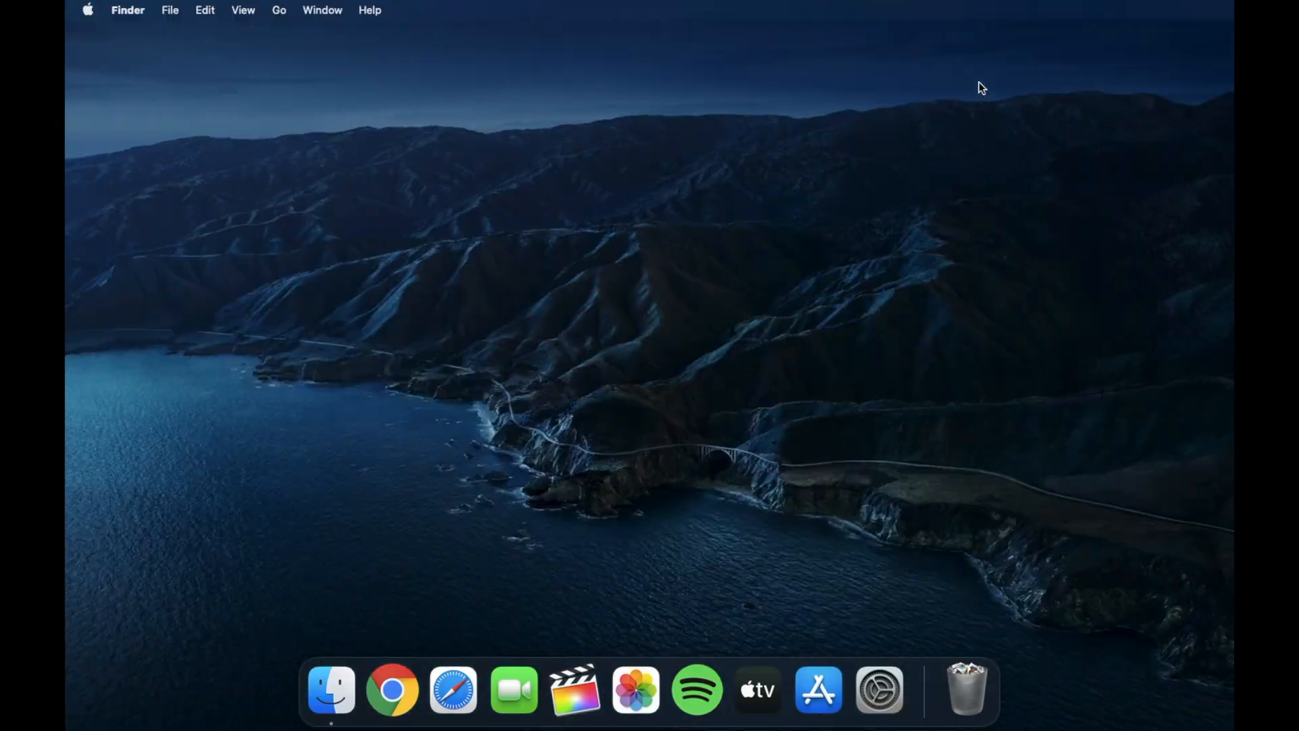
left_click(576, 18)
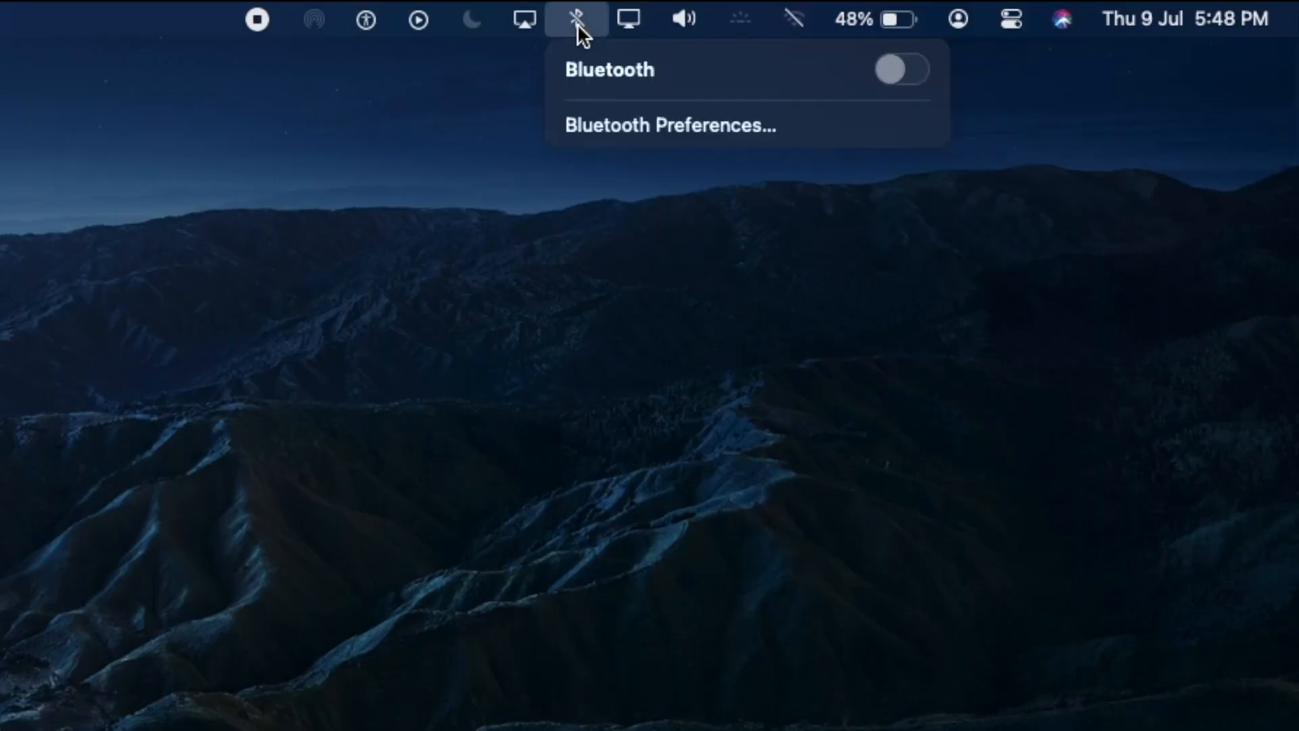
left_click(470, 17)
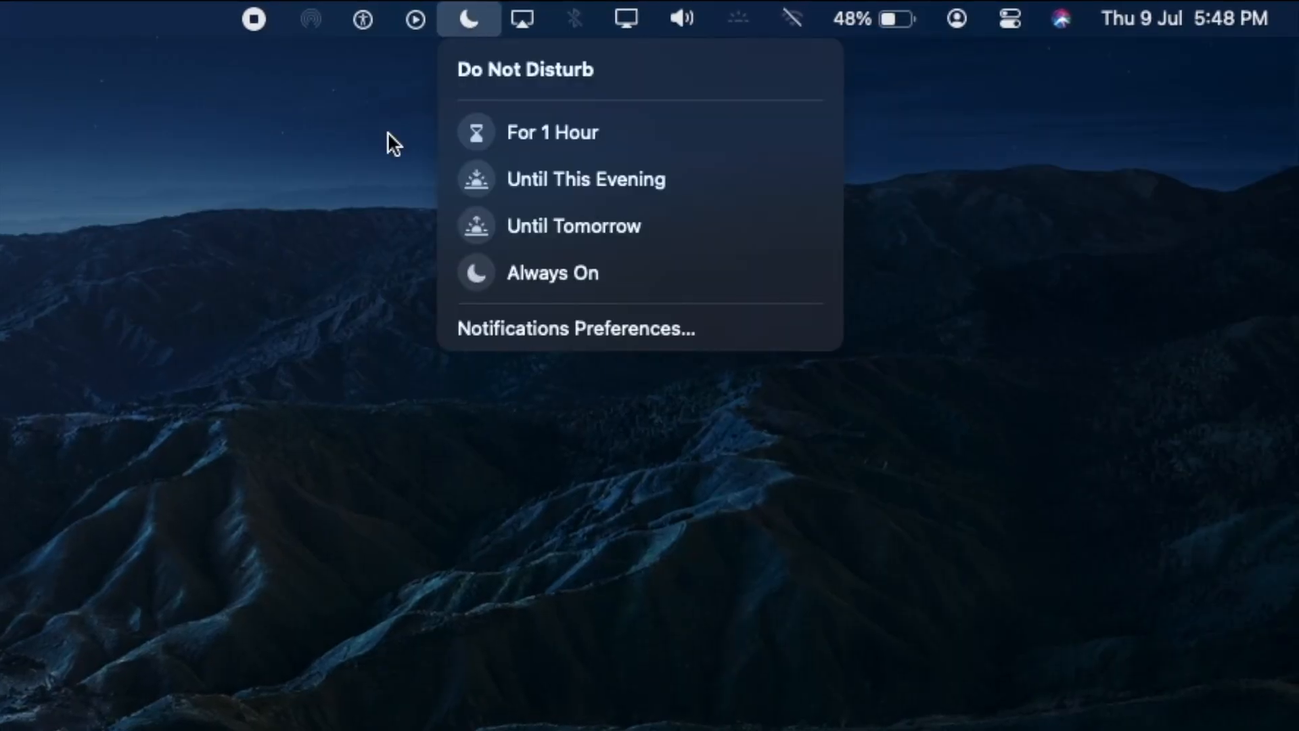
left_click(306, 17)
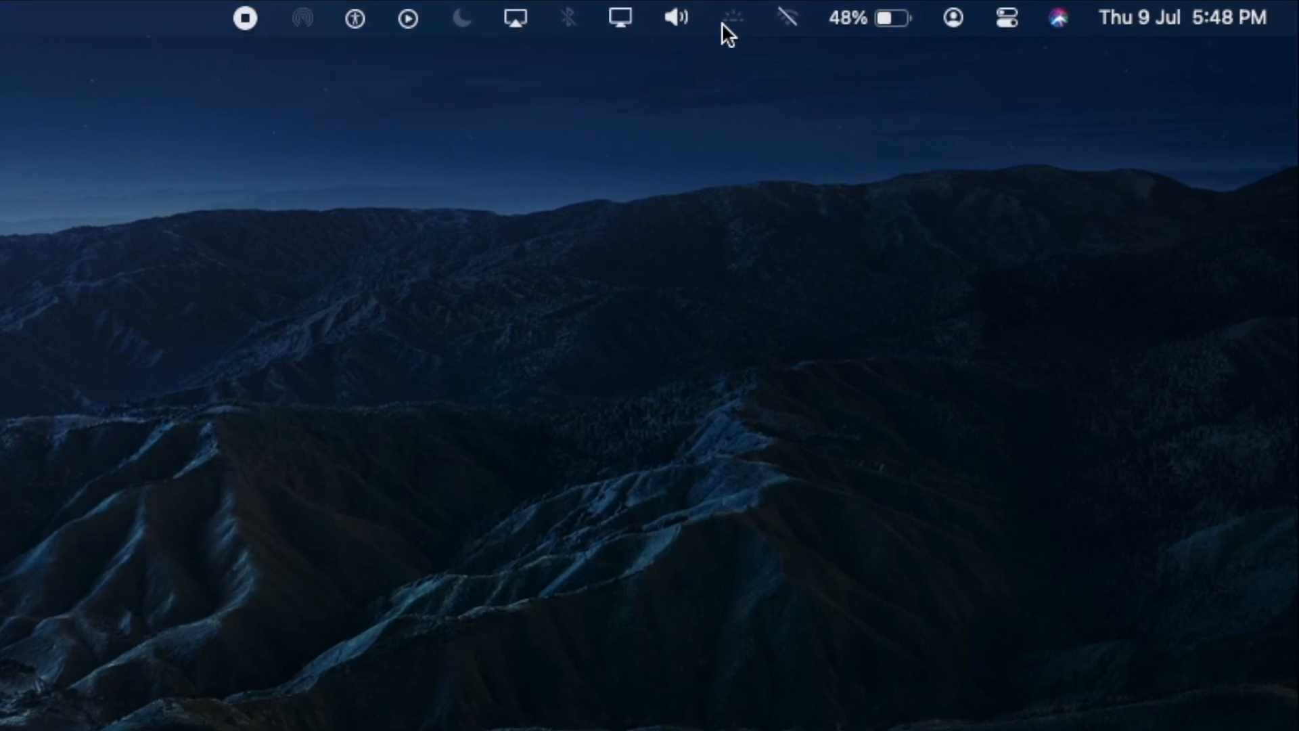
mouse_move(625, 178)
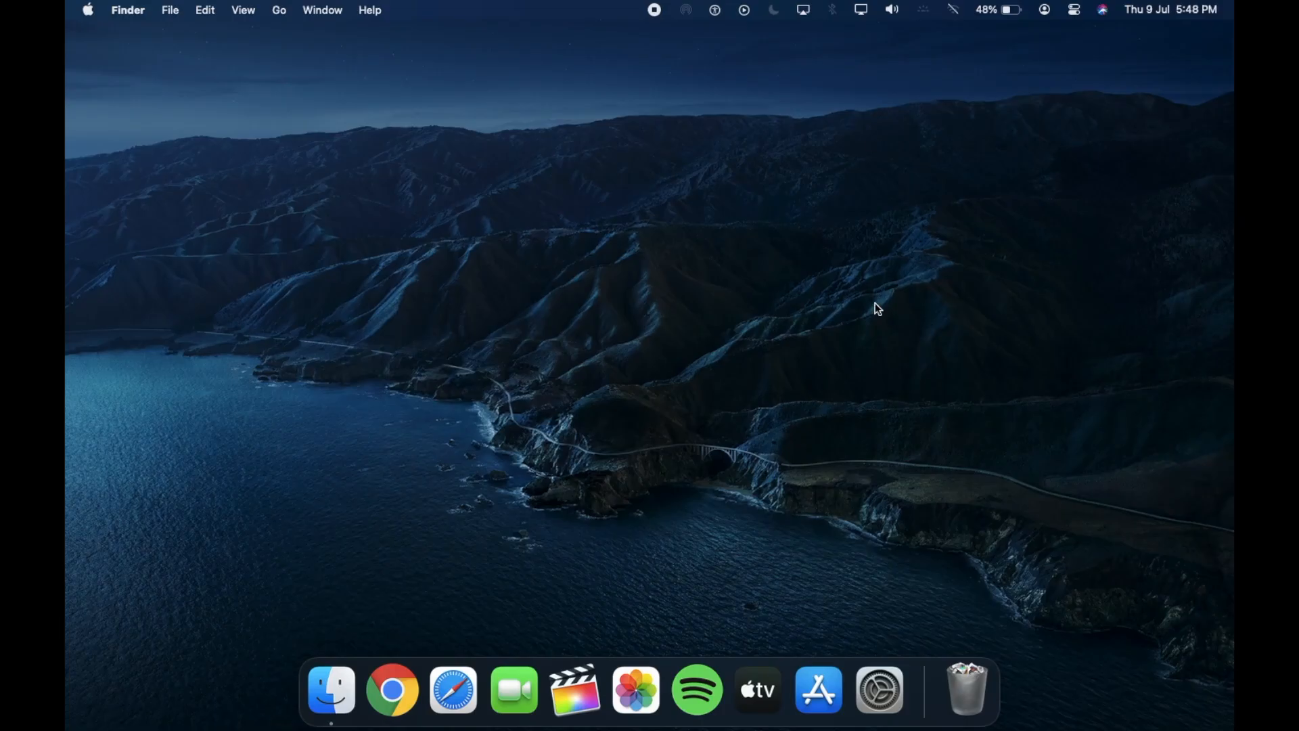
mouse_move(877, 688)
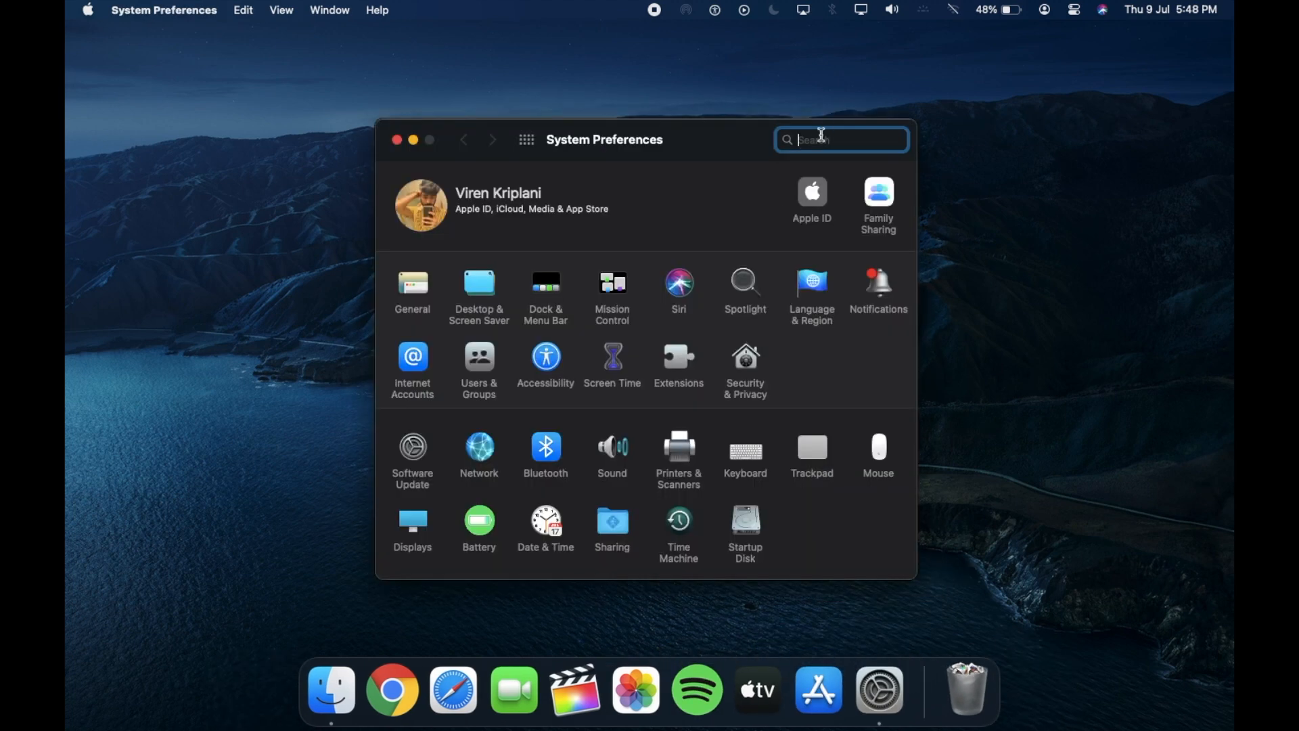
Search System Preferences for 'noti' and clear the search to show all panes again.
type("notif")
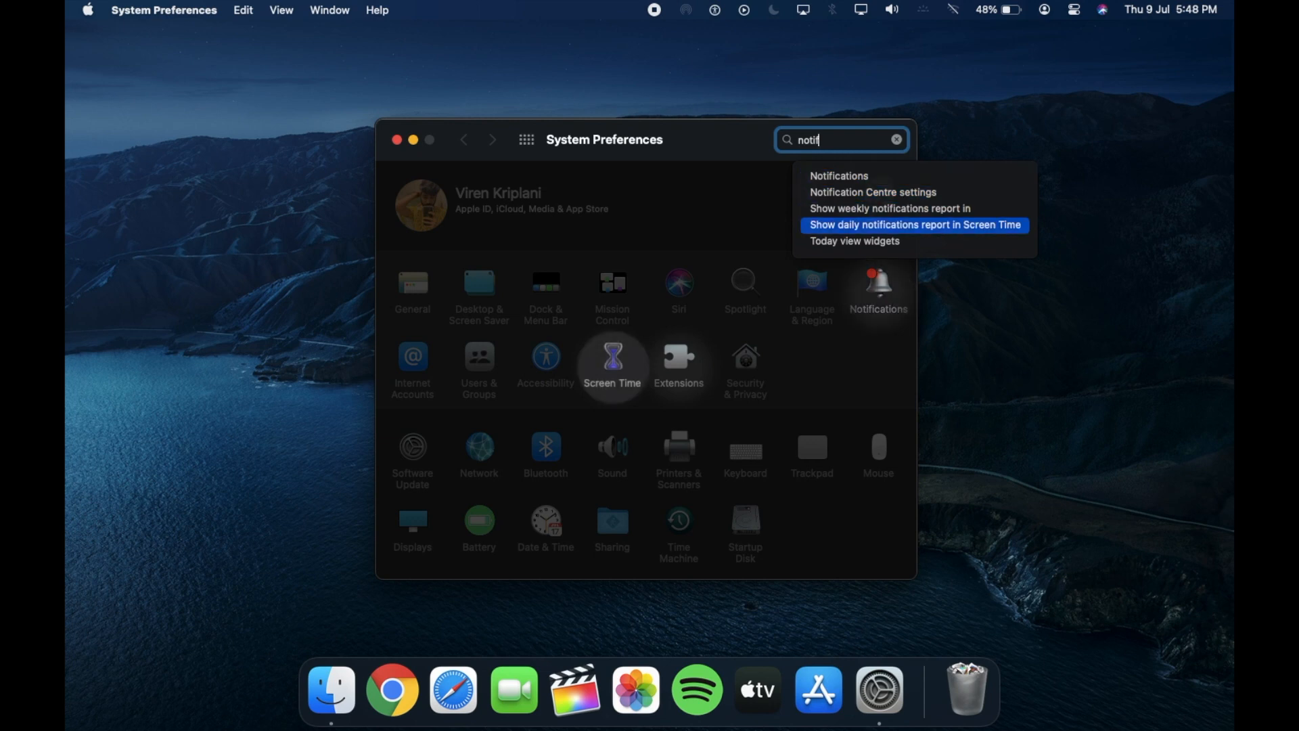
mouse_move(837, 176)
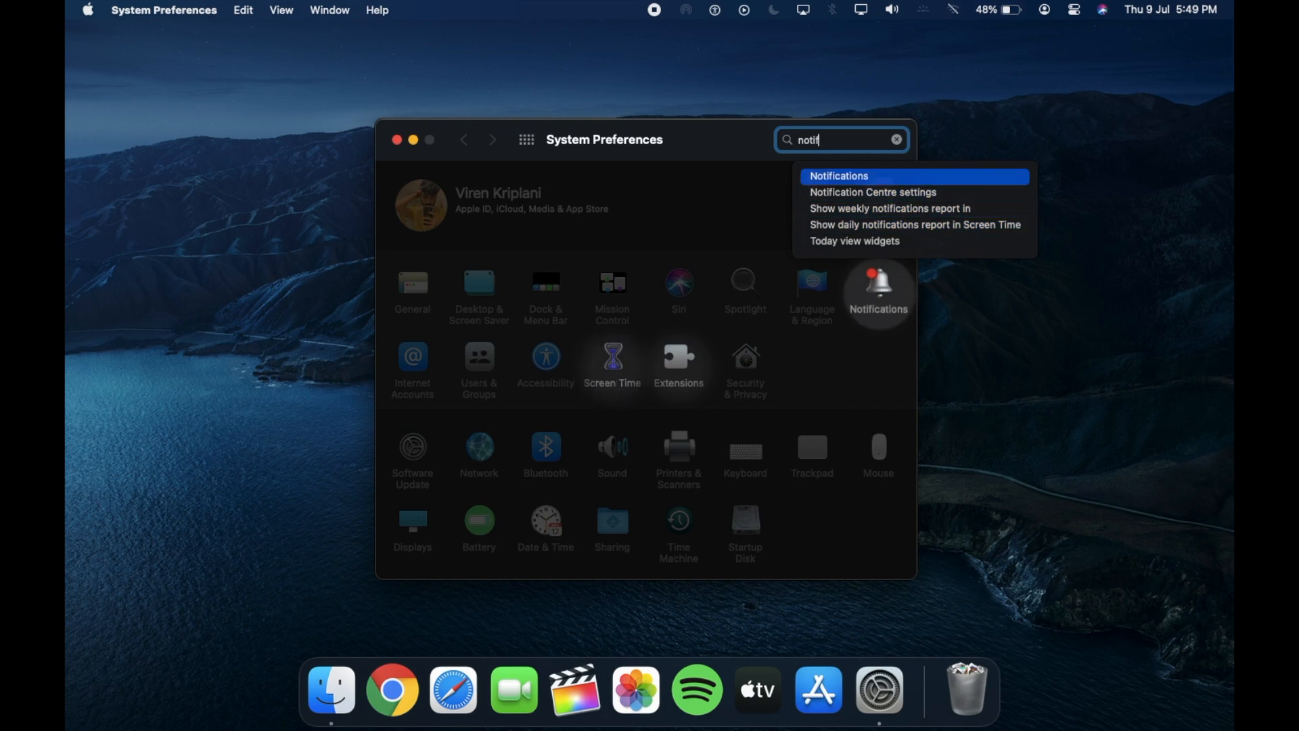
left_click(896, 139)
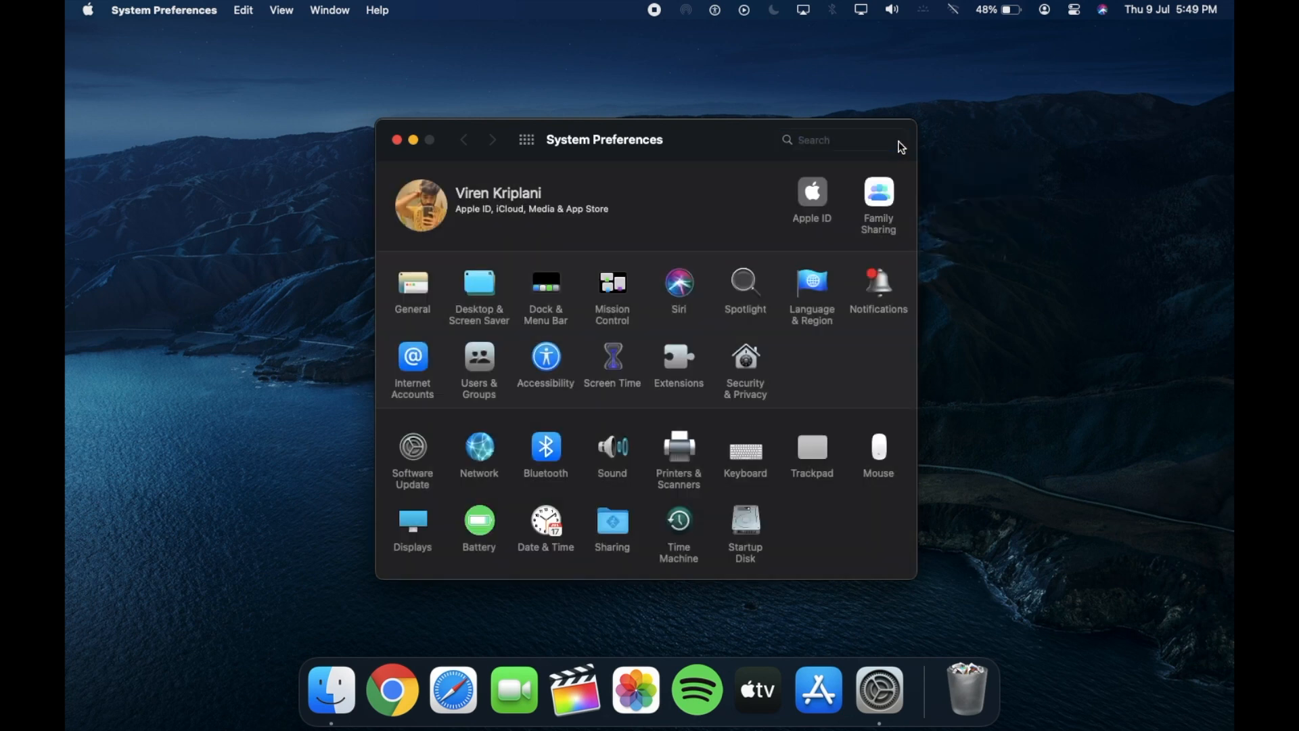
mouse_move(488, 368)
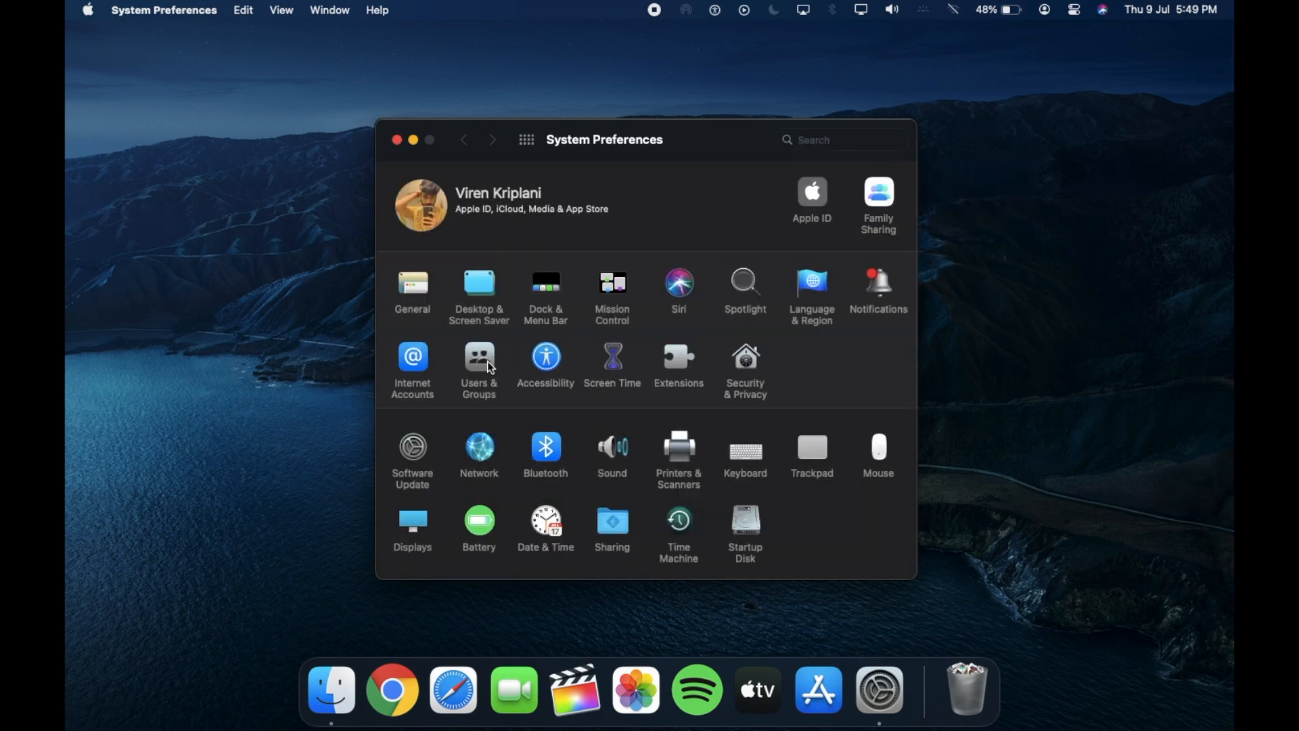
Close Users & Groups and reach About This Mac's Storage Manage window from the Apple menu.
left_click(479, 363)
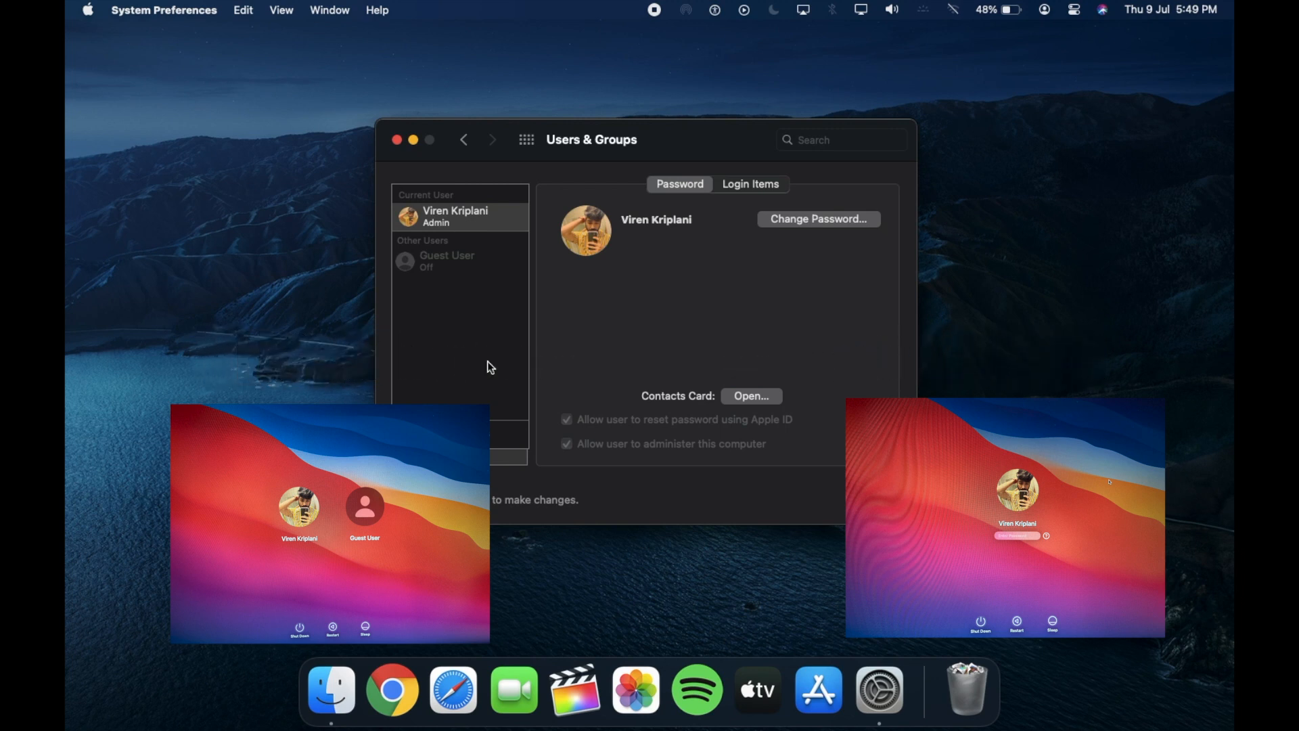
left_click(397, 139)
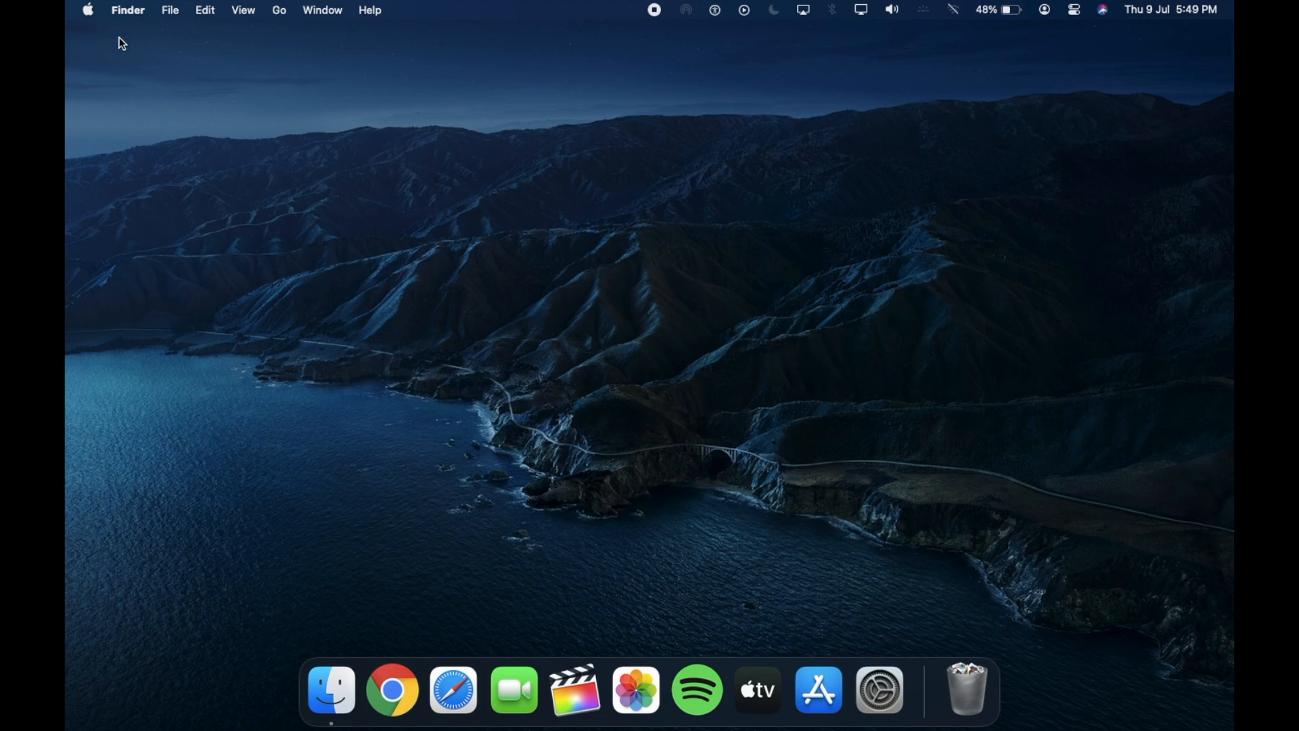
left_click(87, 10)
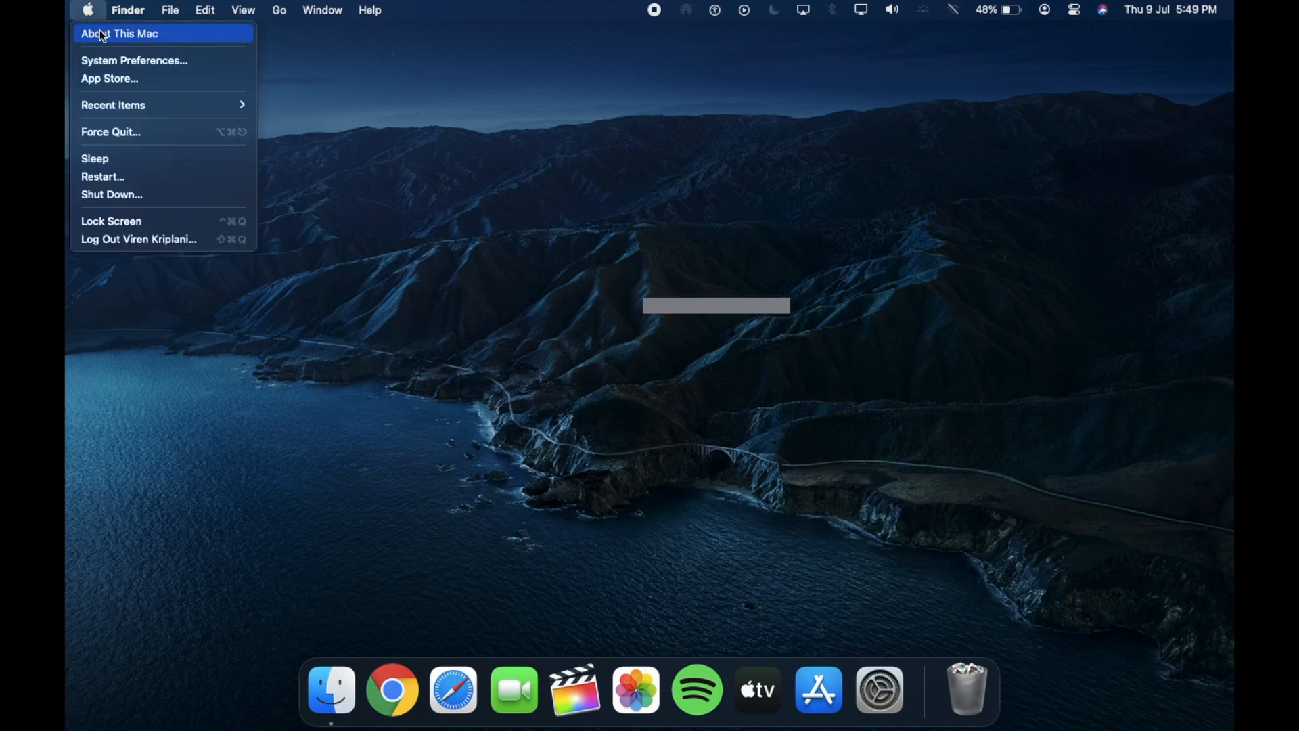
left_click(119, 33)
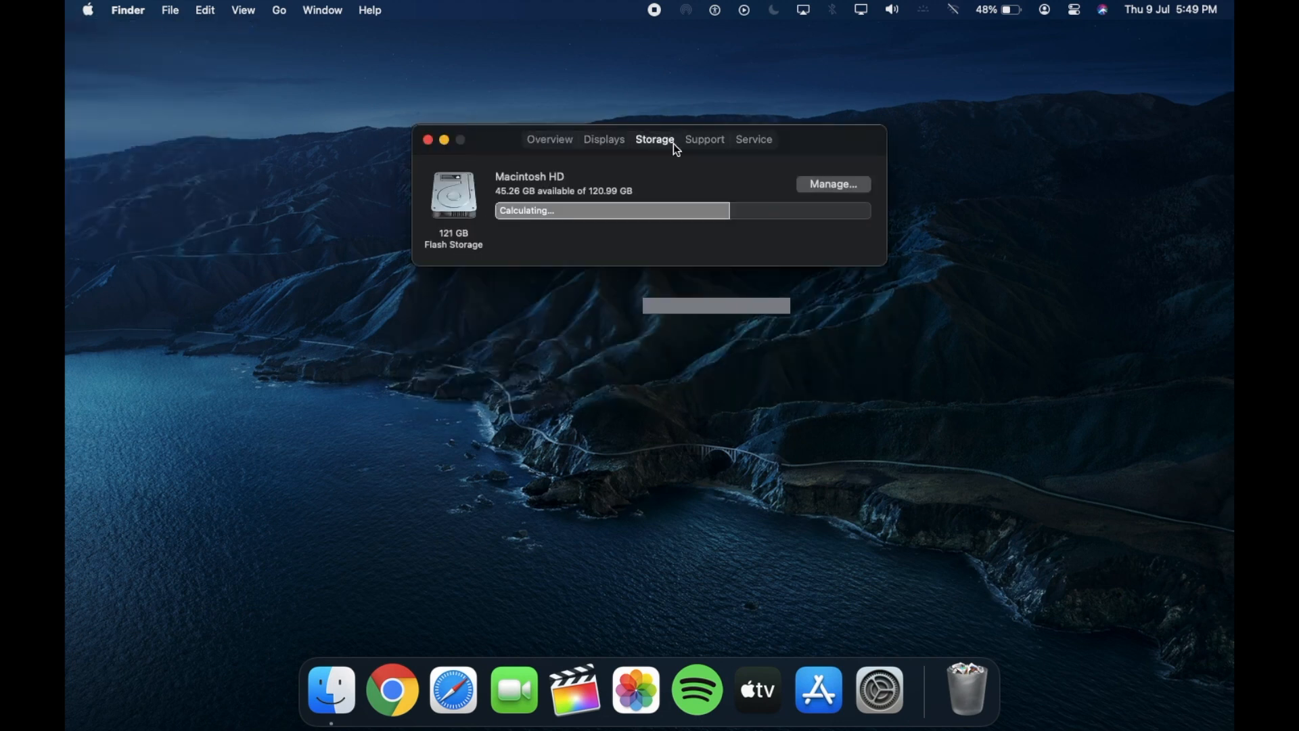
left_click(833, 183)
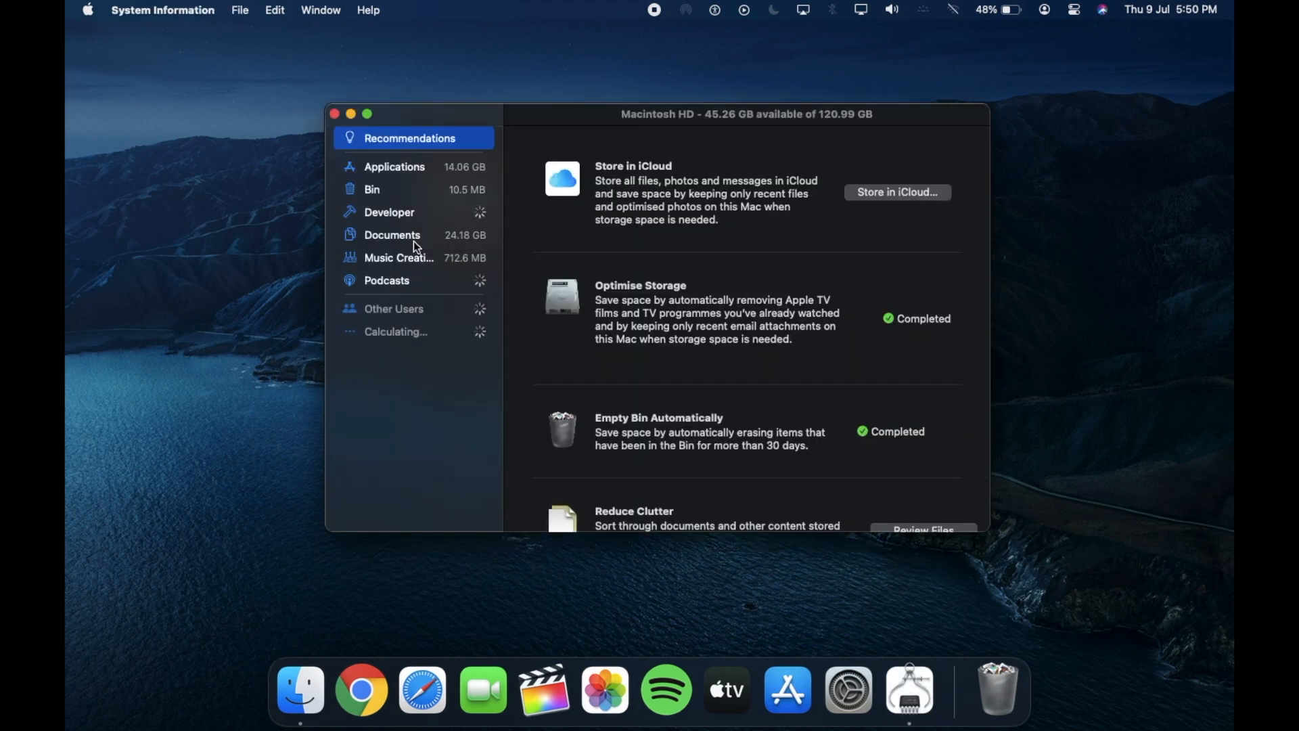
Review Documents large files, unsupported apps and folder browser, then return to the storage summary.
left_click(393, 234)
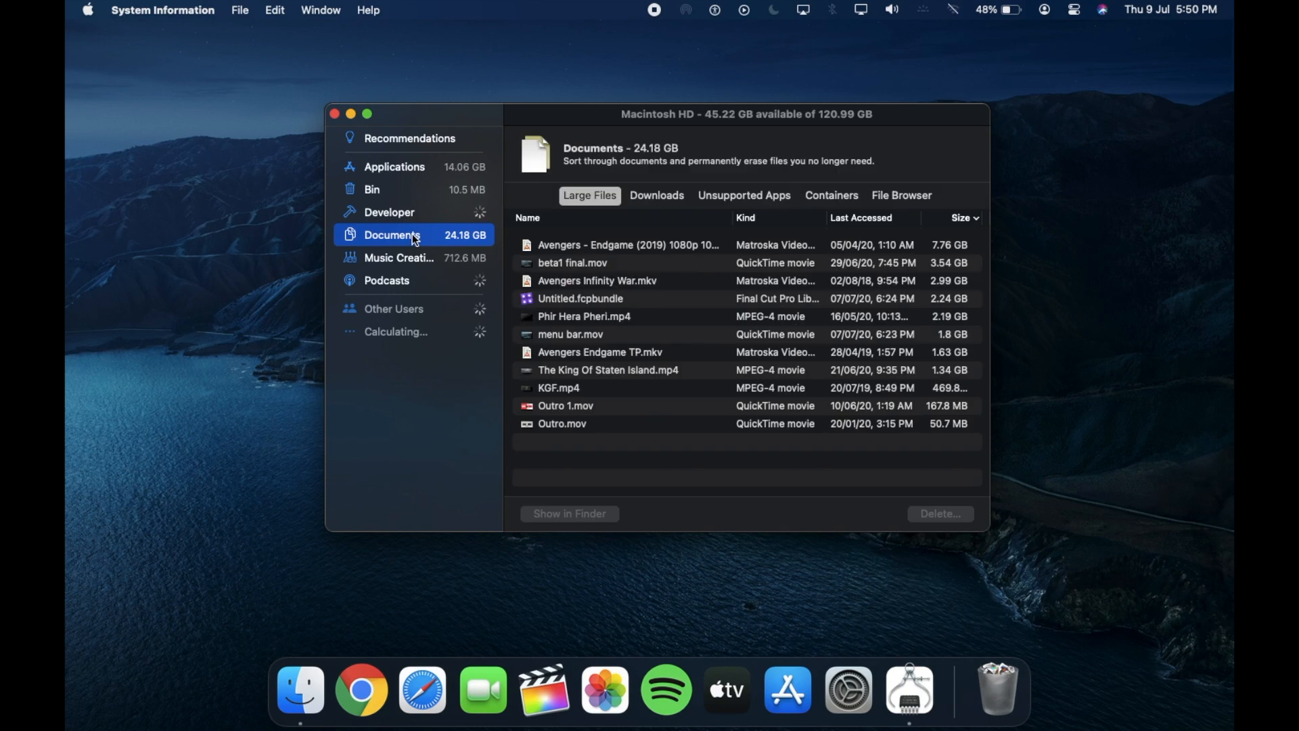
left_click(743, 195)
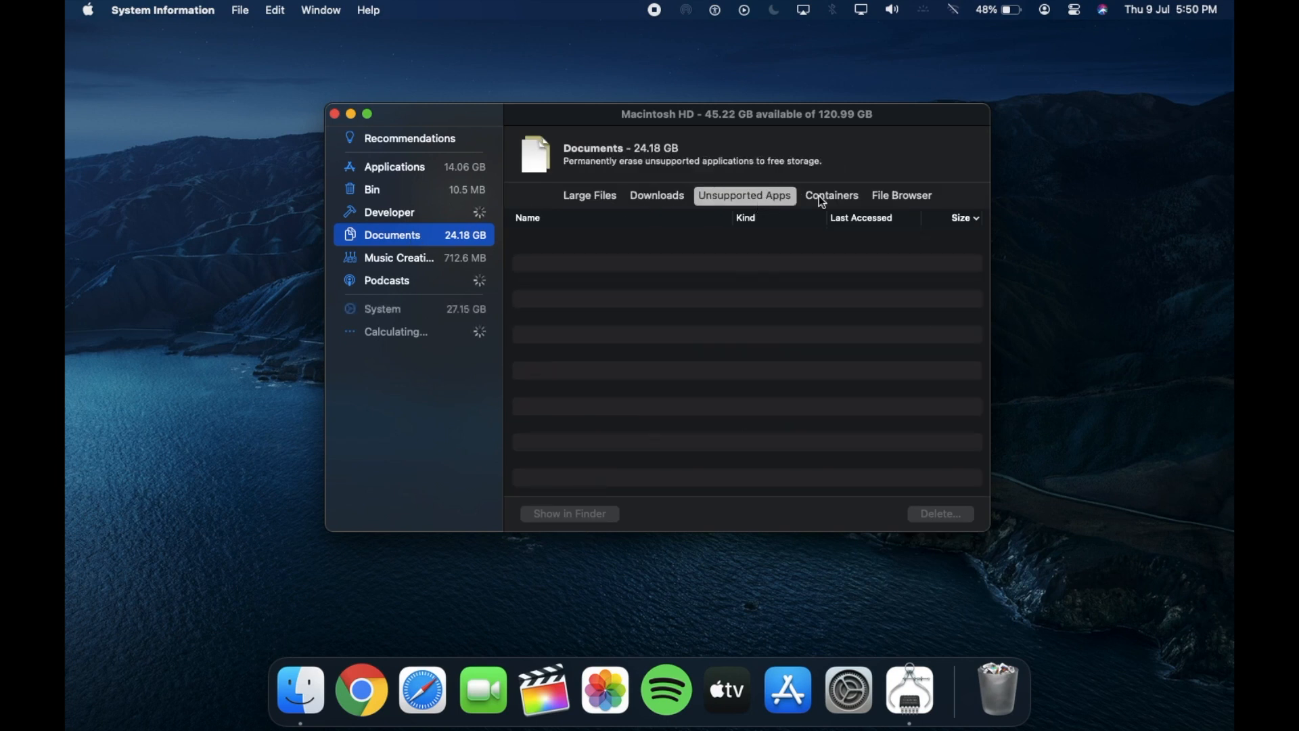
left_click(901, 195)
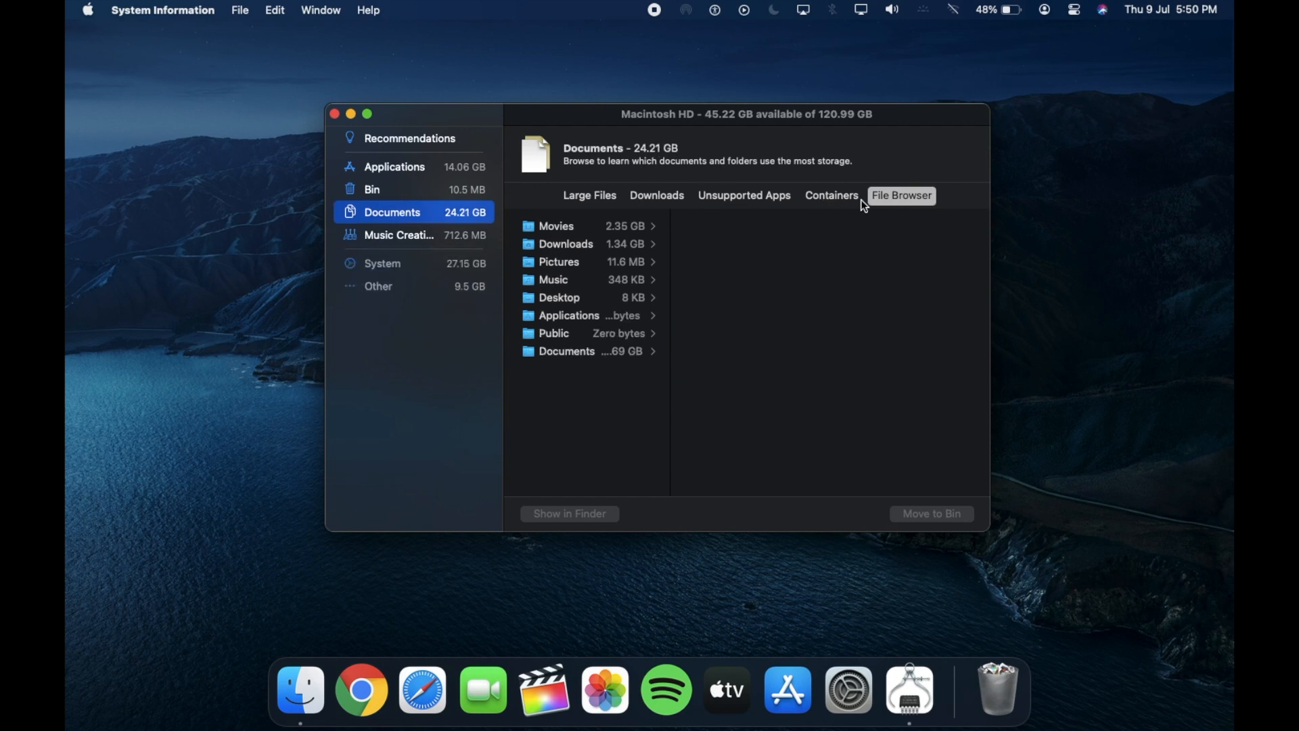
mouse_move(824, 200)
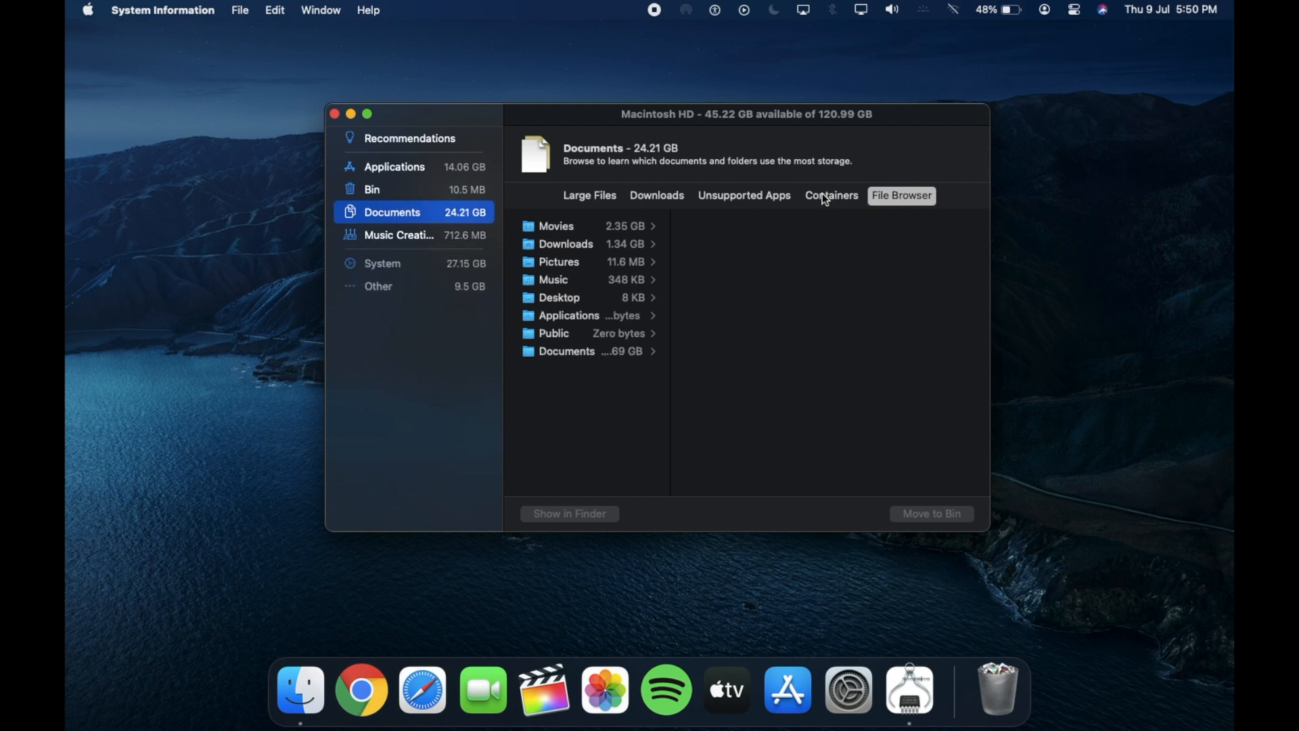
left_click(337, 114)
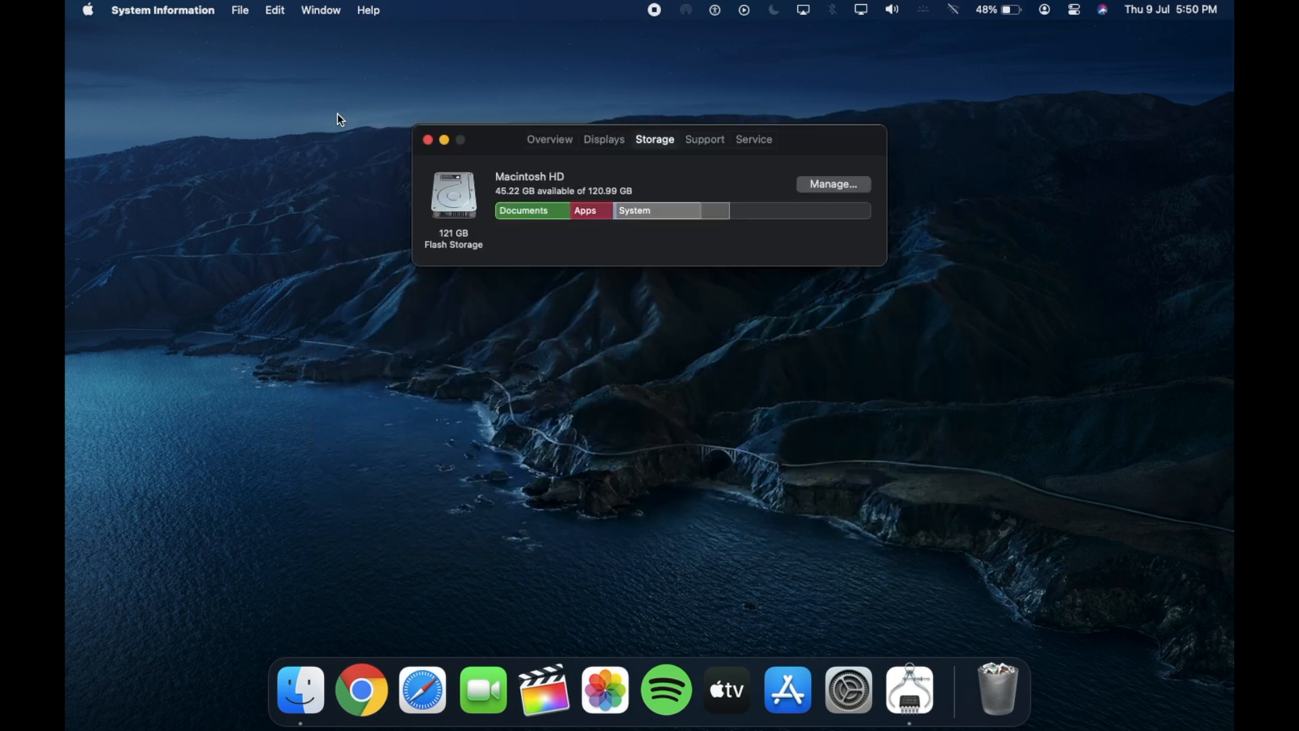
Launch and quit Photos from the Dock, then launch Safari to load the Apple site.
left_click(428, 139)
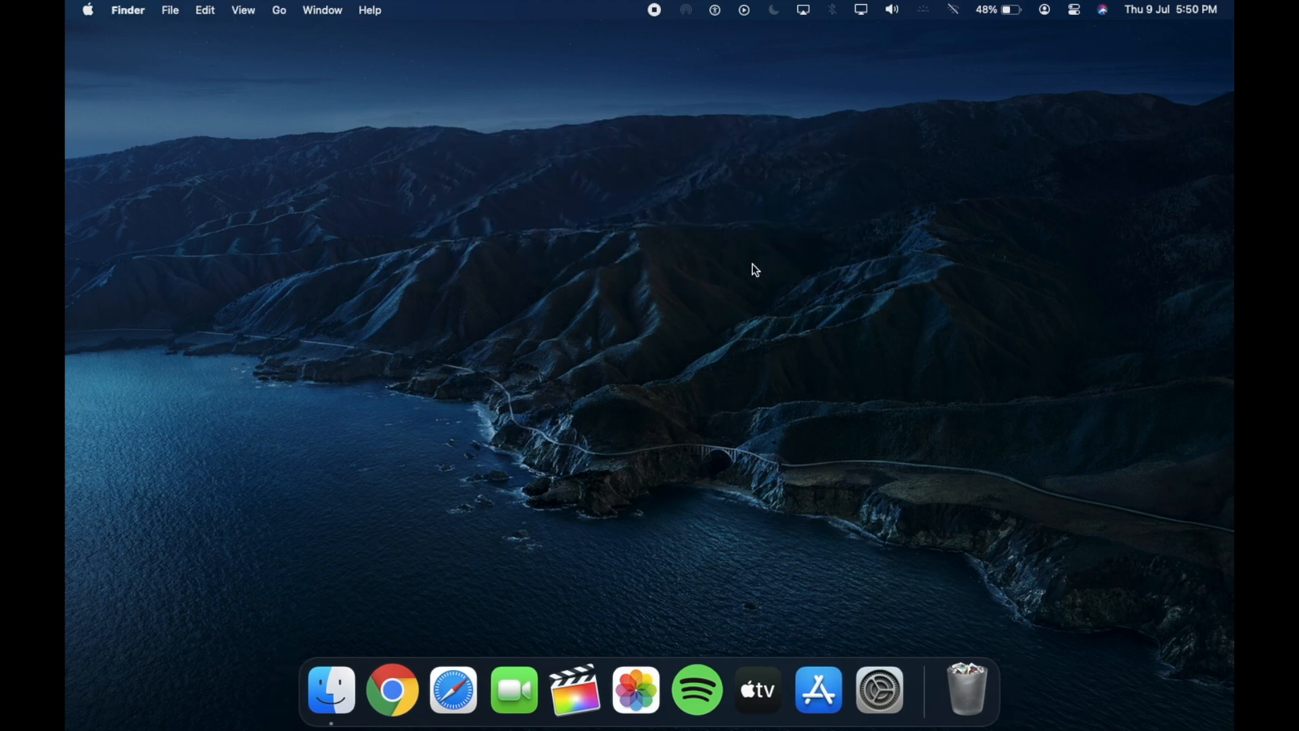
left_click(634, 689)
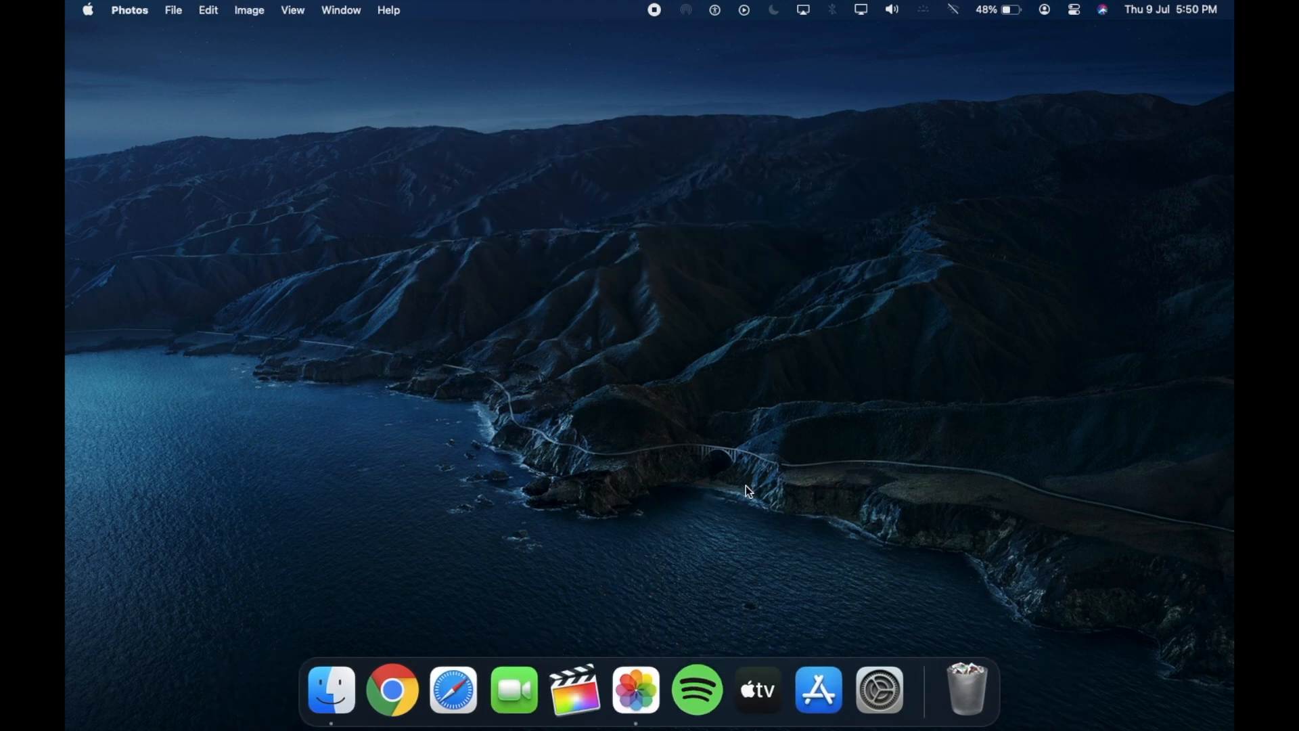
left_click(635, 689)
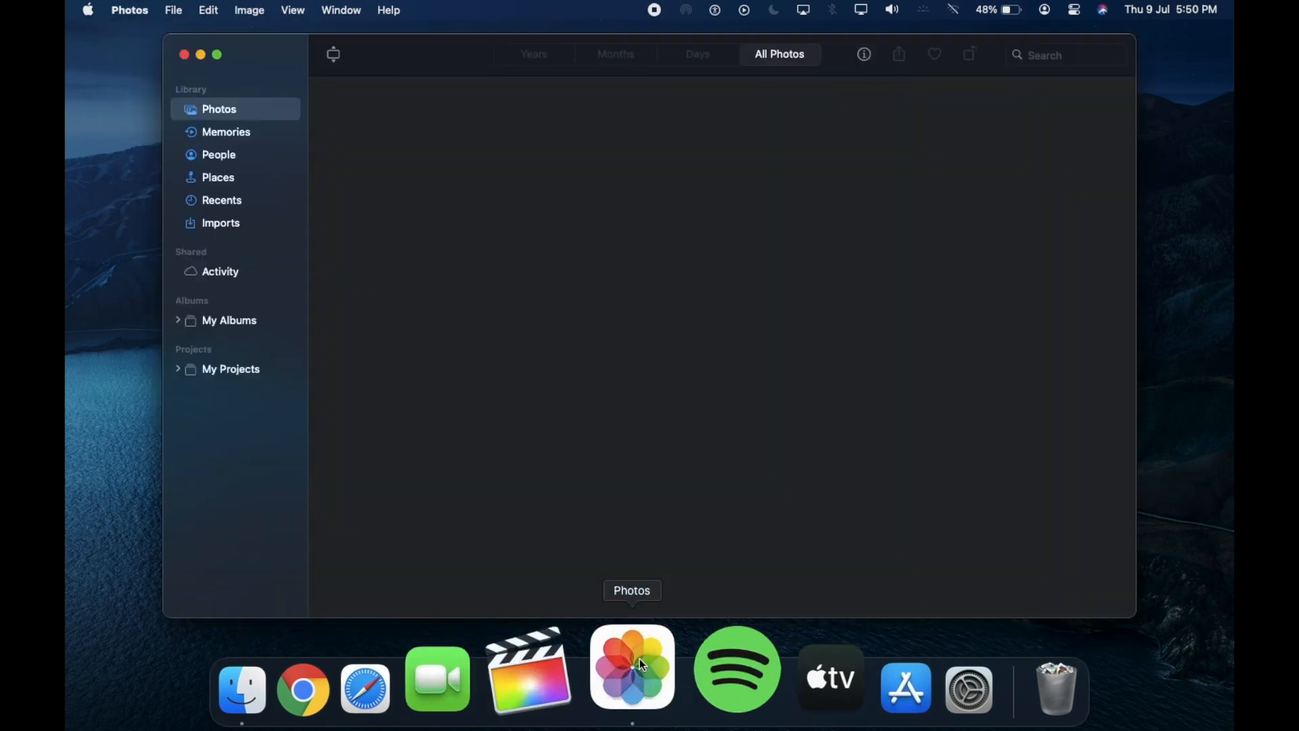
left_click(130, 9)
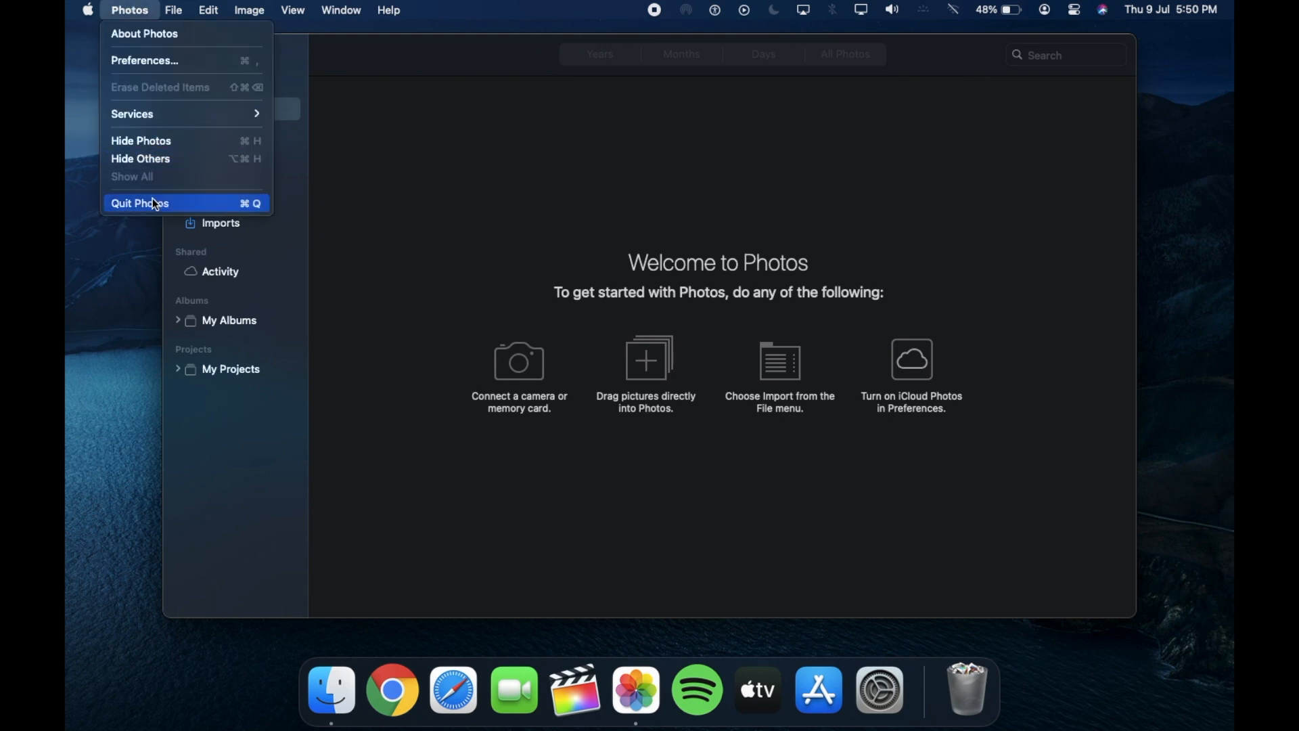
left_click(139, 203)
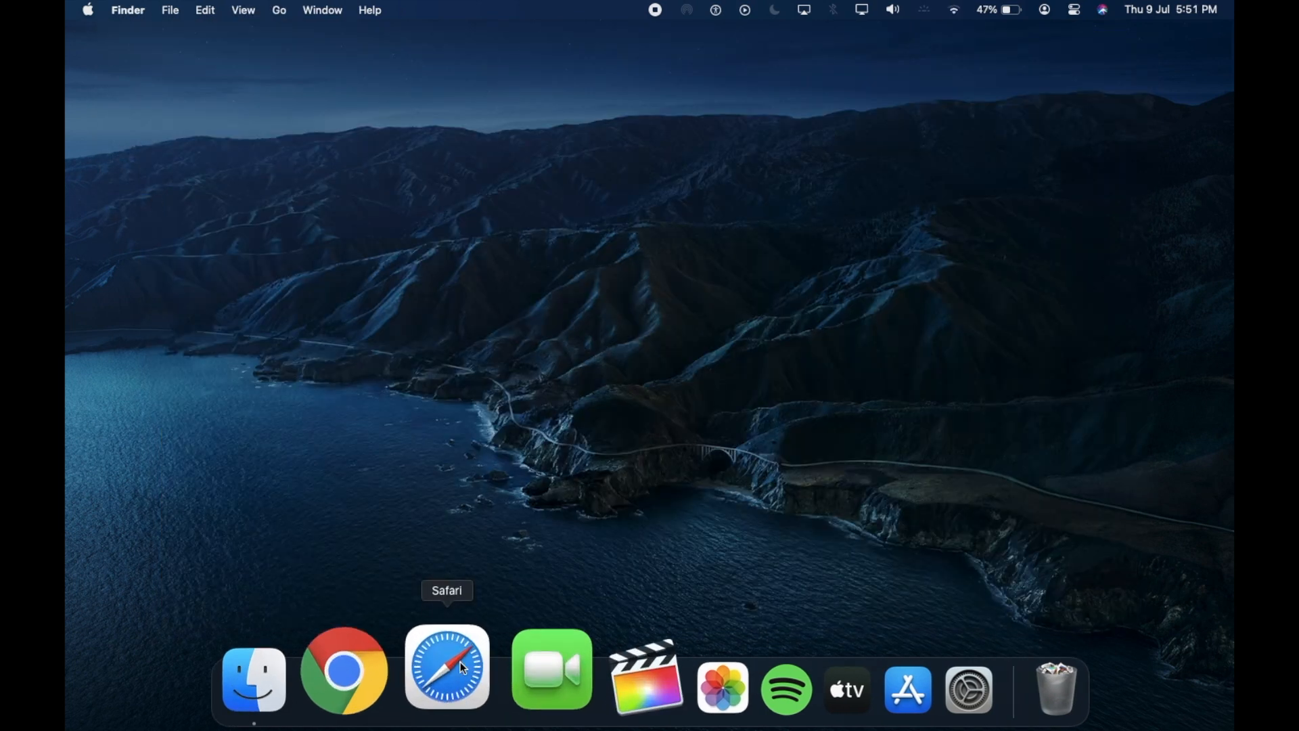
left_click(445, 667)
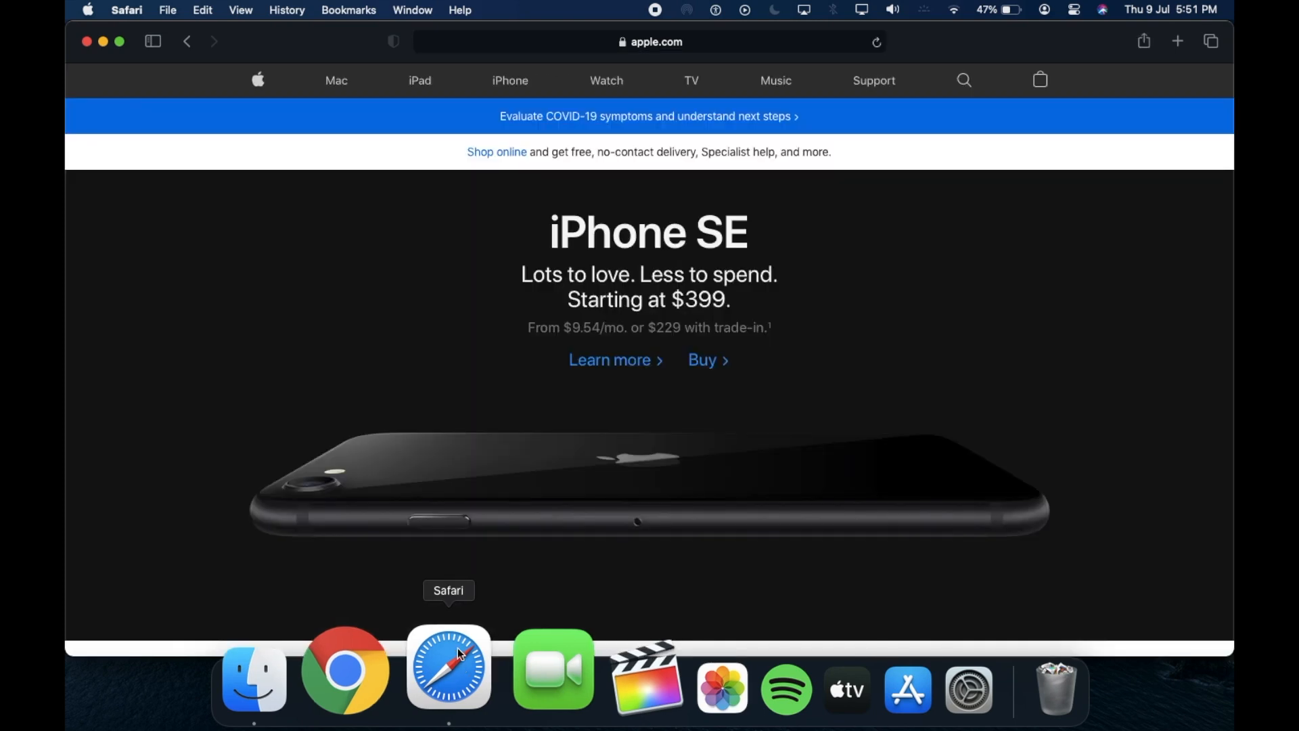
mouse_move(461, 434)
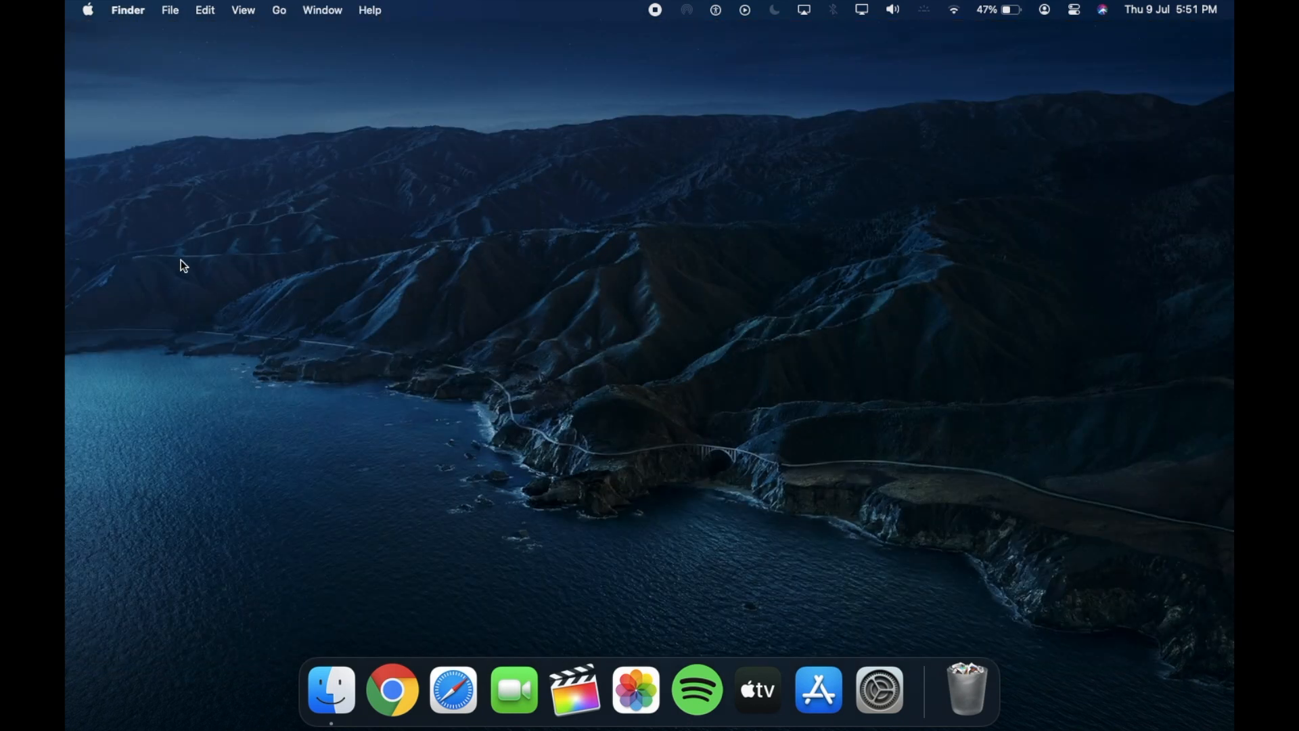
mouse_move(765, 482)
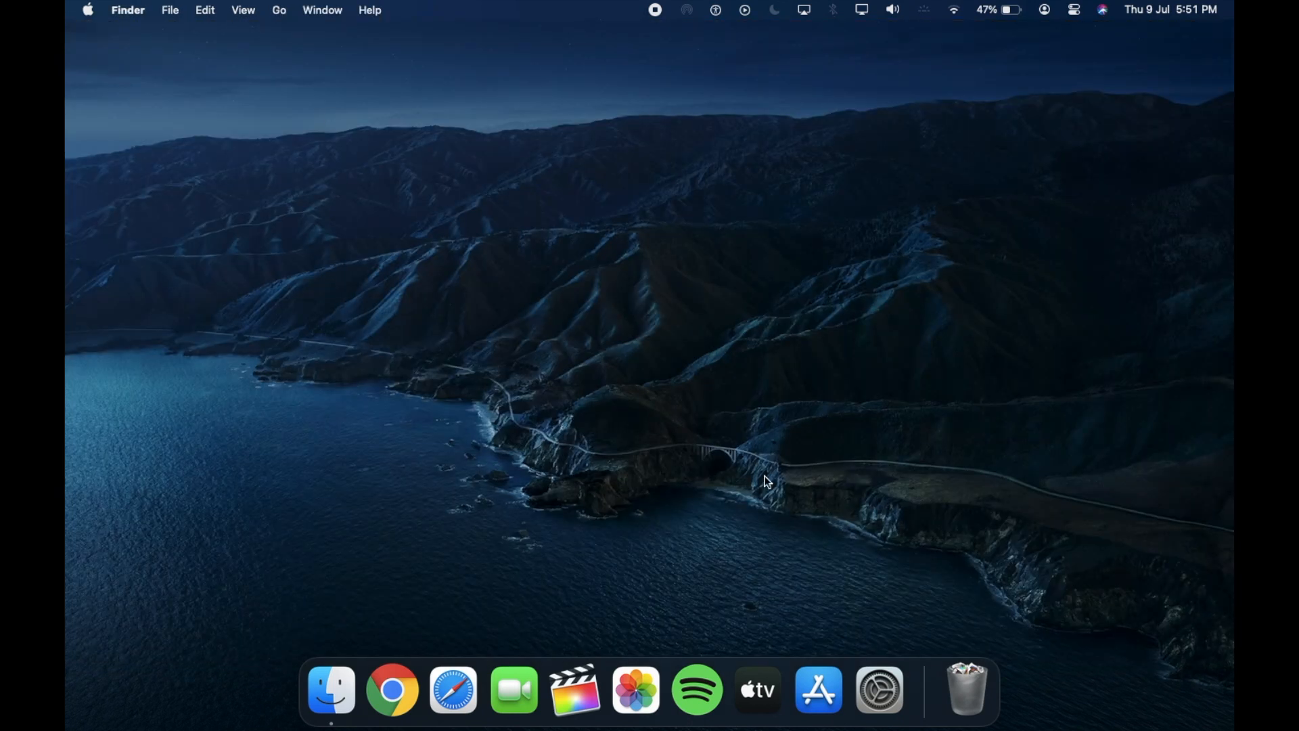
Check Software Update and confirm the Mac is up to date on macOS Beta 10.16.
left_click(878, 689)
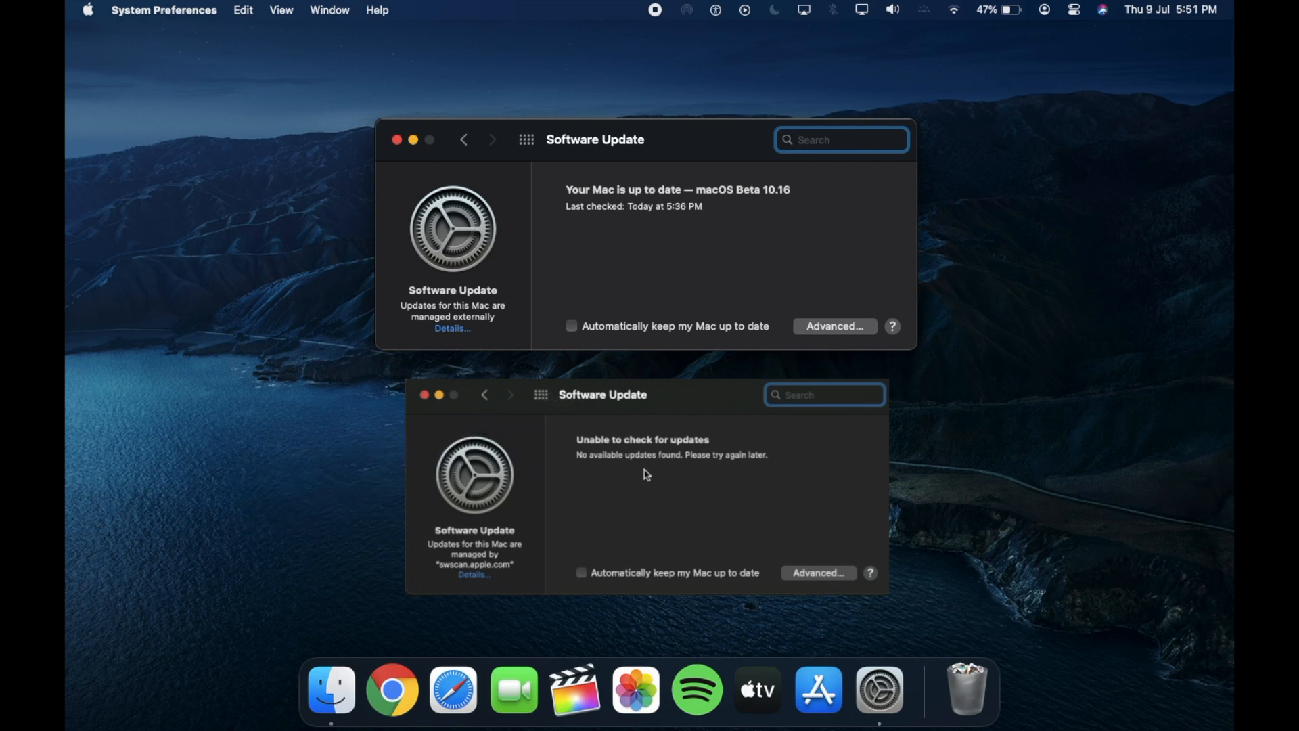
left_click(424, 394)
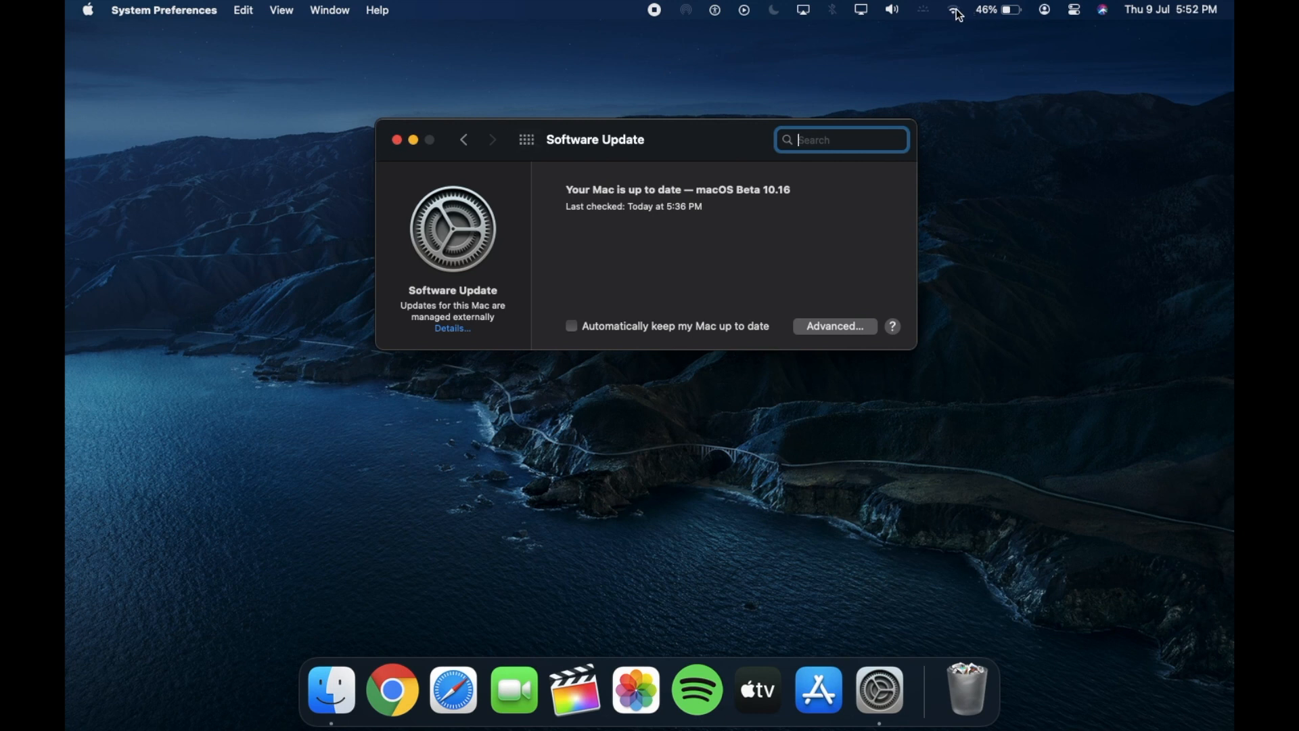
left_click(724, 94)
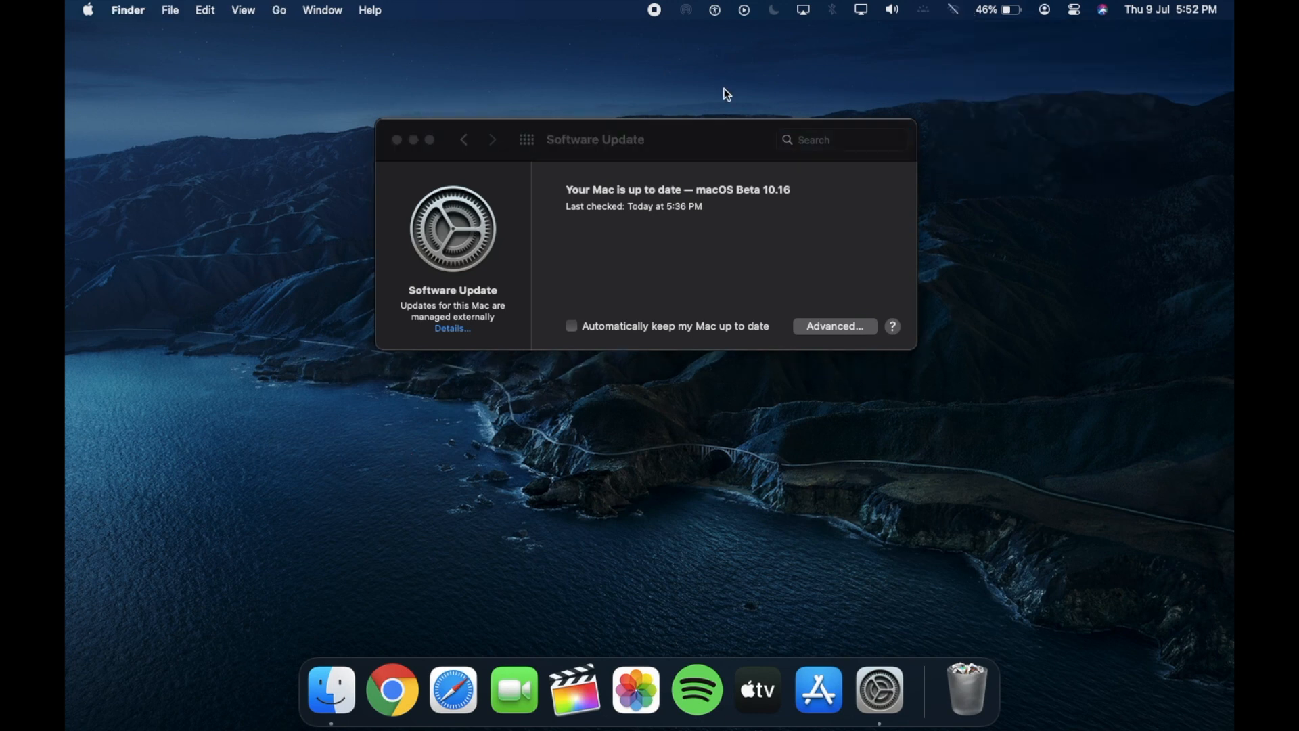
Review the Battery pane's power options and return to the Show All overview.
left_click(527, 140)
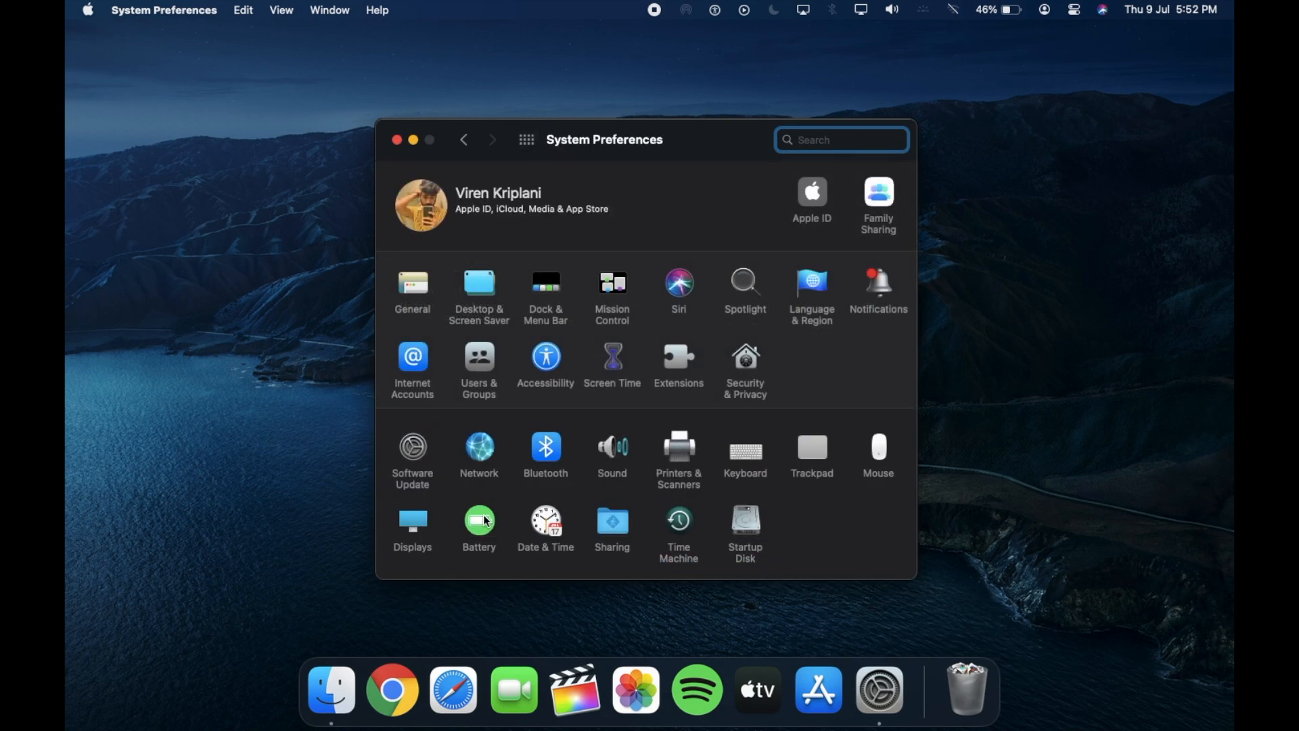
left_click(479, 525)
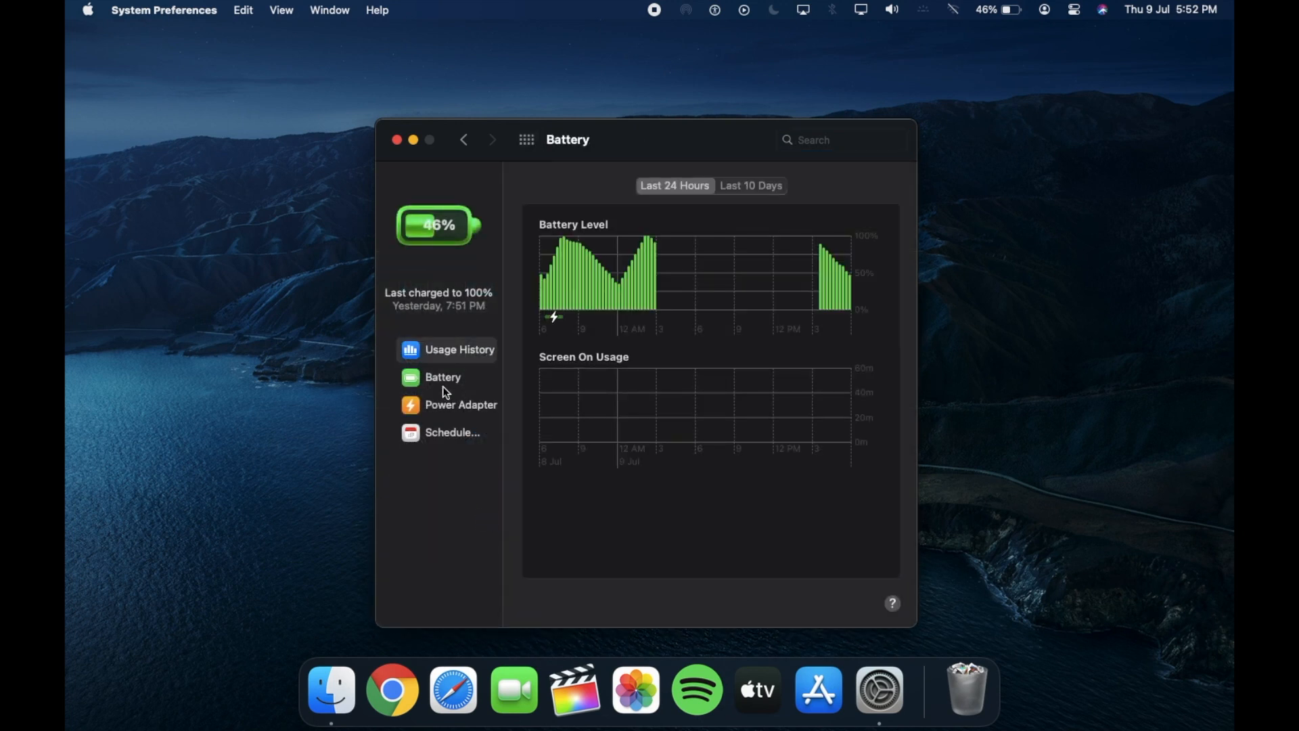
left_click(443, 377)
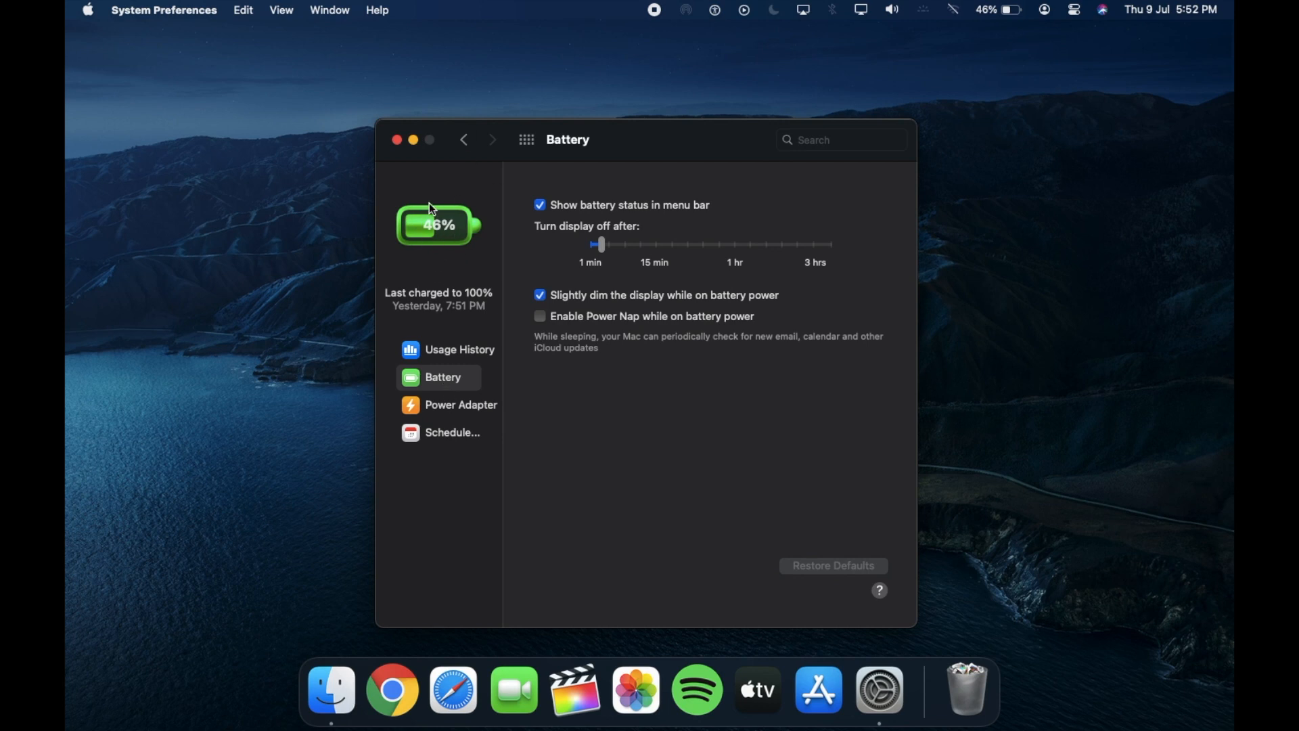
mouse_move(421, 222)
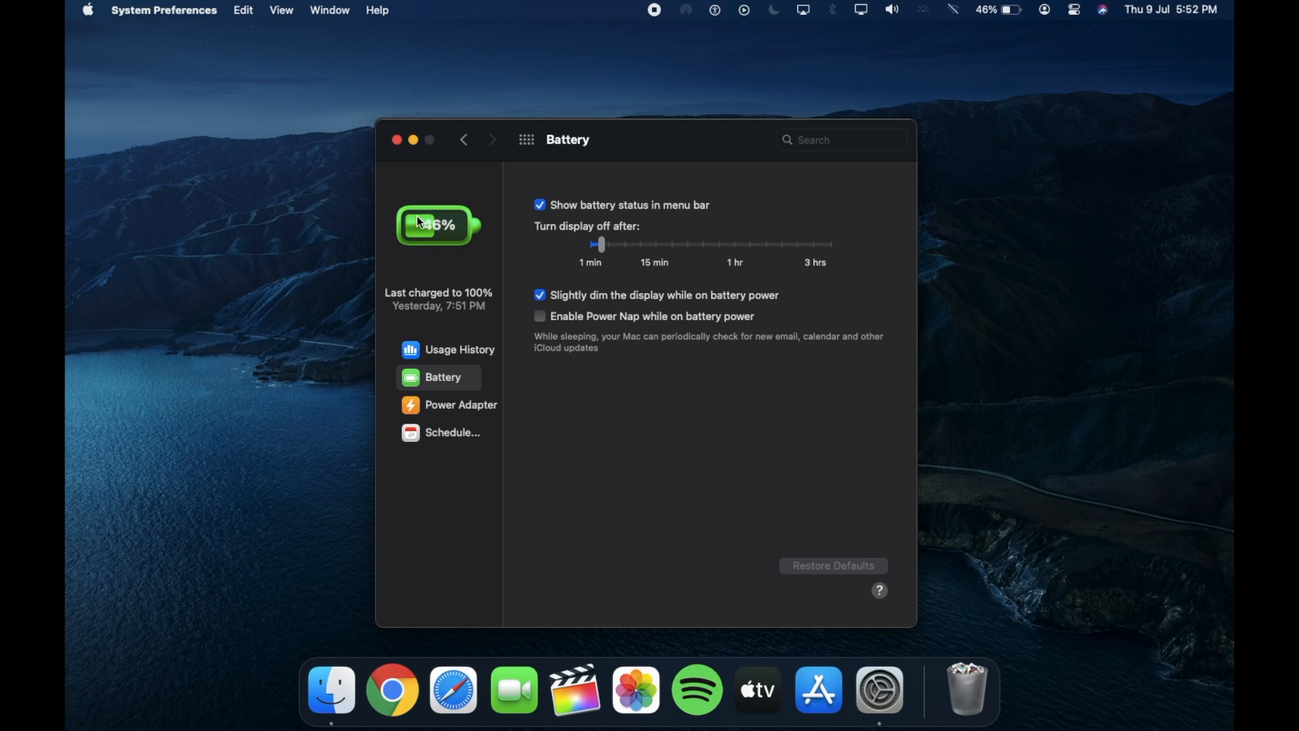
left_click(525, 140)
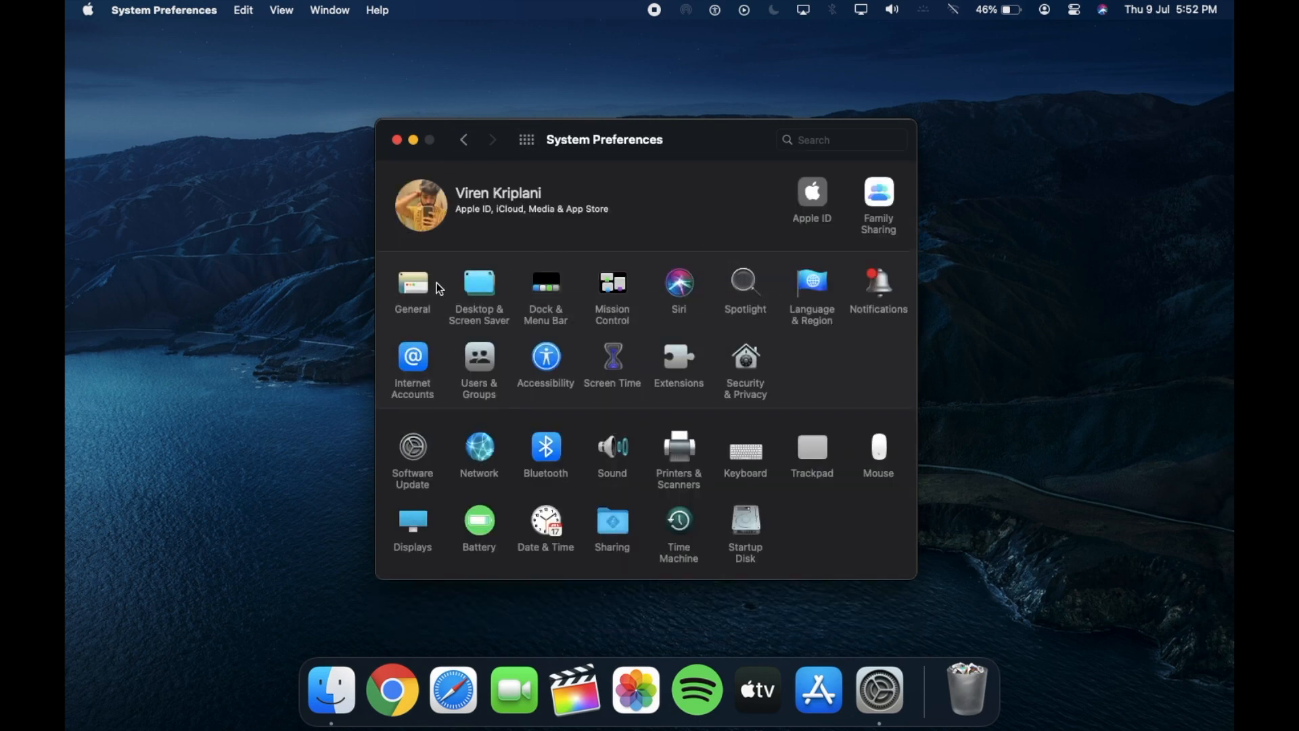
mouse_move(612, 317)
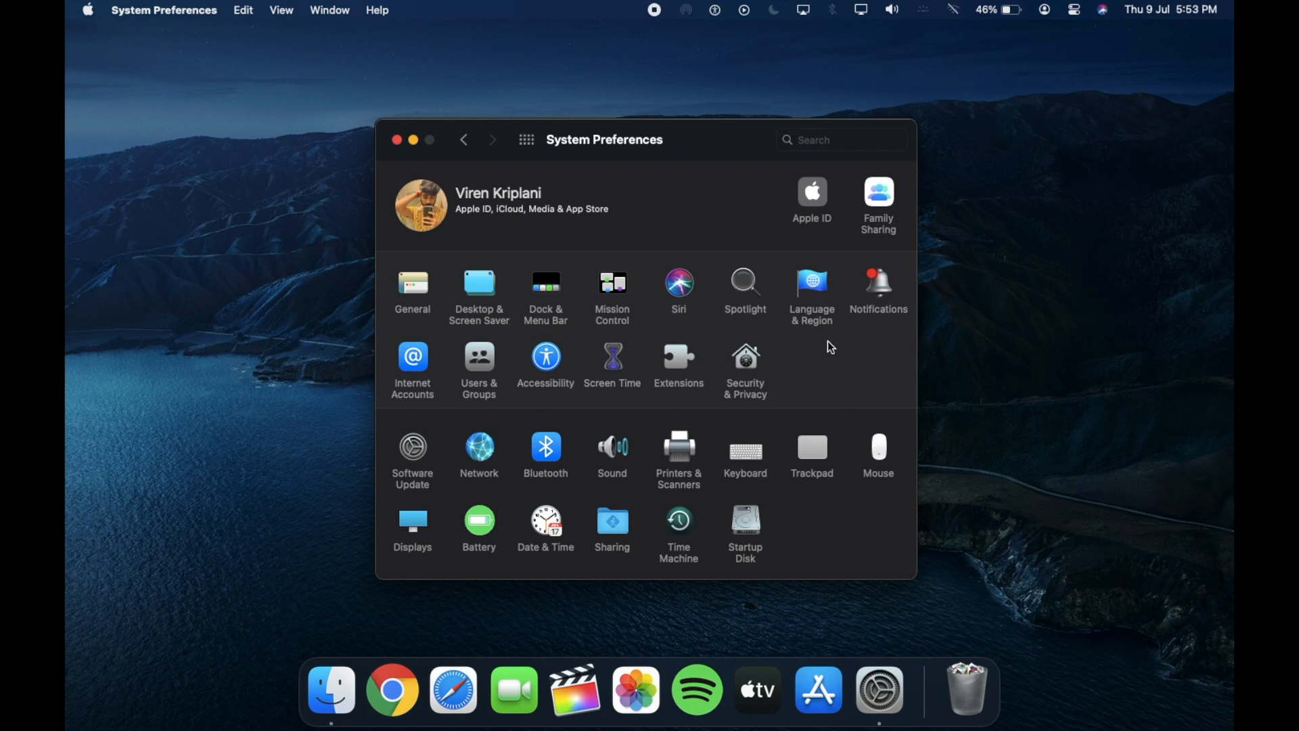
mouse_move(401, 401)
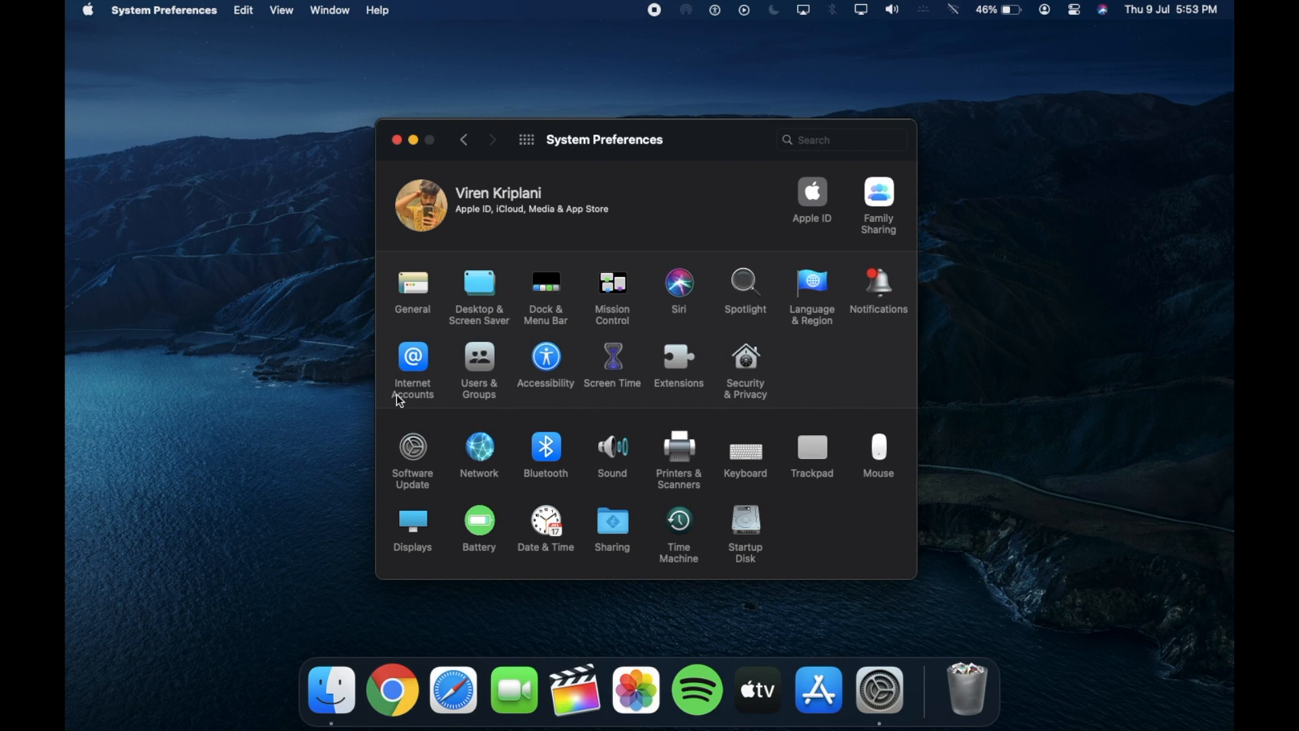
mouse_move(550, 281)
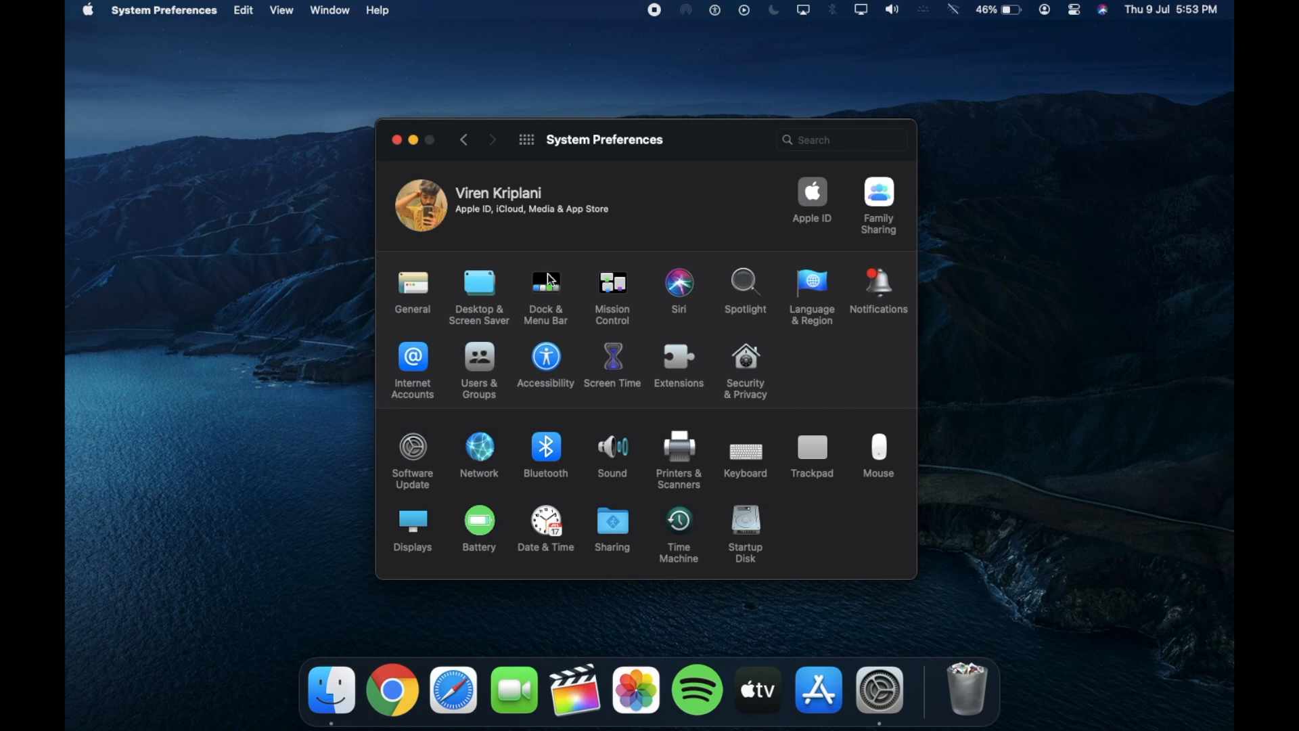
mouse_move(862, 15)
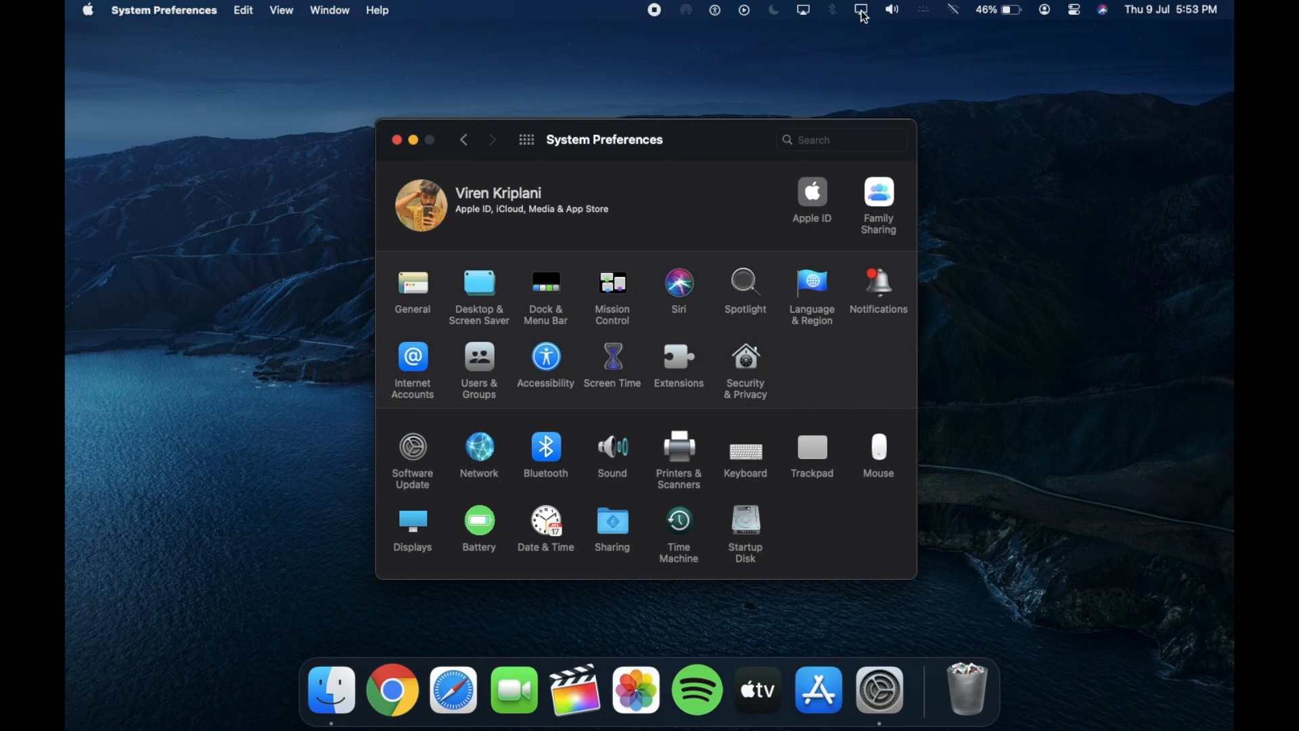
Turn Dark Mode off from the menu bar Display control and launch Finder from the Dock.
left_click(861, 10)
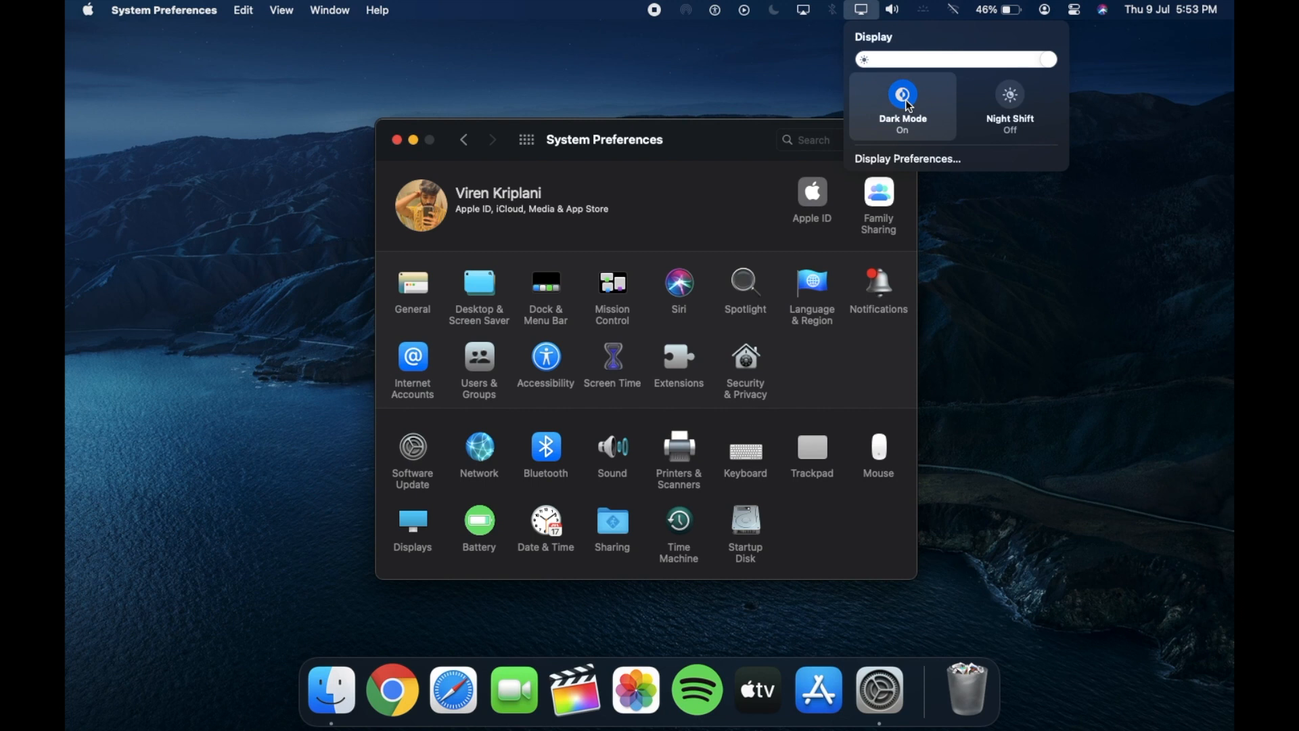
left_click(903, 98)
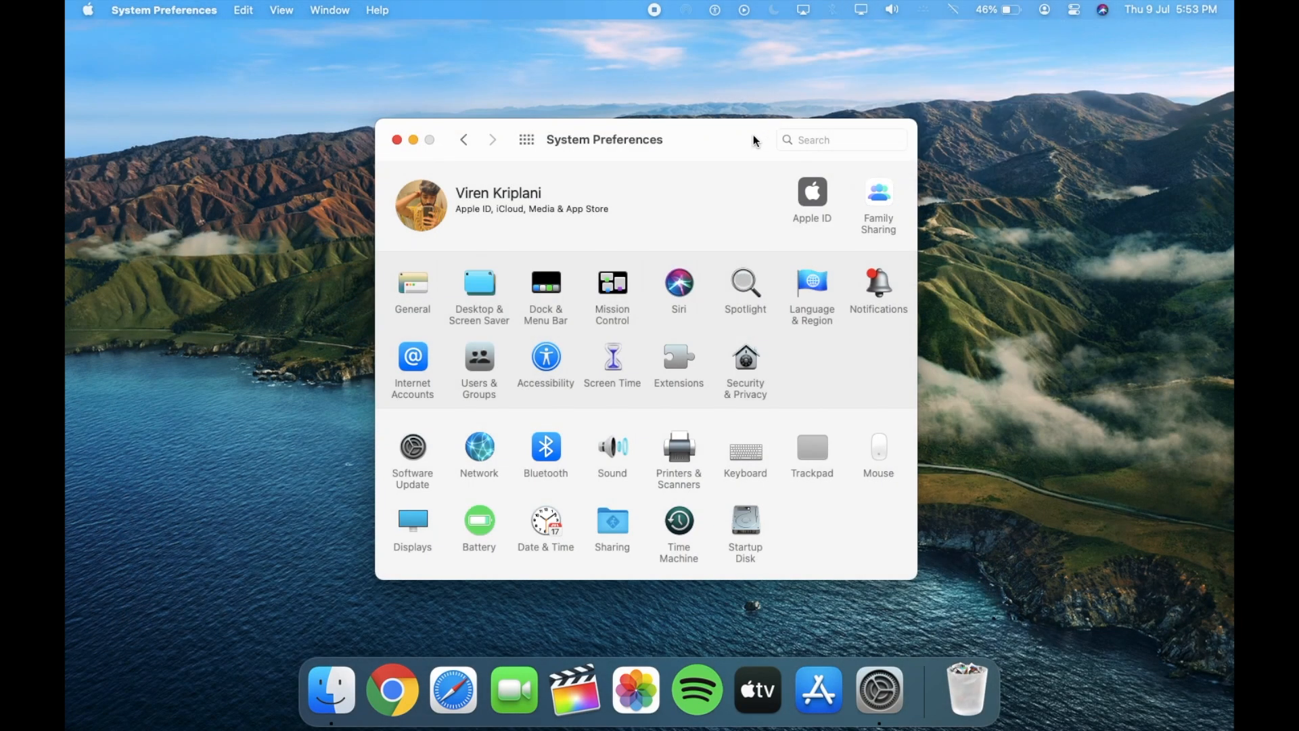
mouse_move(394, 312)
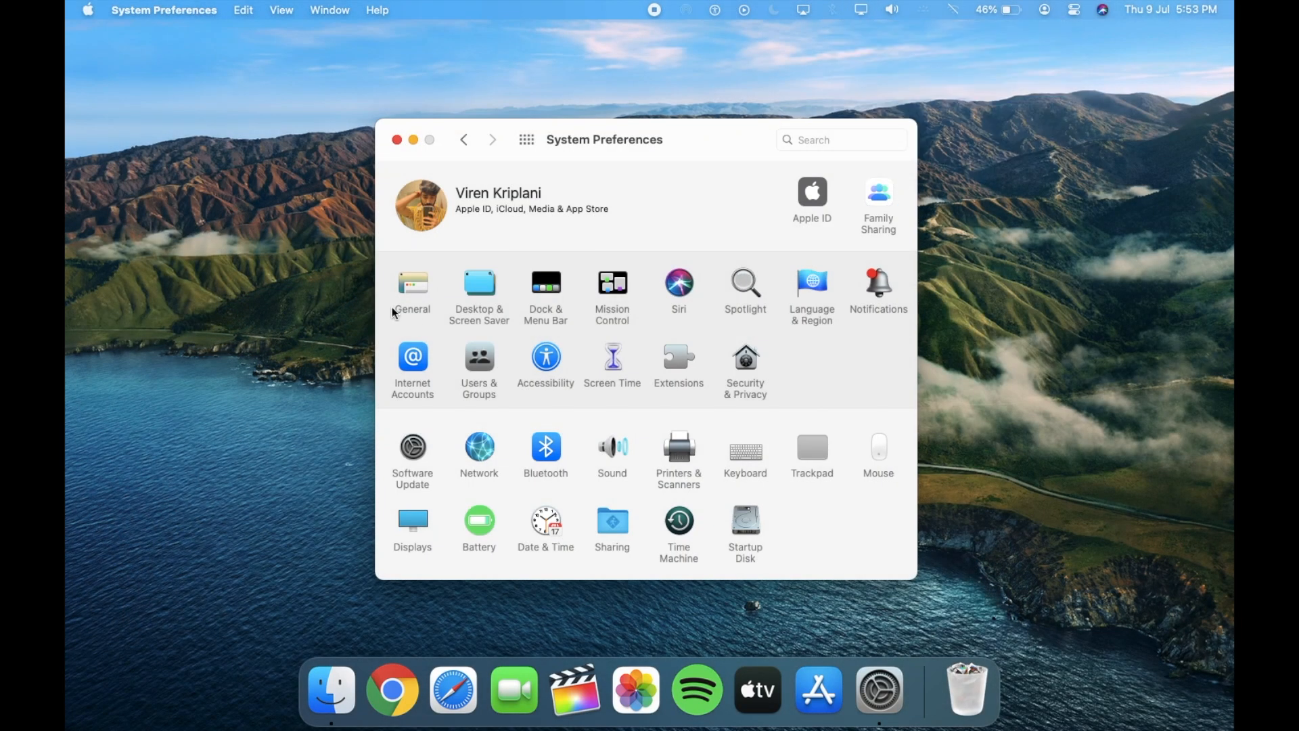
mouse_move(692, 323)
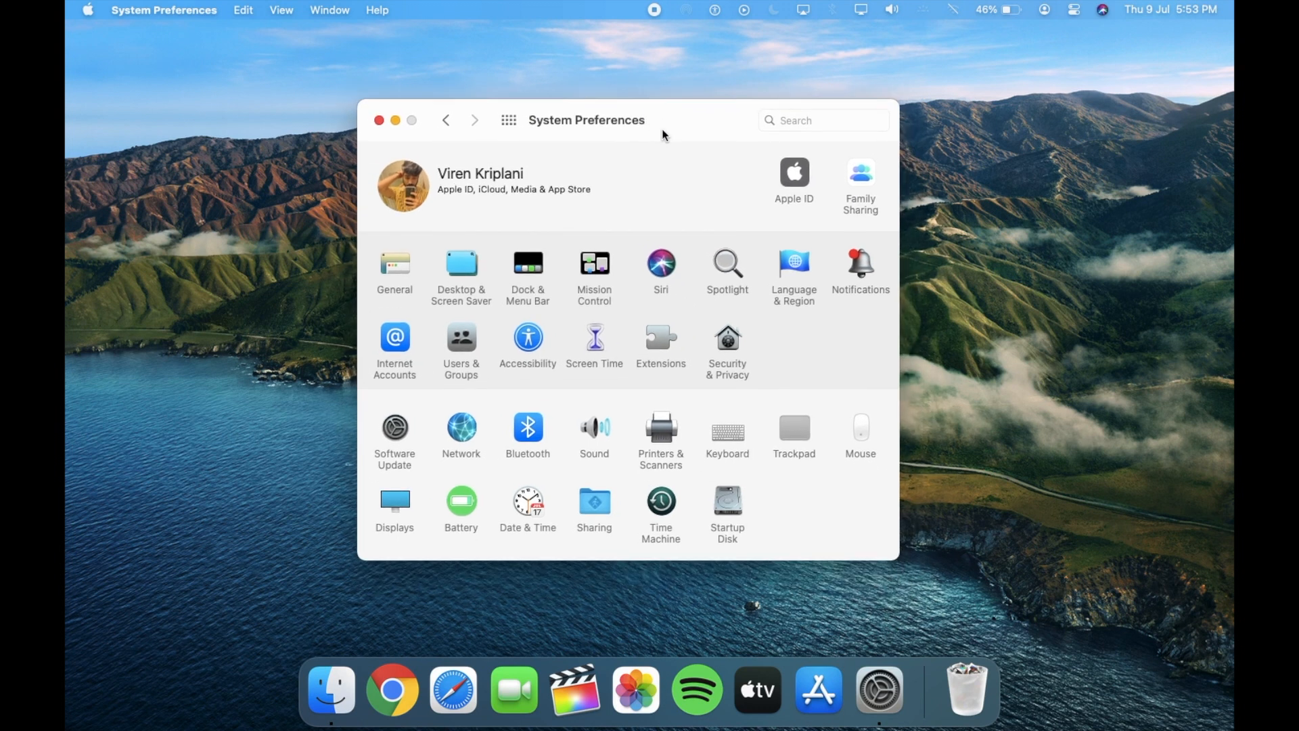
mouse_move(633, 470)
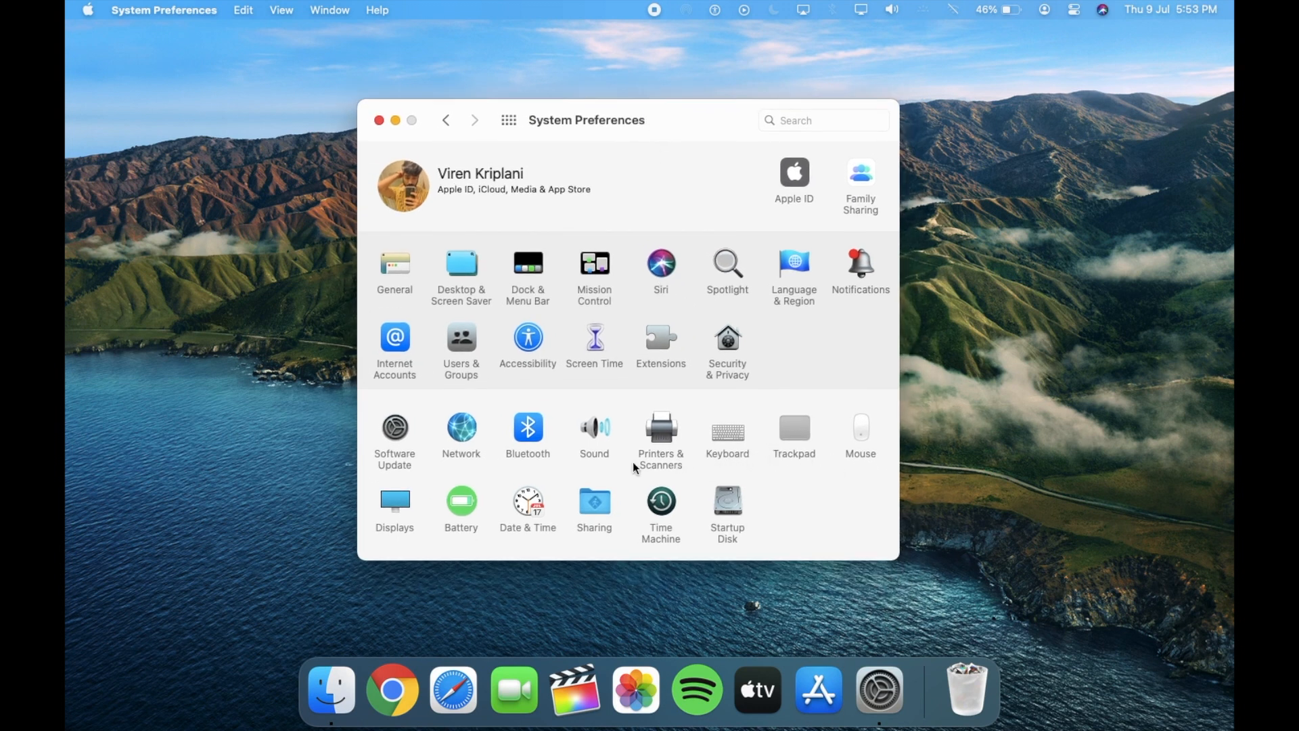
mouse_move(419, 460)
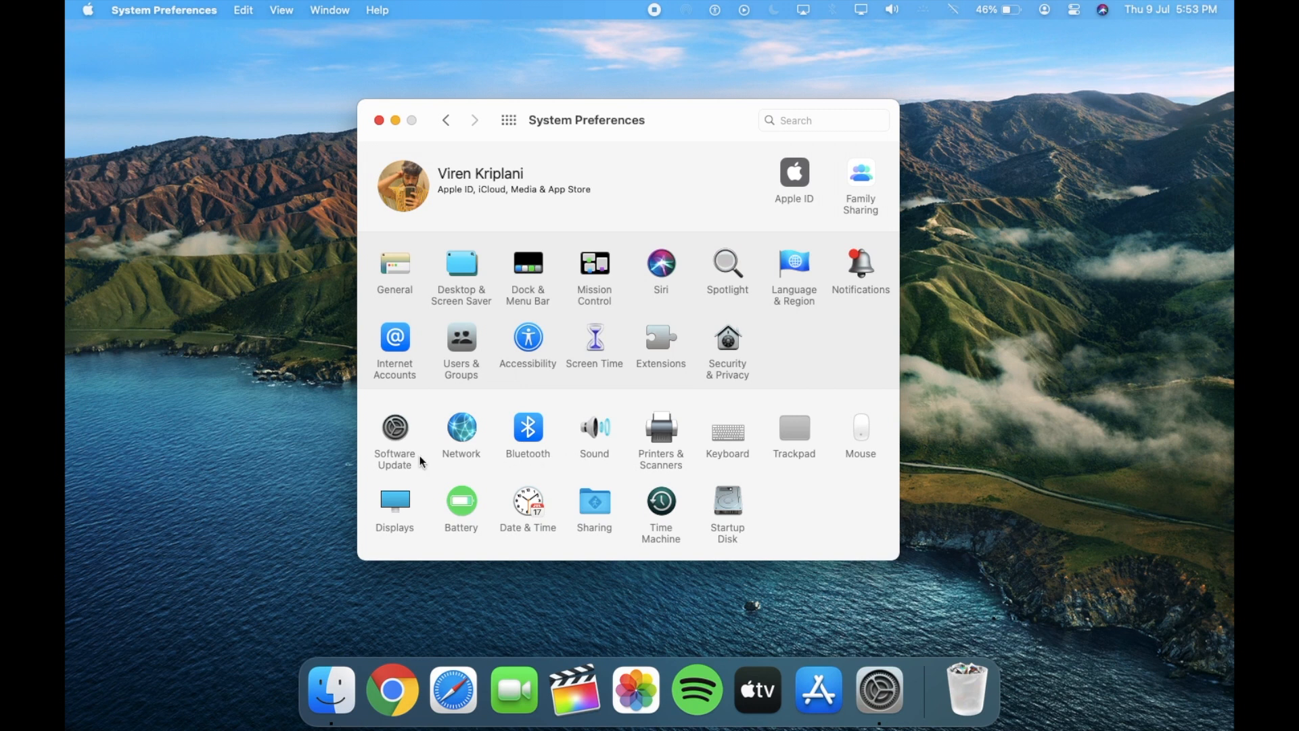
left_click(330, 689)
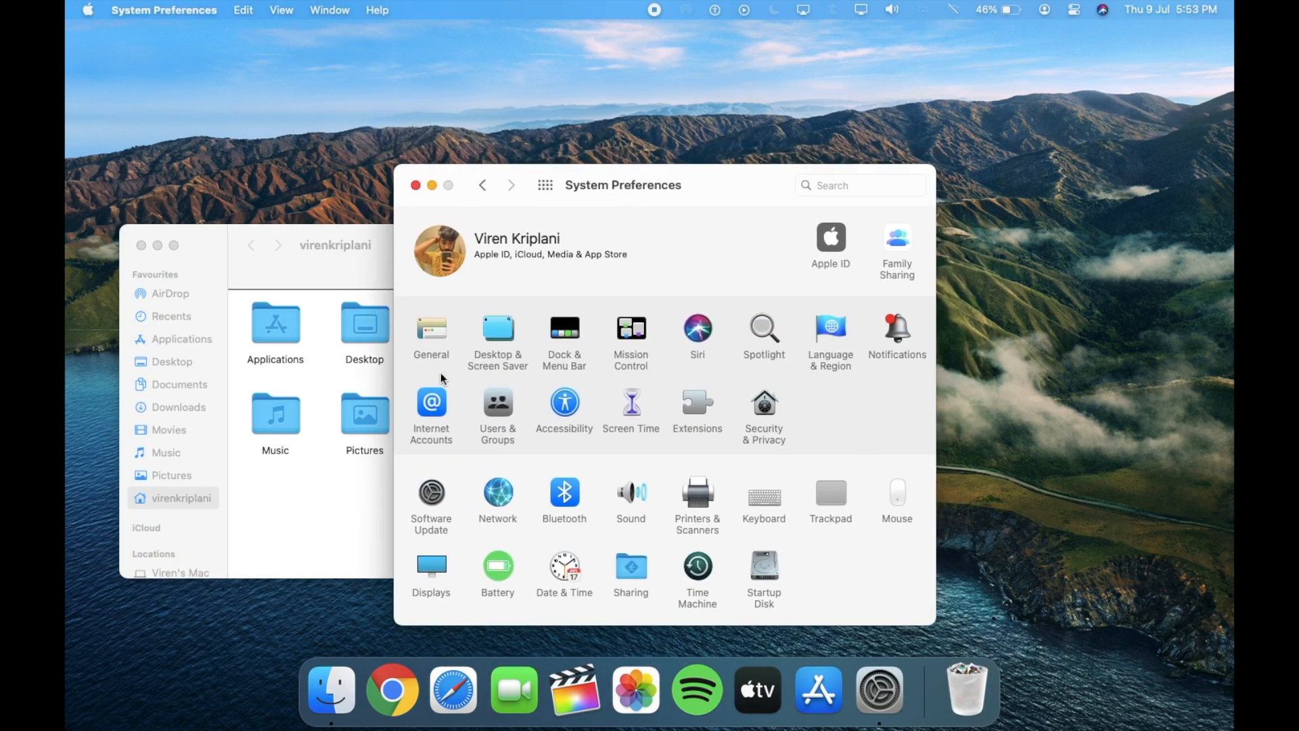
mouse_move(358, 249)
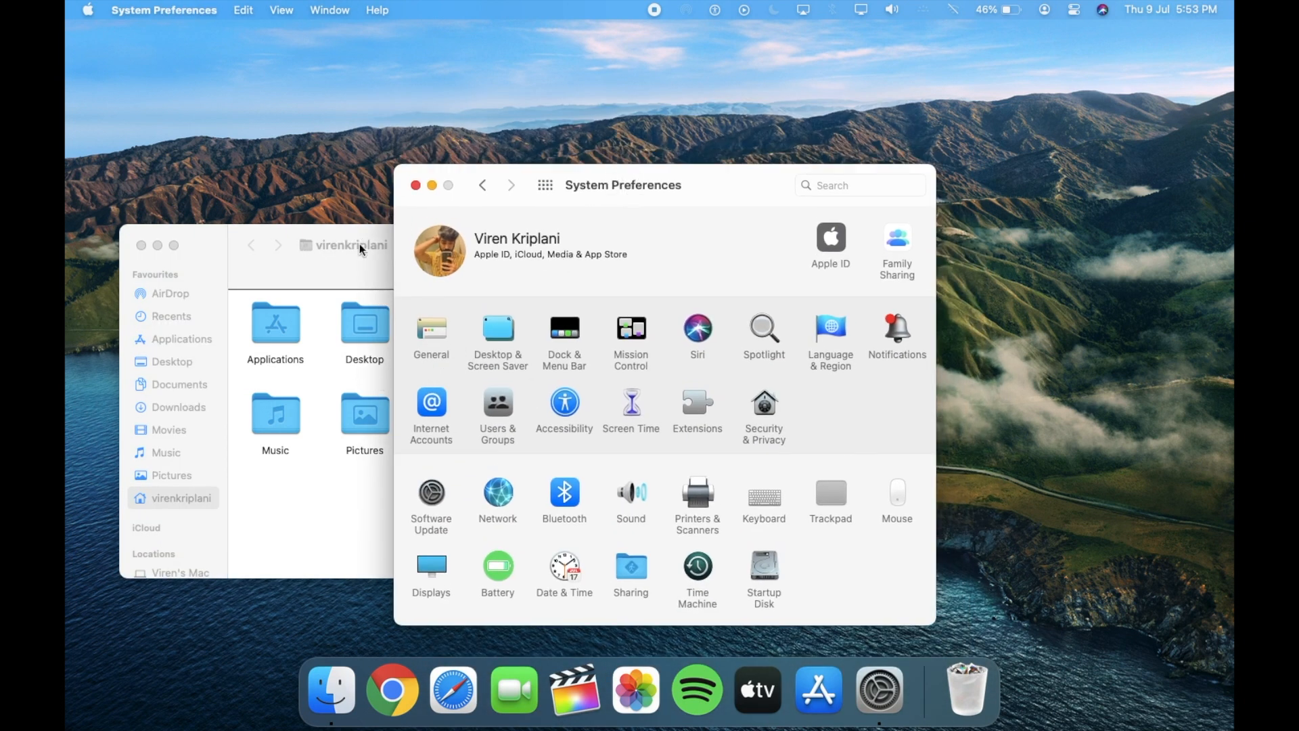
Bring Finder forward and briefly show the Control Center panel.
left_click(684, 9)
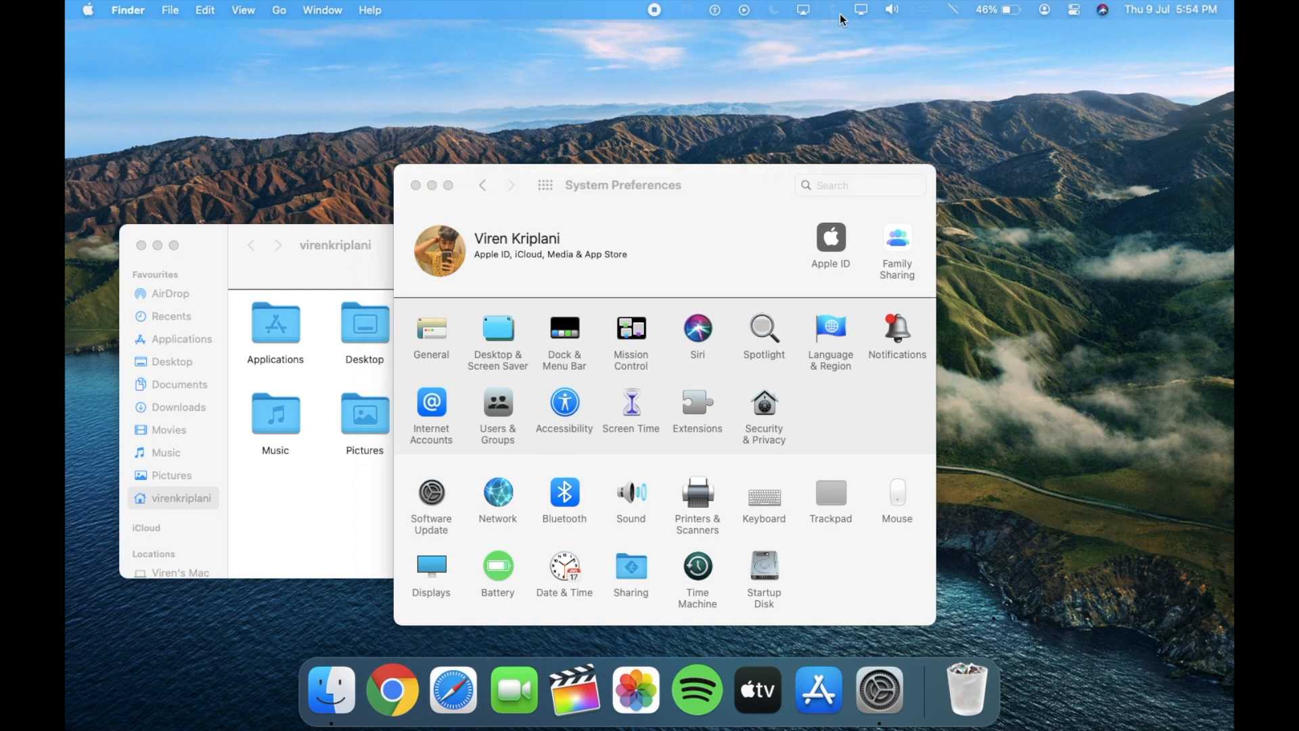
left_click(1075, 9)
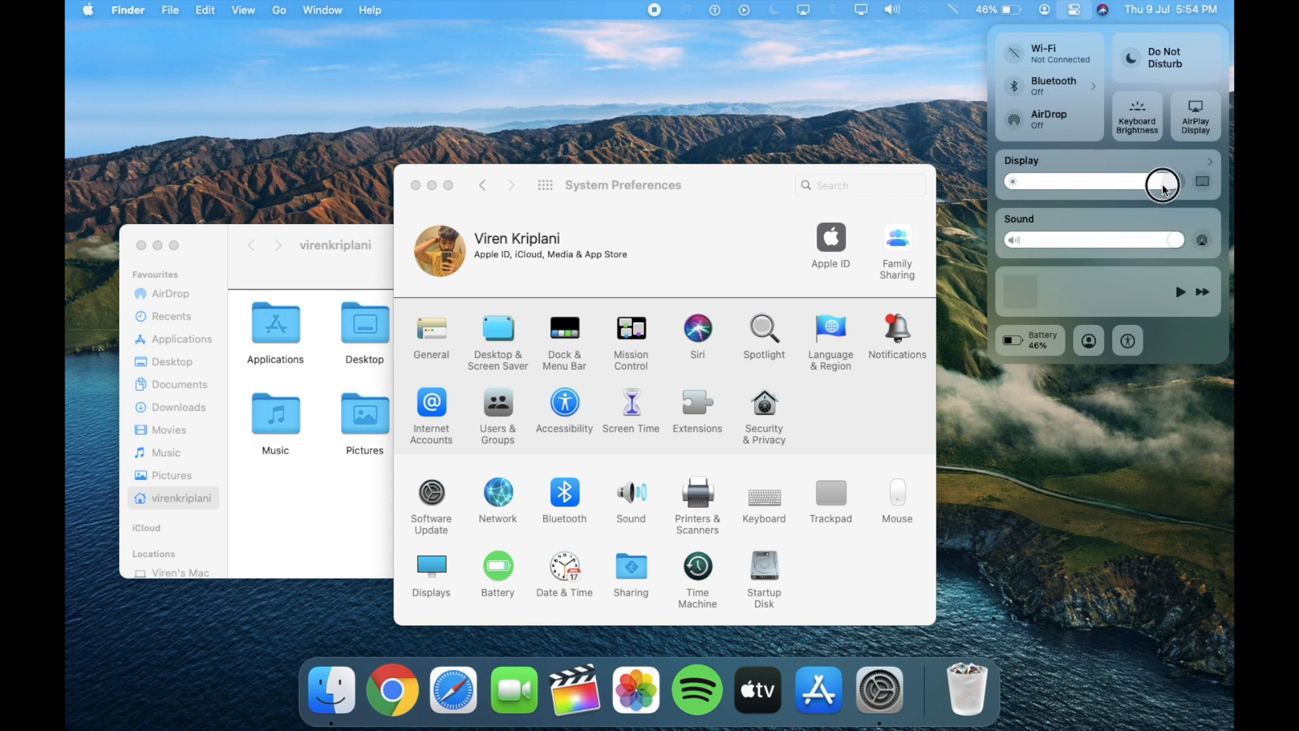
left_click(1073, 10)
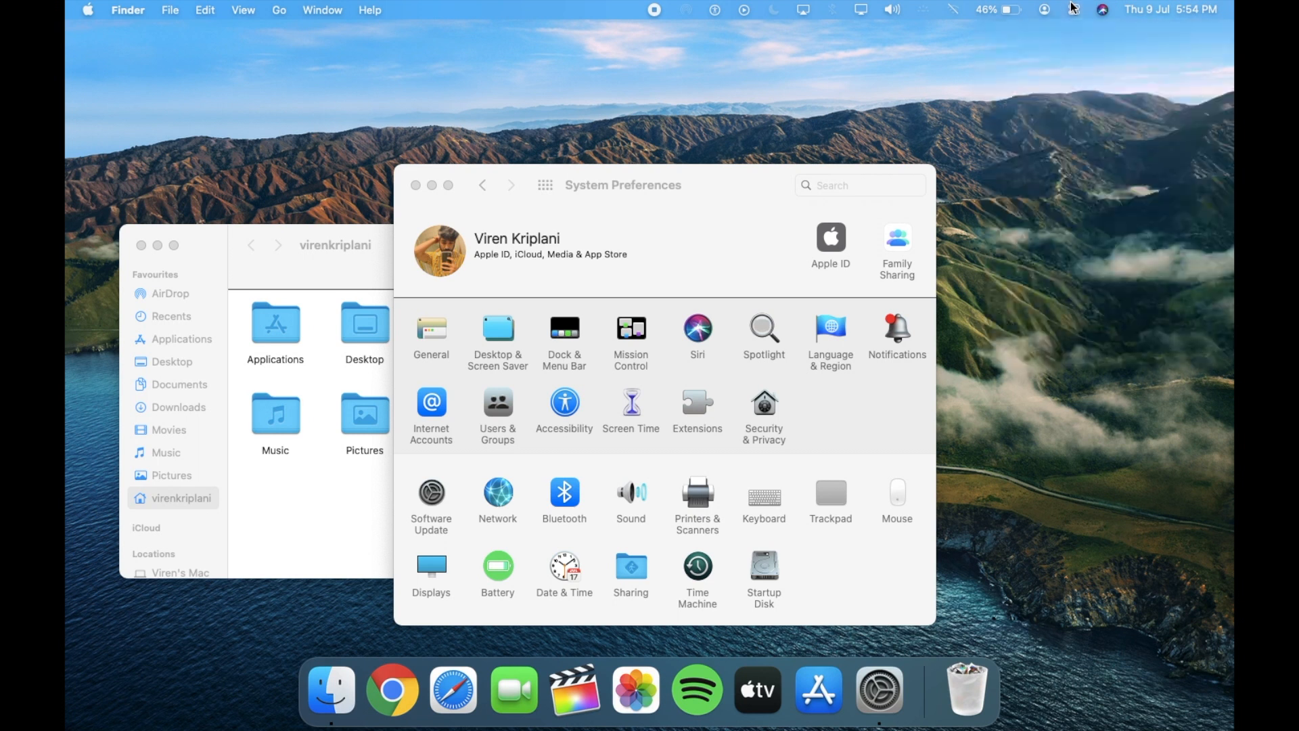
mouse_move(862, 15)
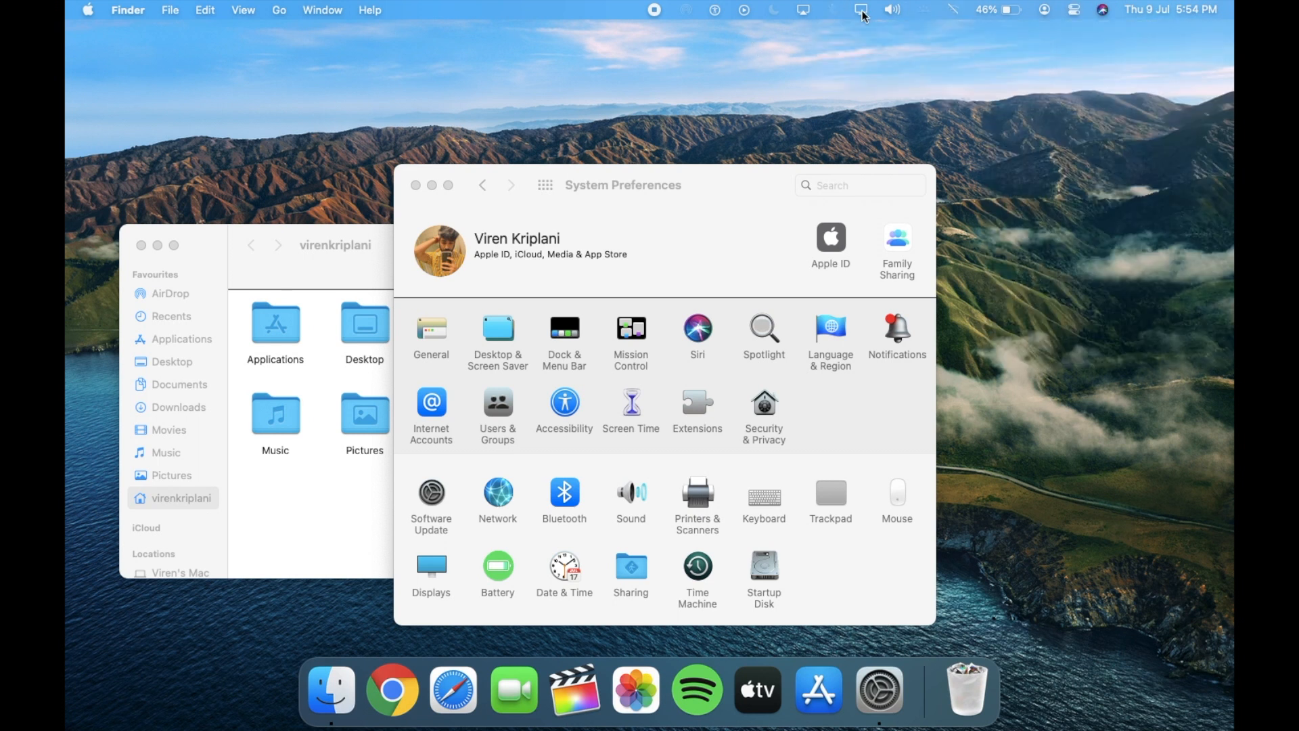